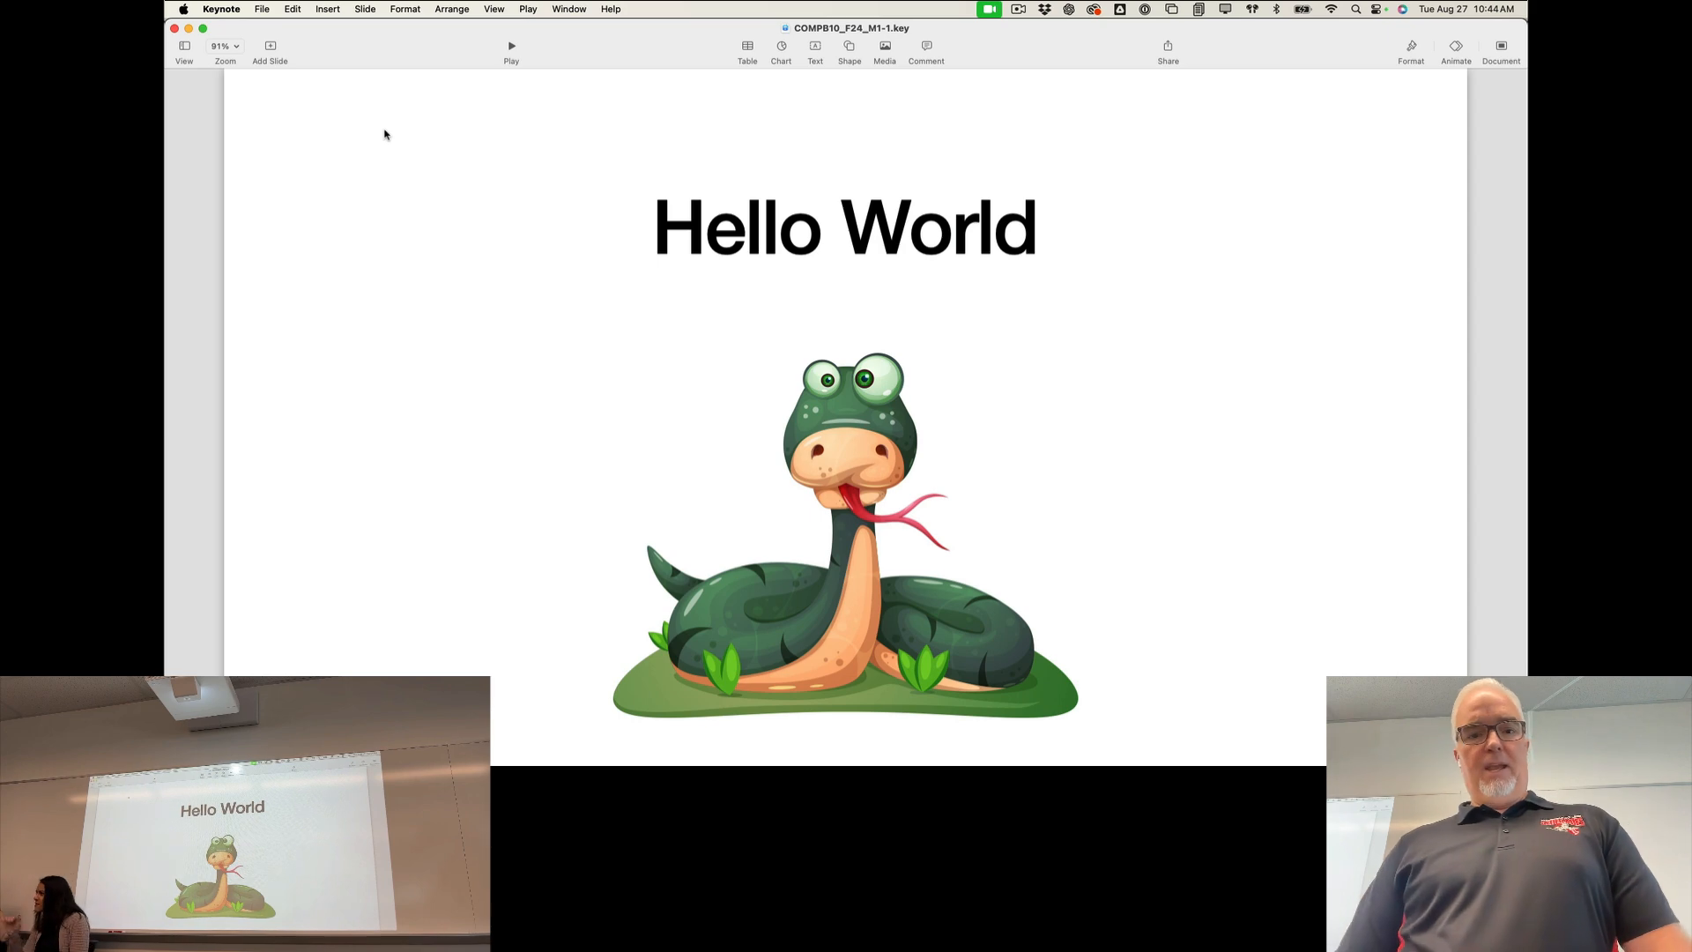
Step: Bring up the application switcher over the Keynote Hello World slide
key(cmd+tab)
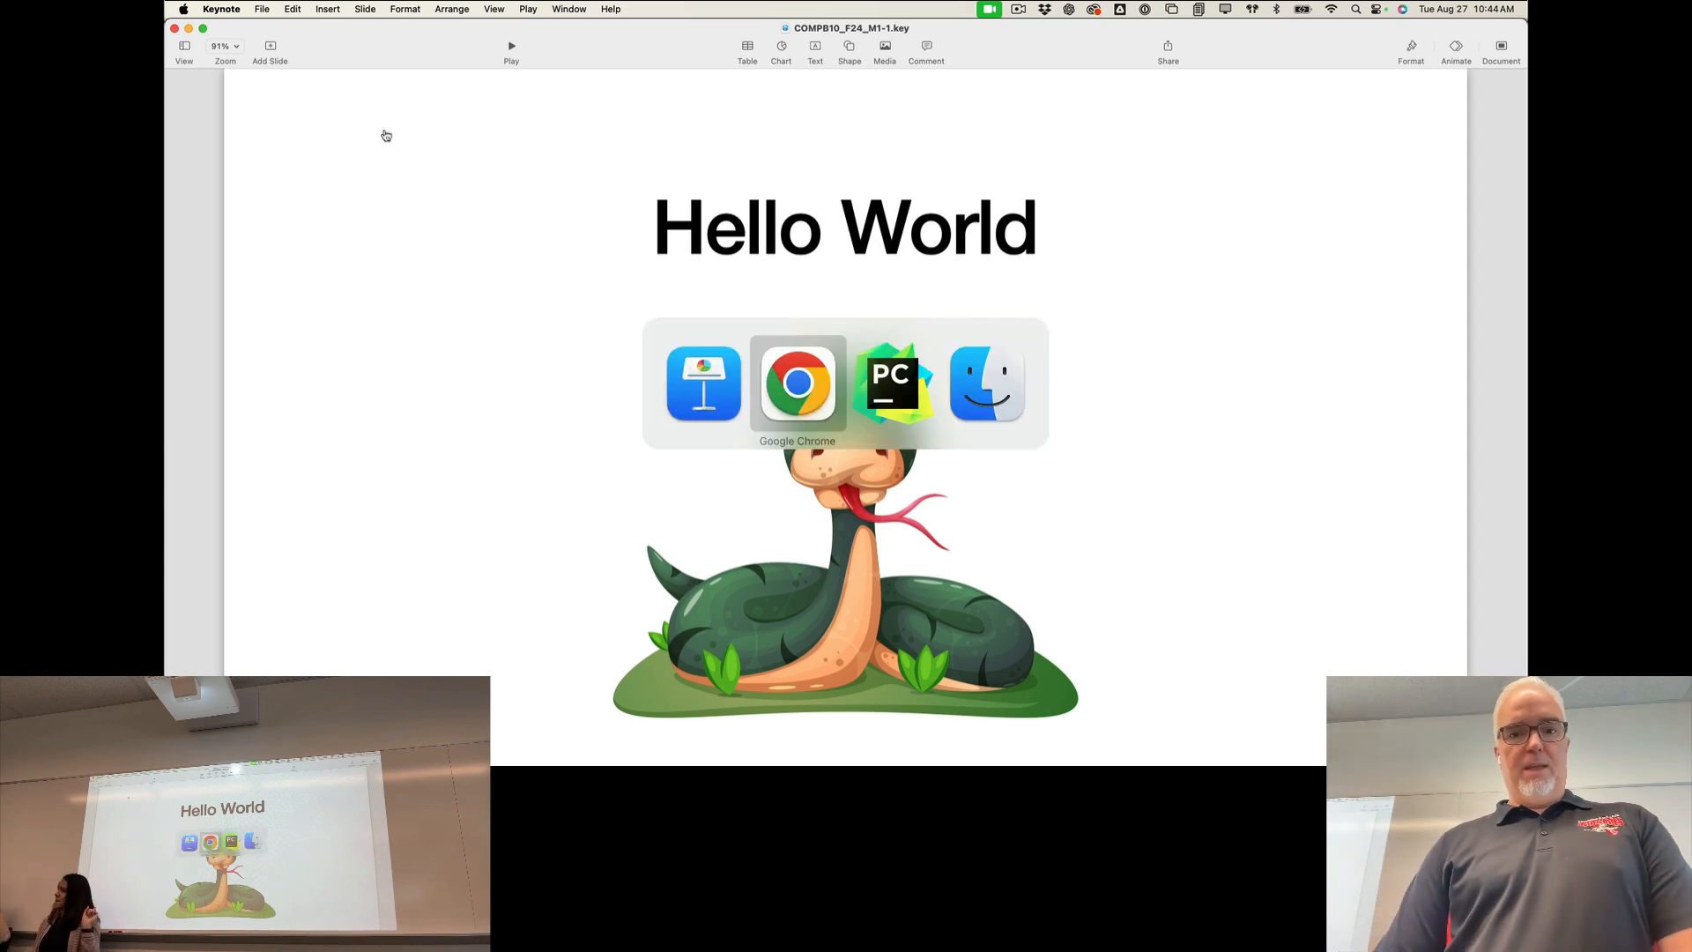
Step: Switch to PyCharm and show the actions menu for the pythonProject1 root folder
click(890, 382)
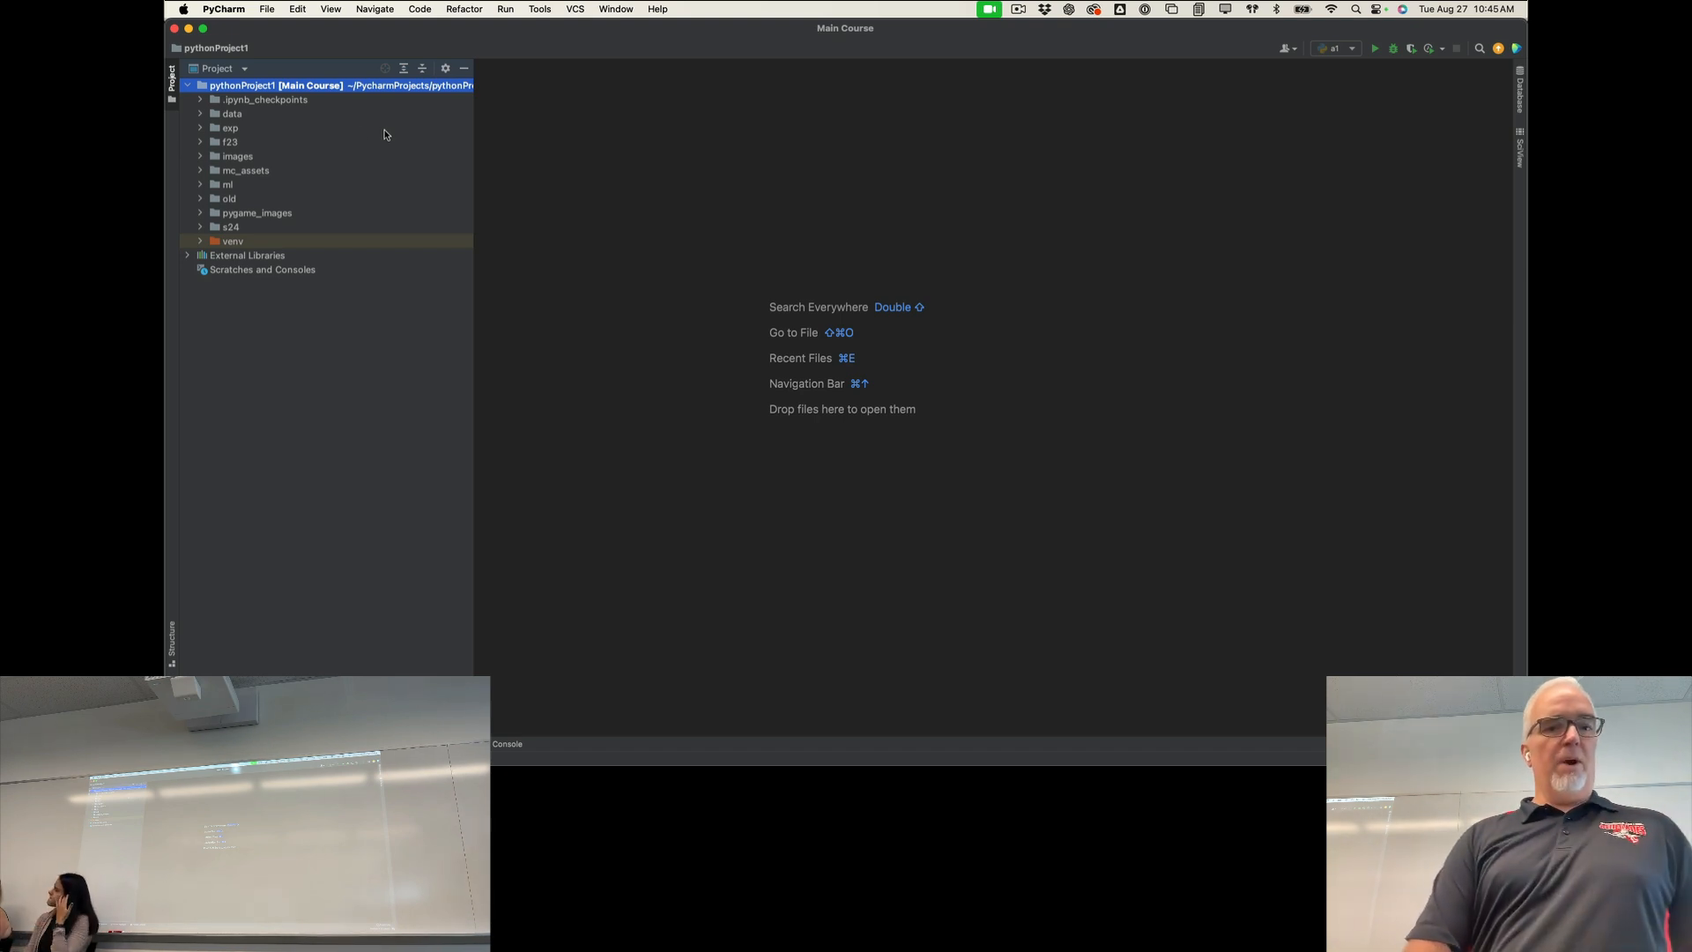
click(335, 85)
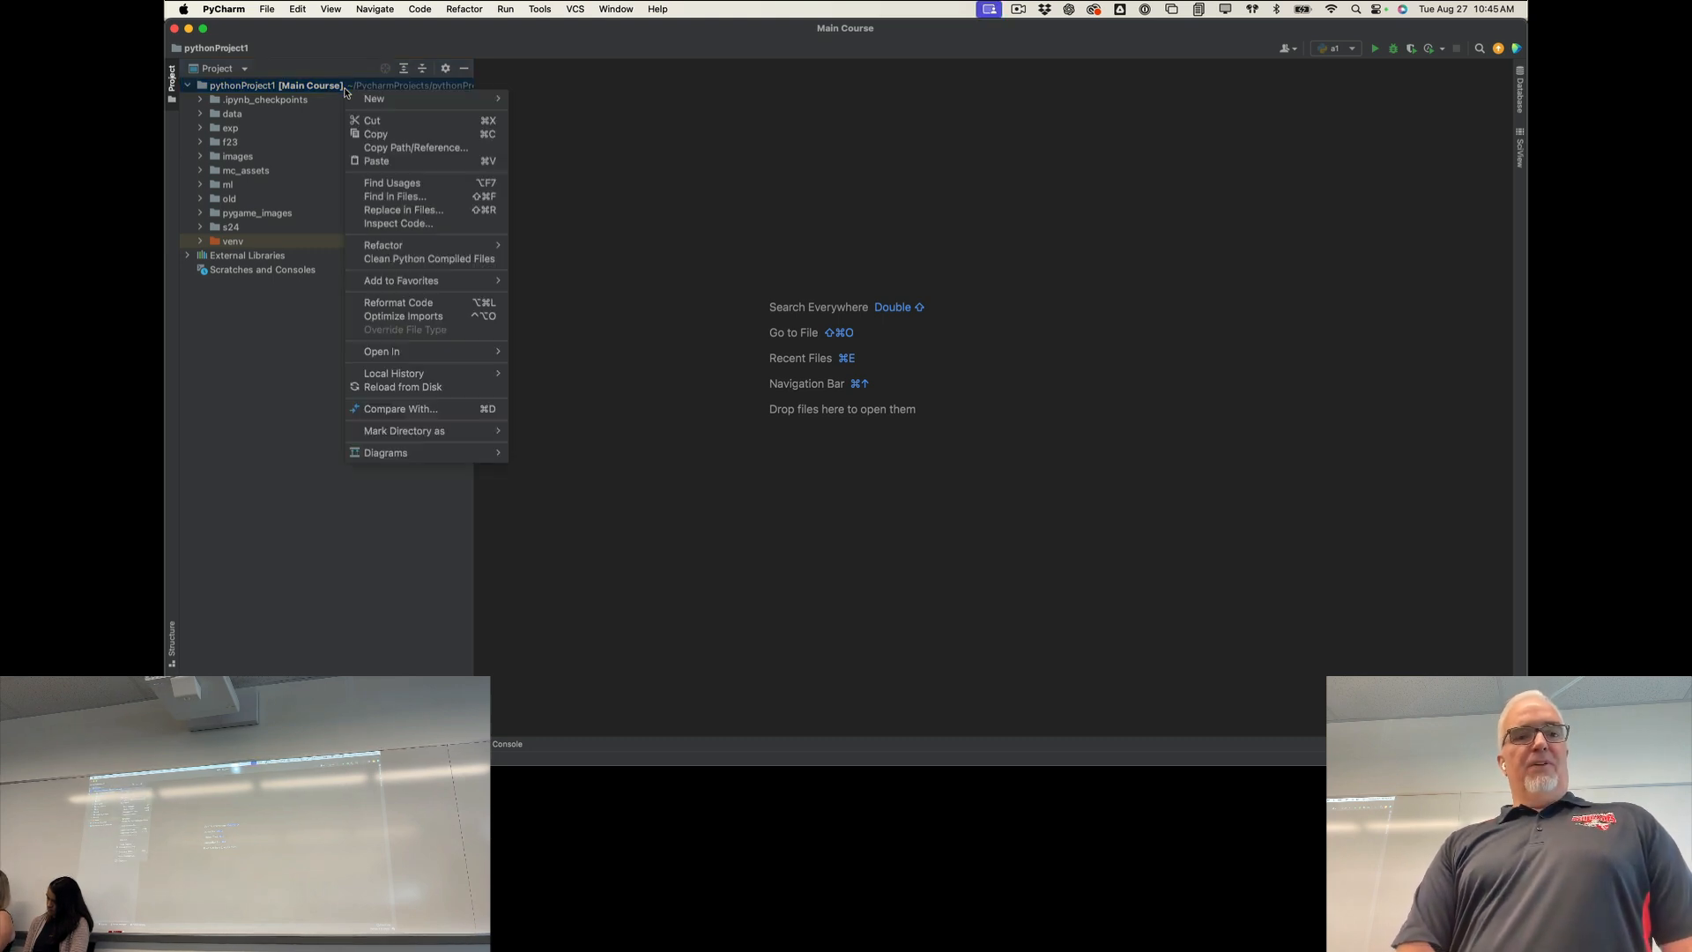
mouse_move(314, 89)
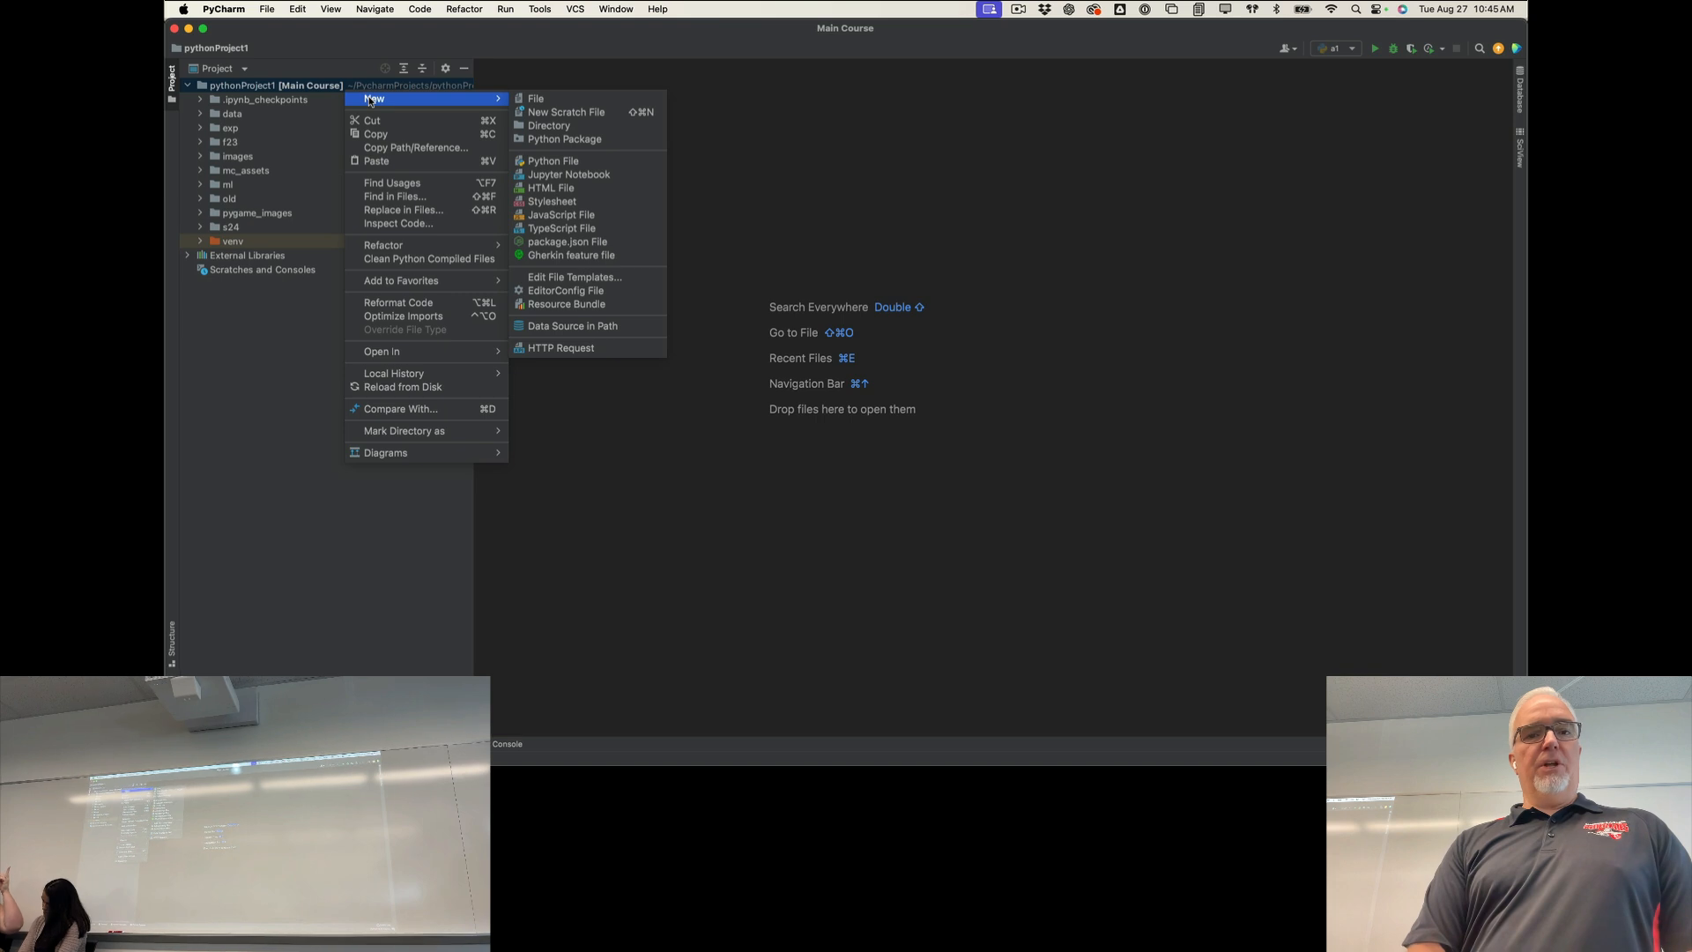
mouse_move(566, 111)
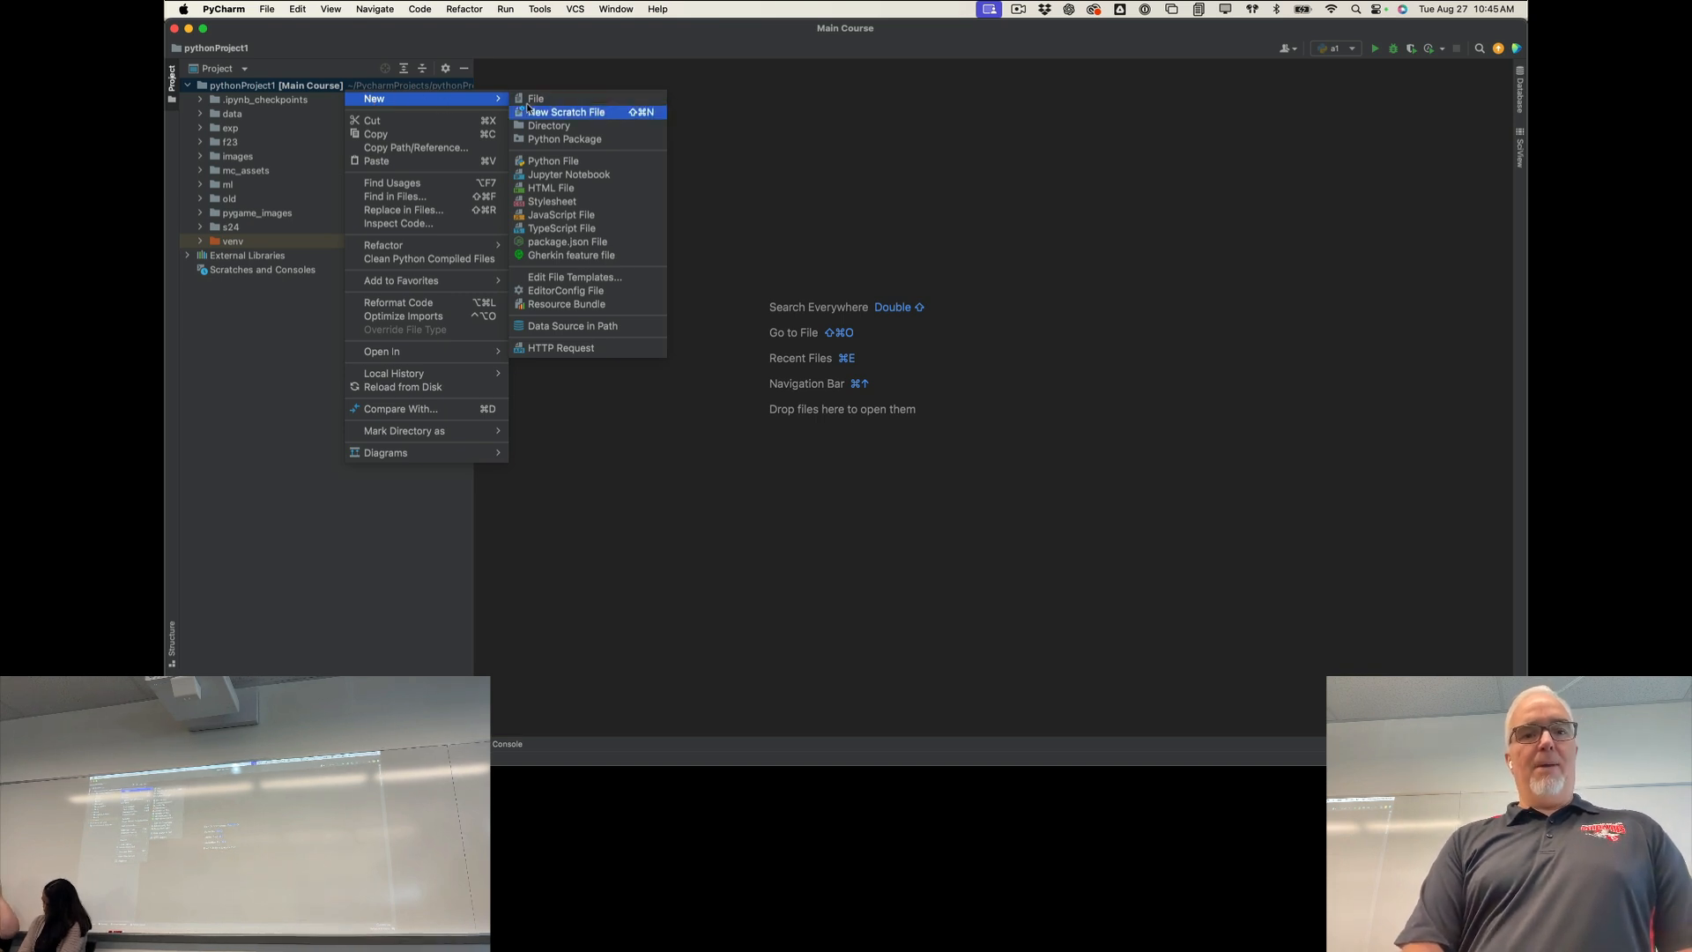
mouse_move(552, 160)
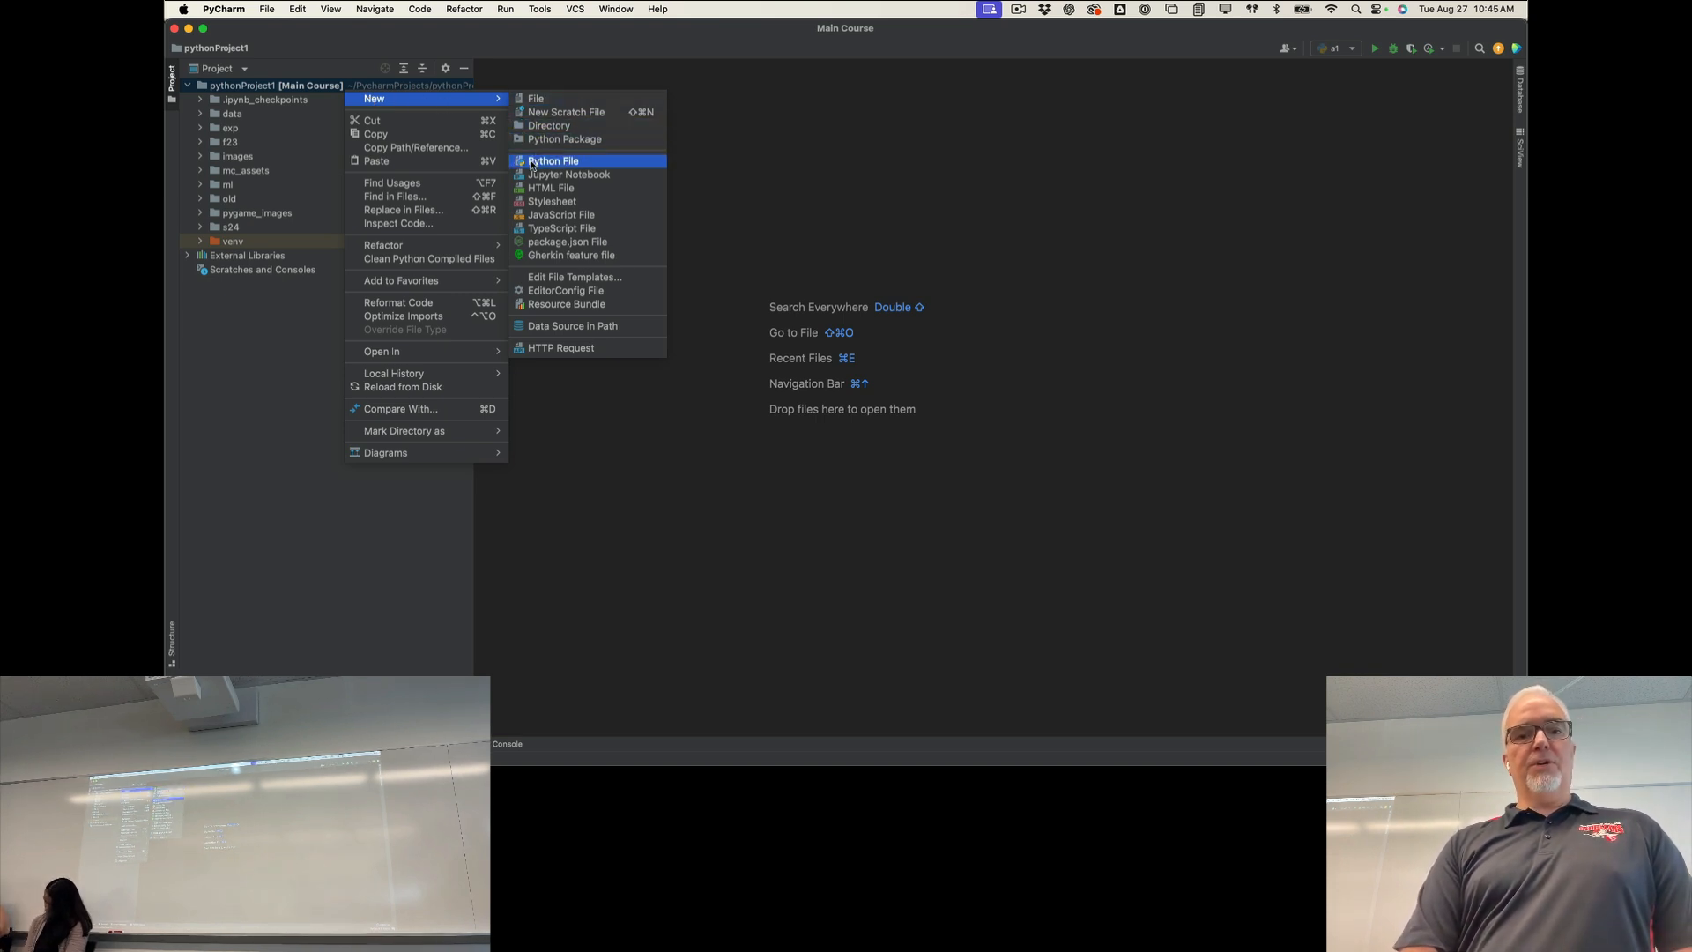
Step: Create a new Python file named a1.py in pythonProject1
click(552, 161)
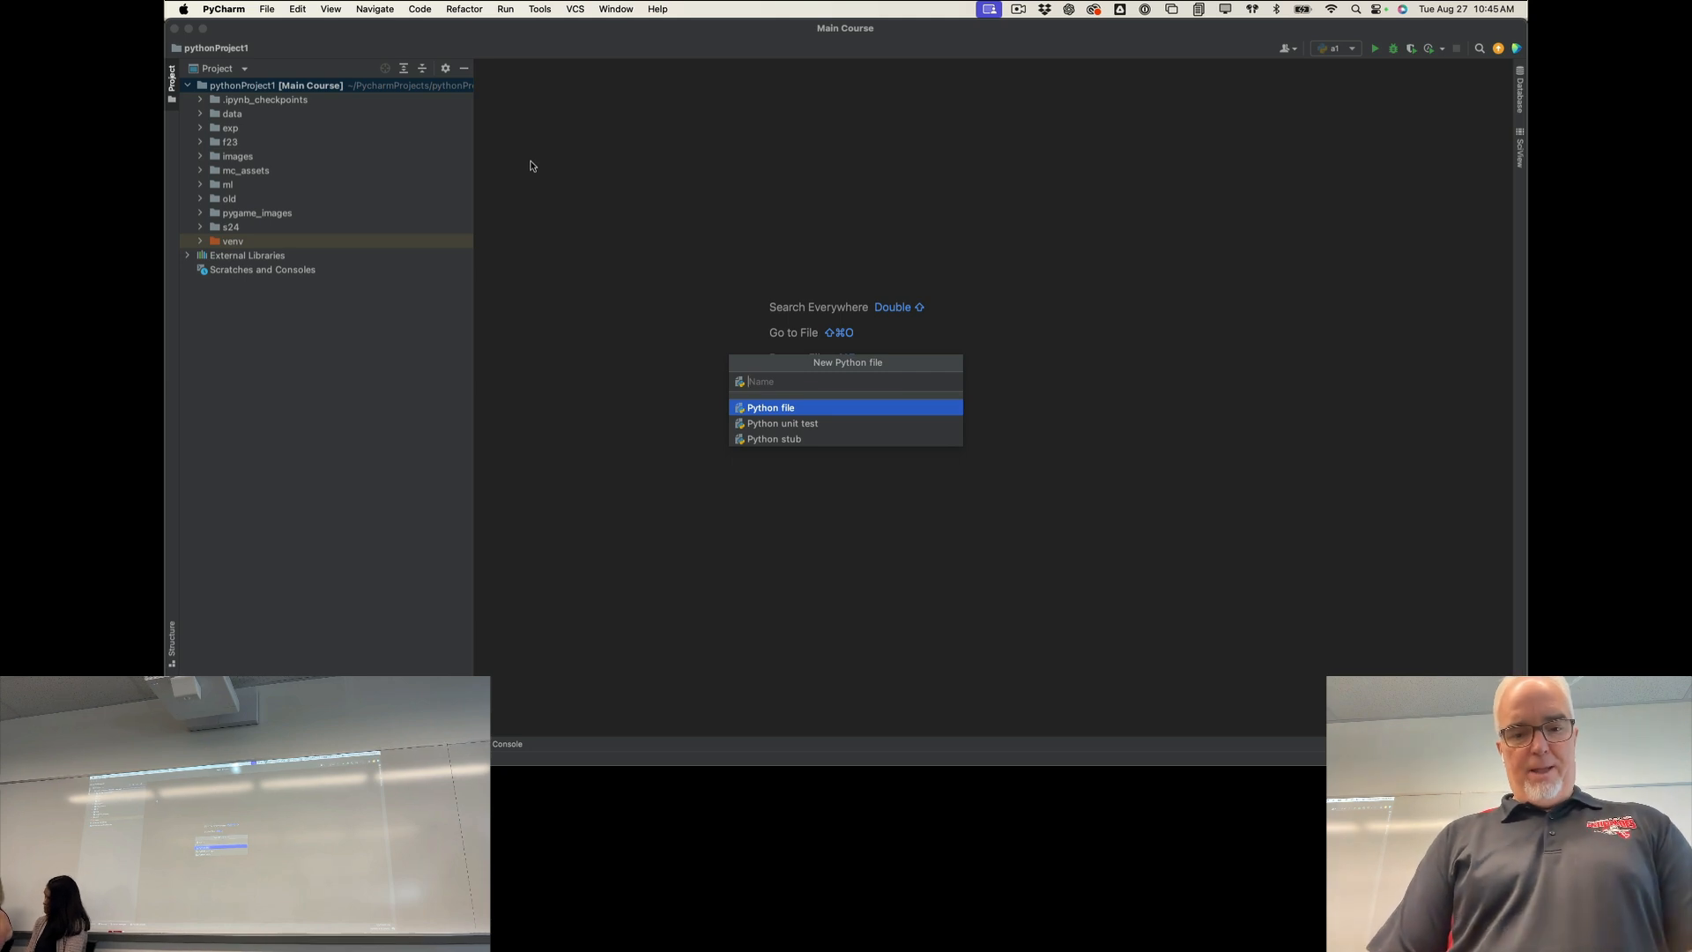
text(a1.)
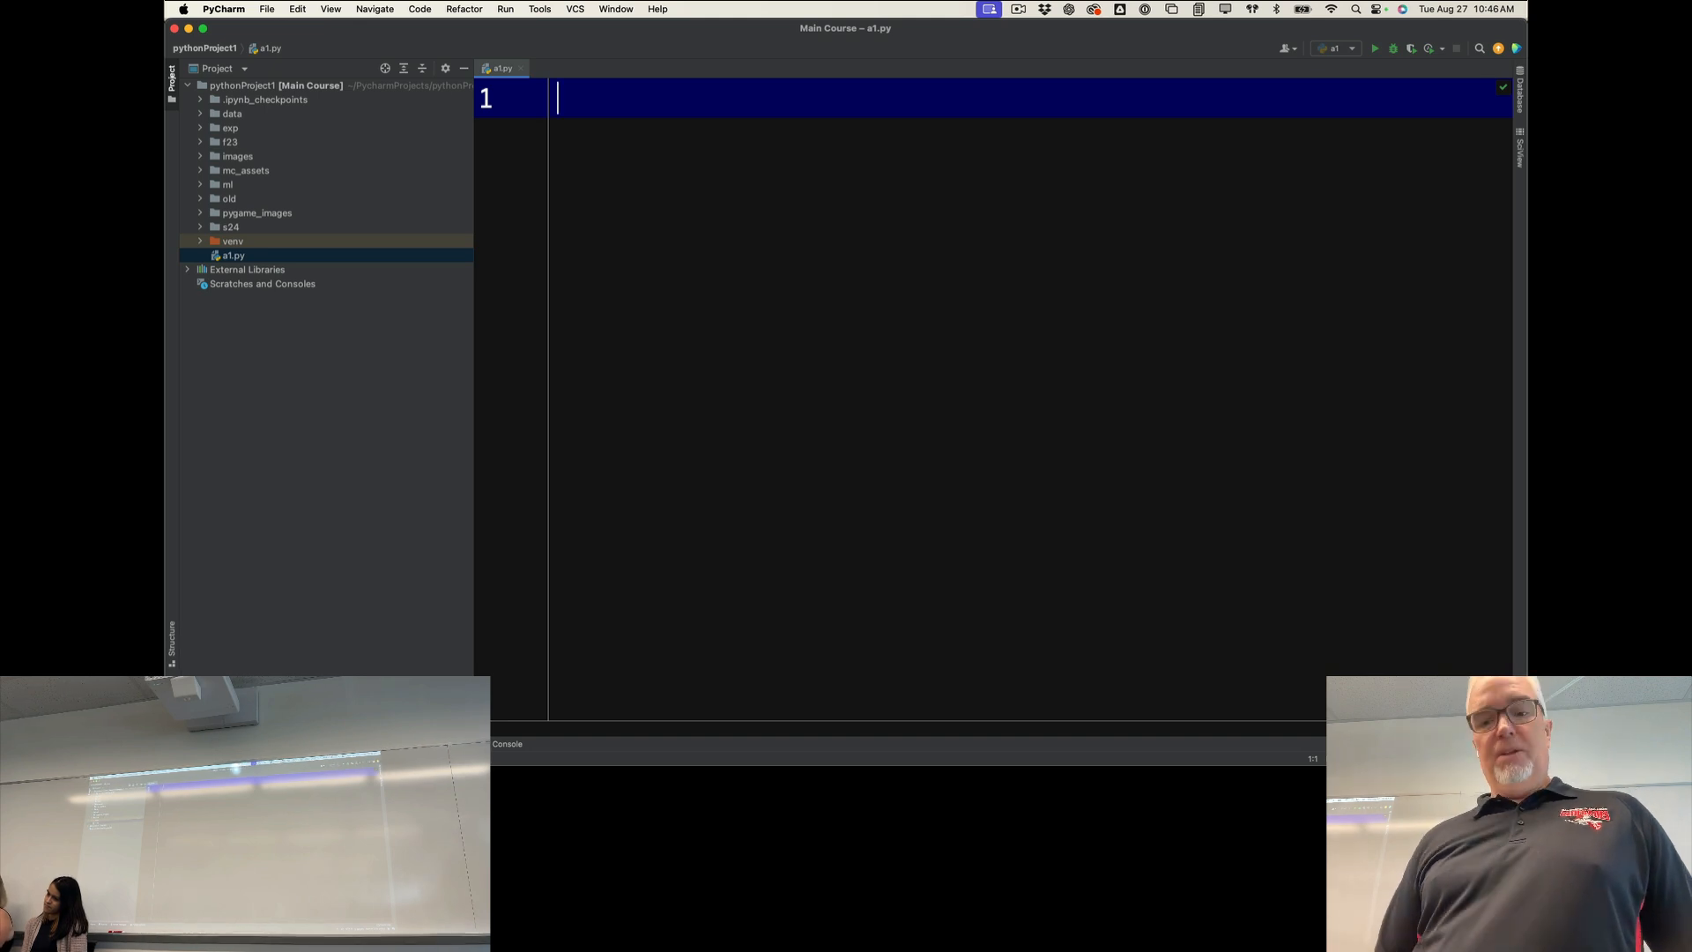
Step: Write print("Hello World!") in a1.py, then change World to Bill
text(print()
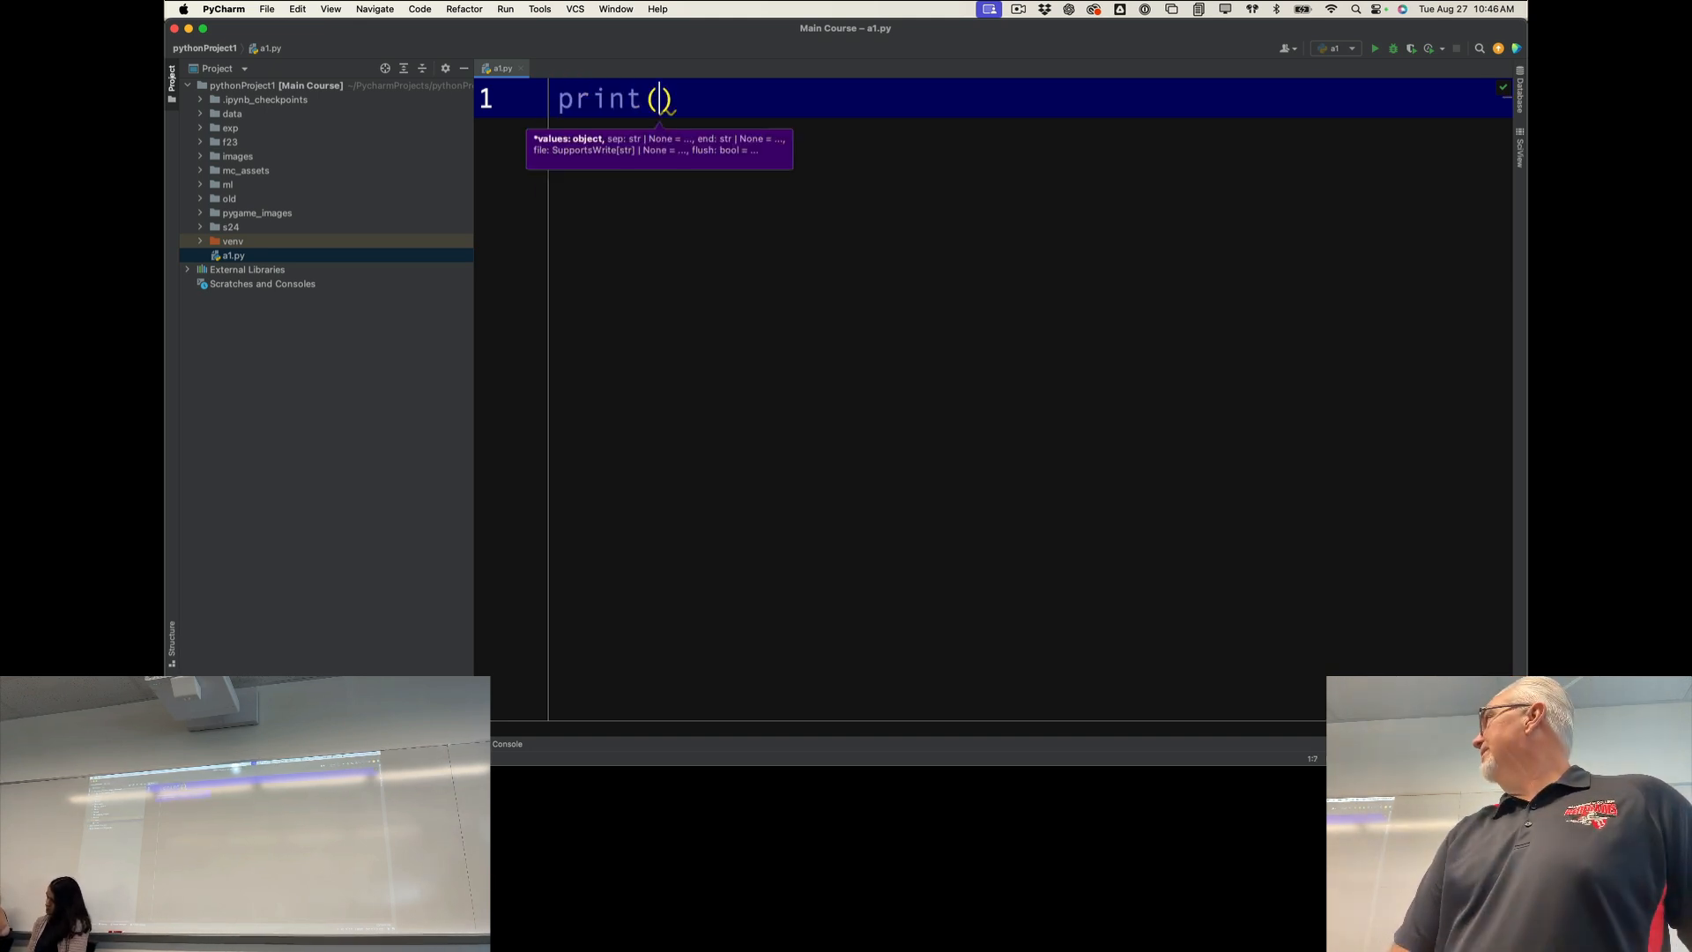
text("Hello)
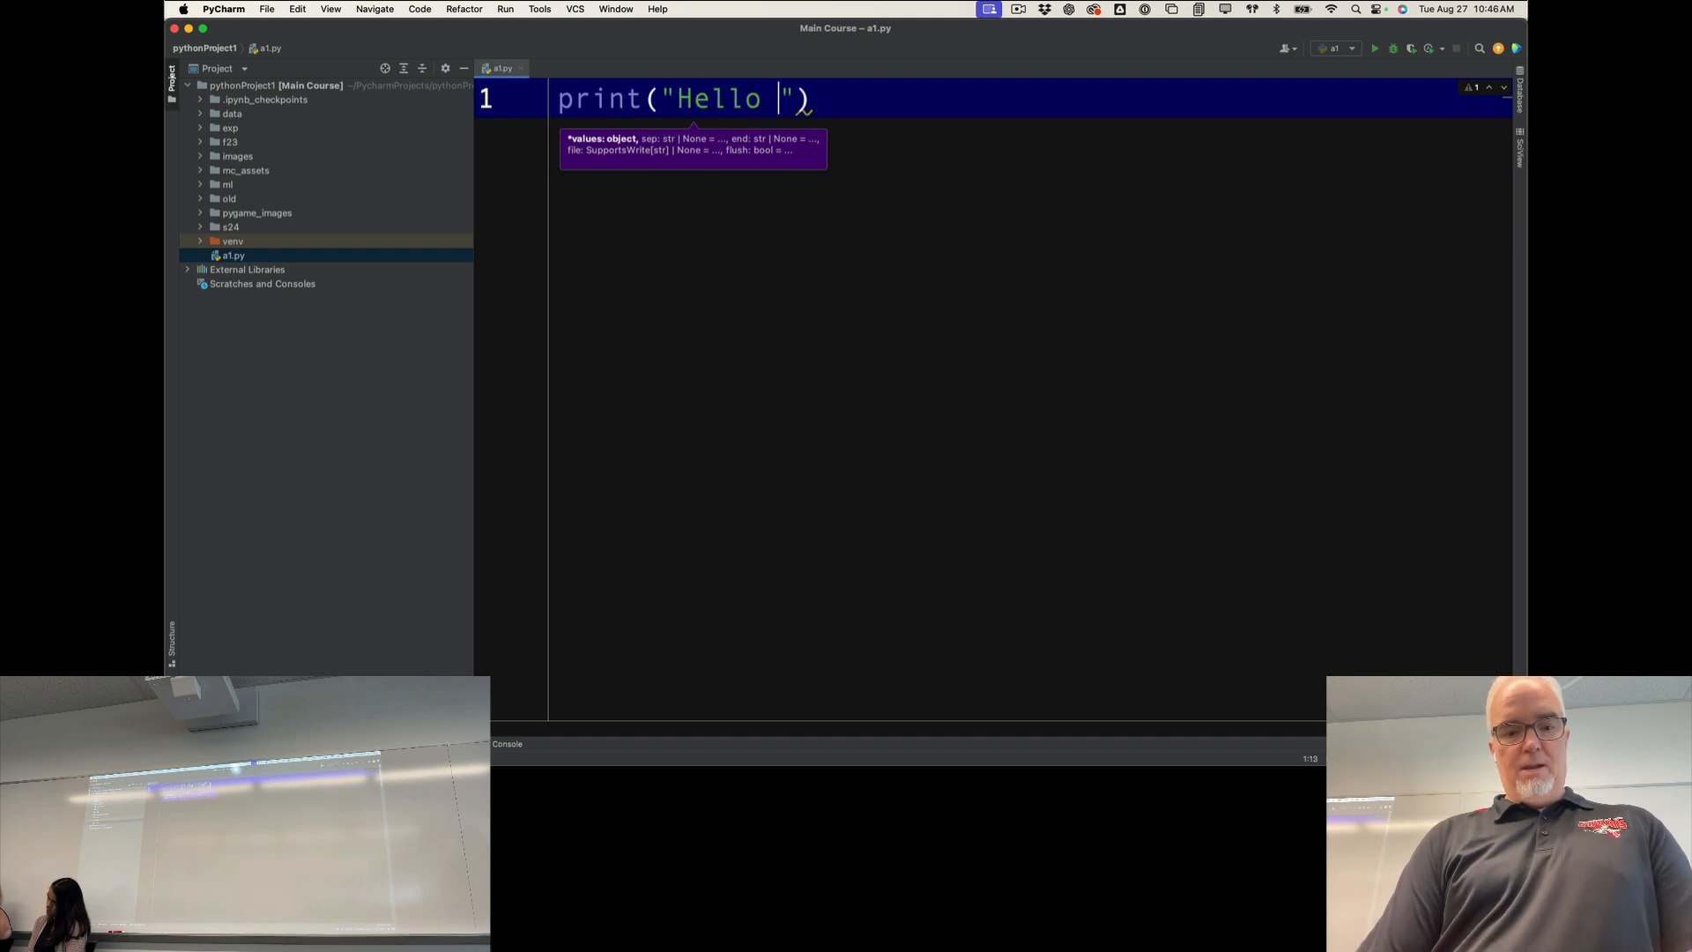
text(World!)
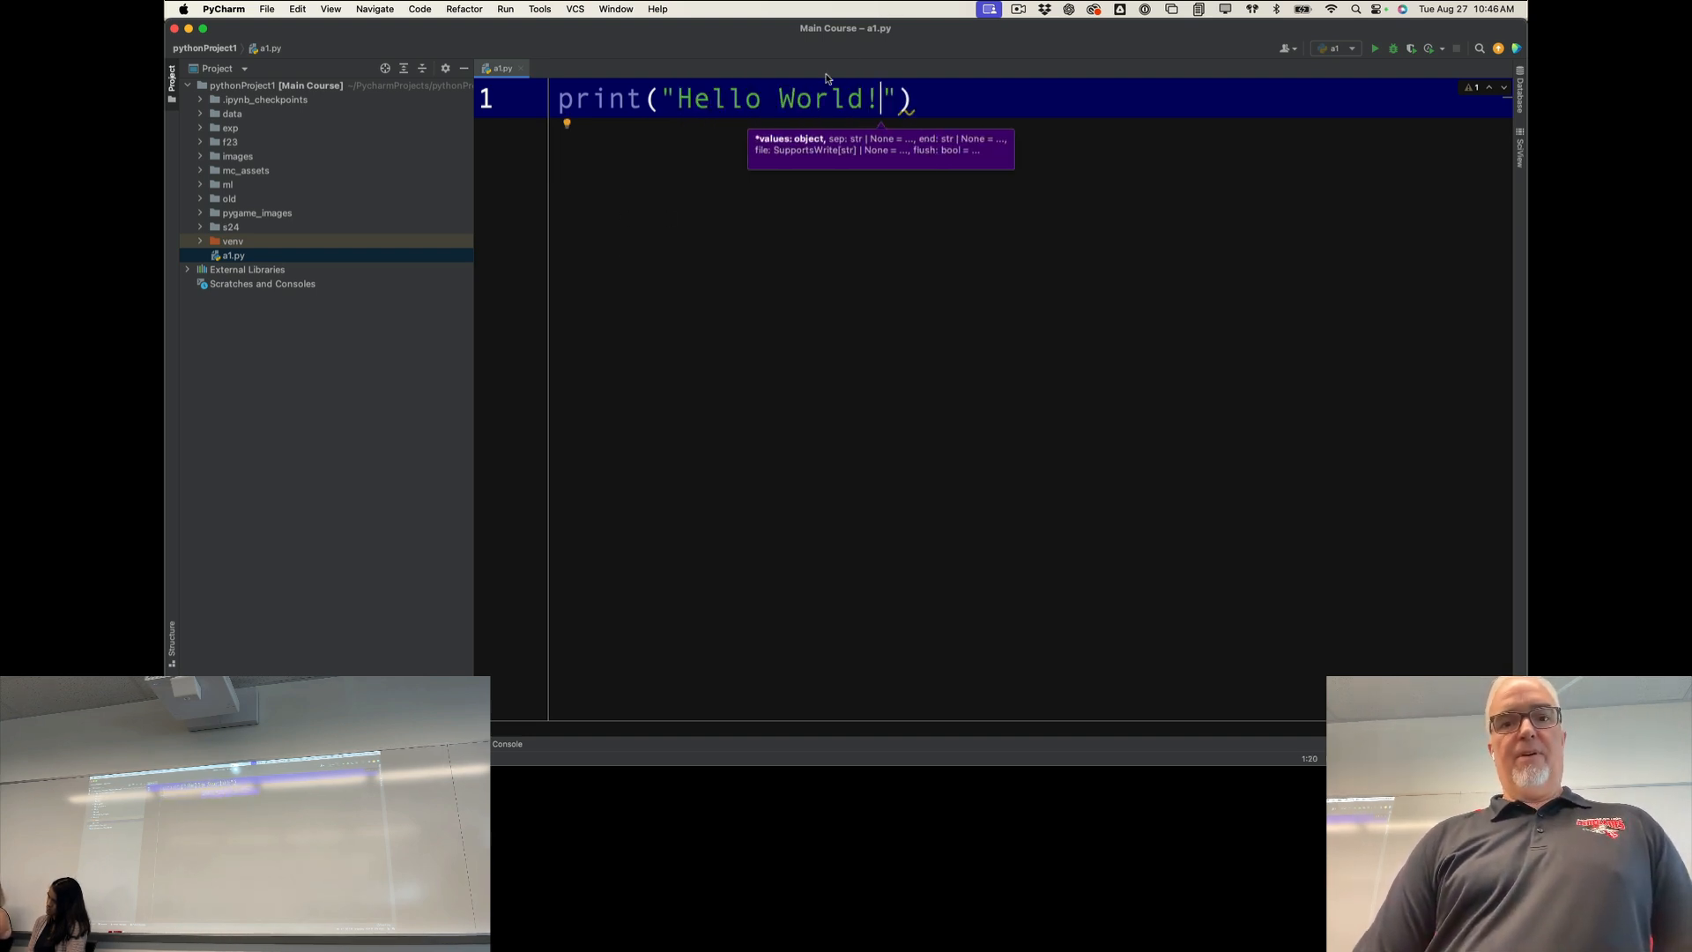
text(BIll)
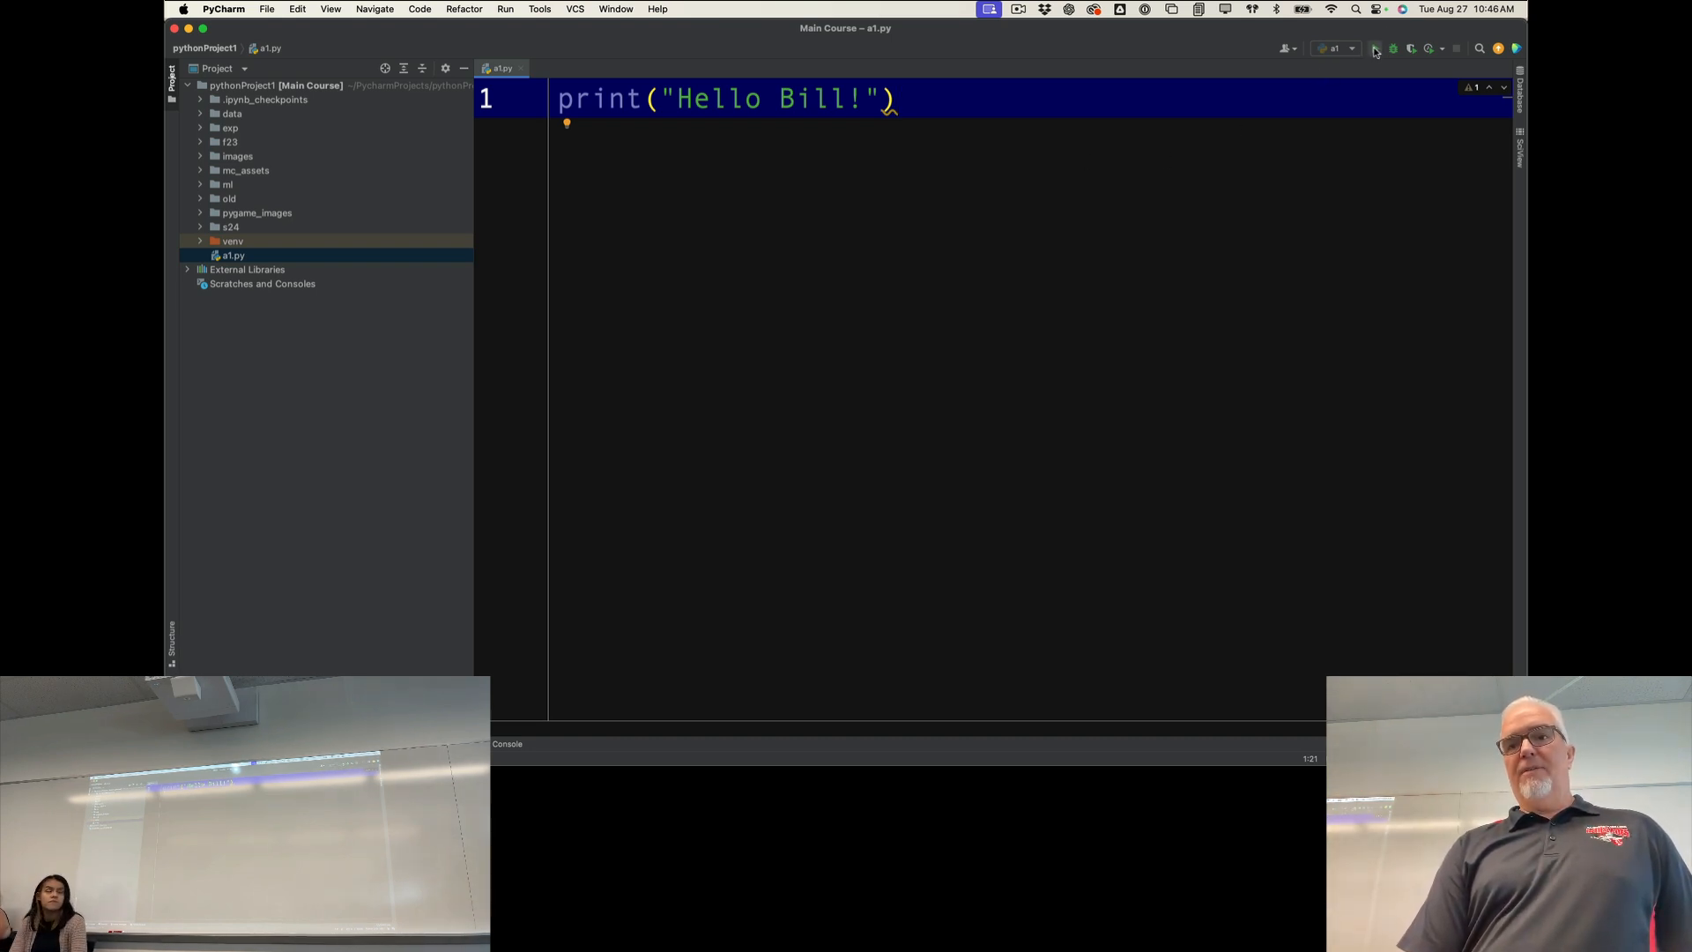
mouse_move(1335, 47)
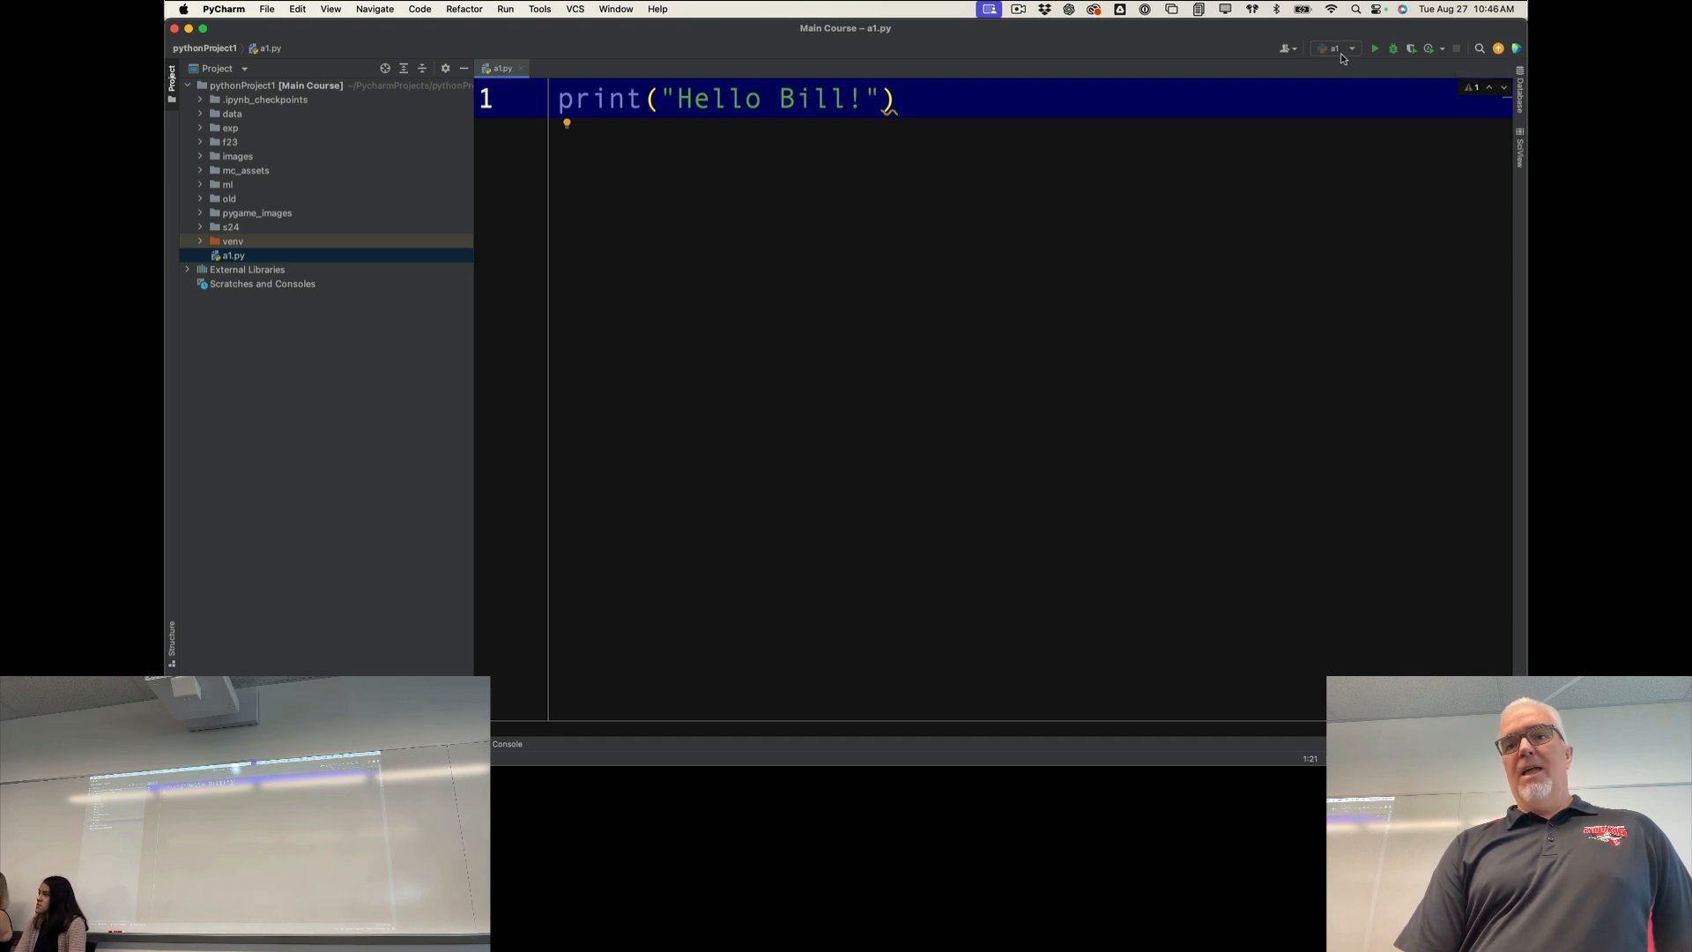
Step: Switch the active run configuration to main
click(1336, 47)
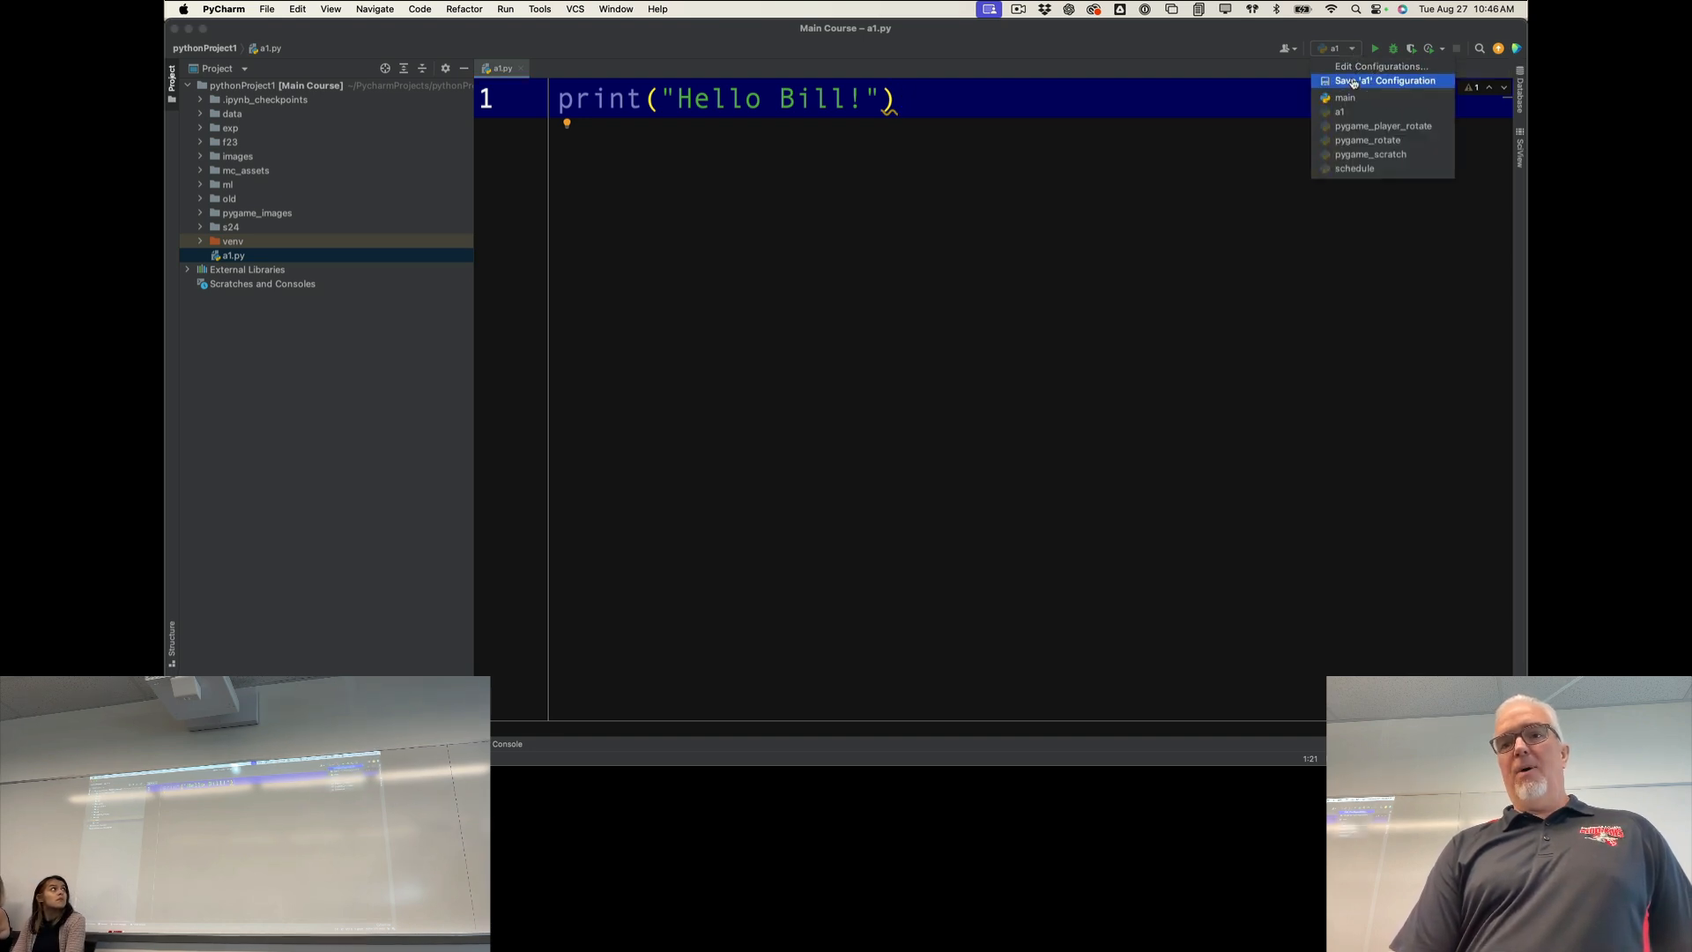
click(1343, 97)
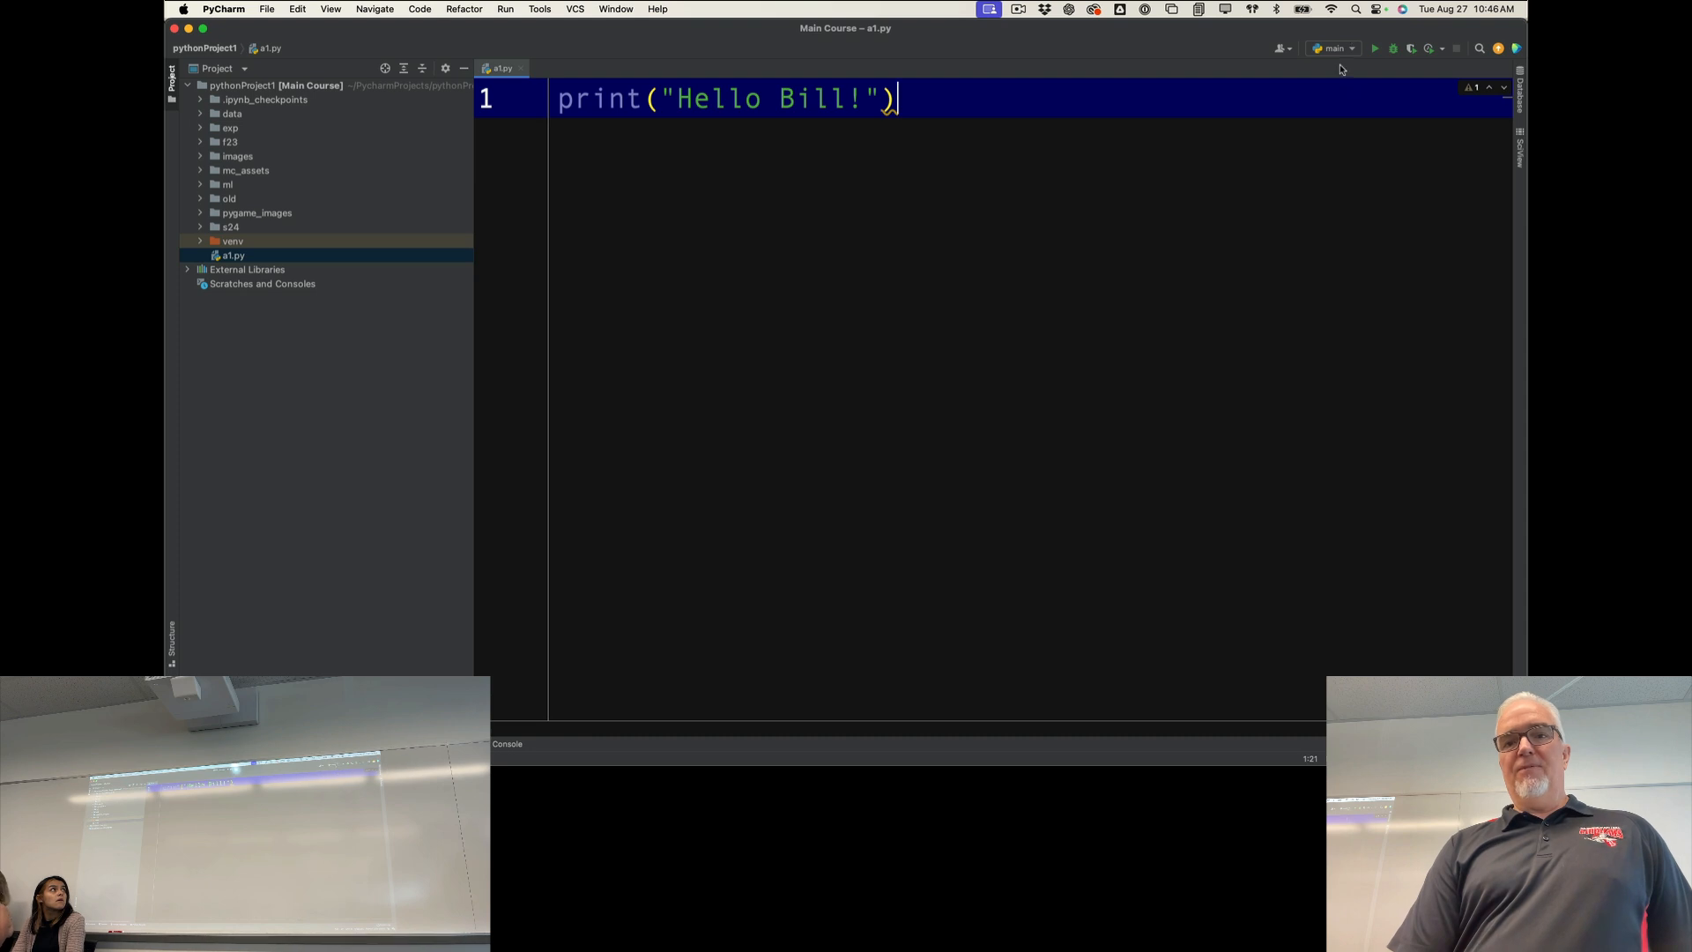
mouse_move(1375, 48)
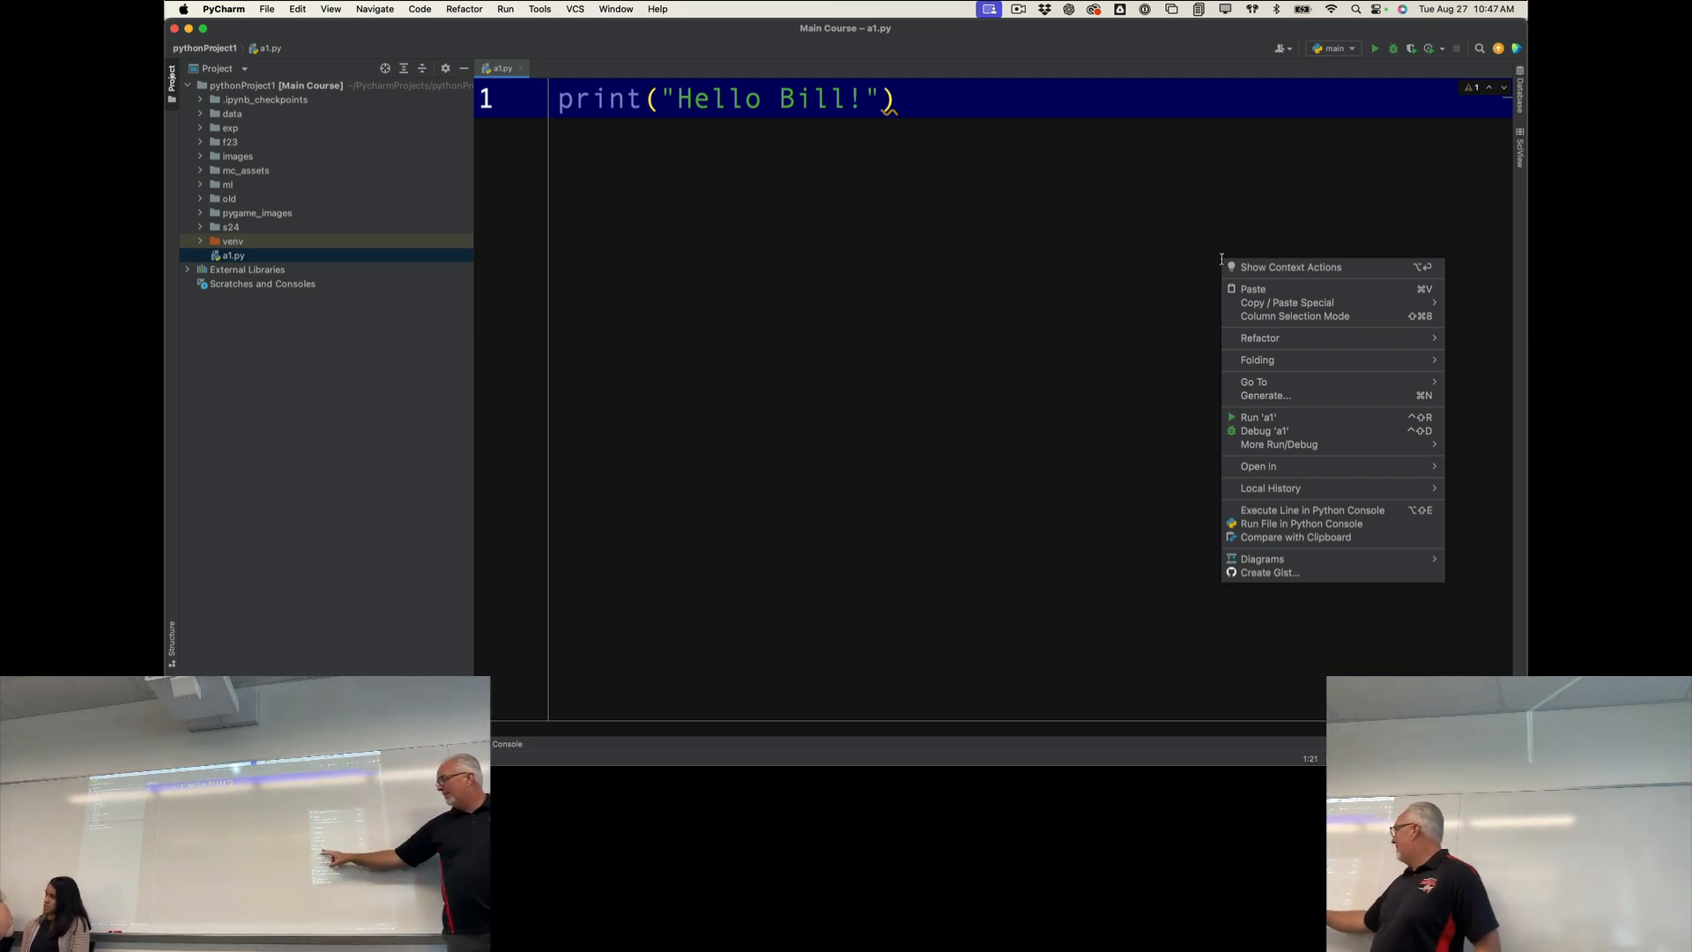
mouse_move(1266, 395)
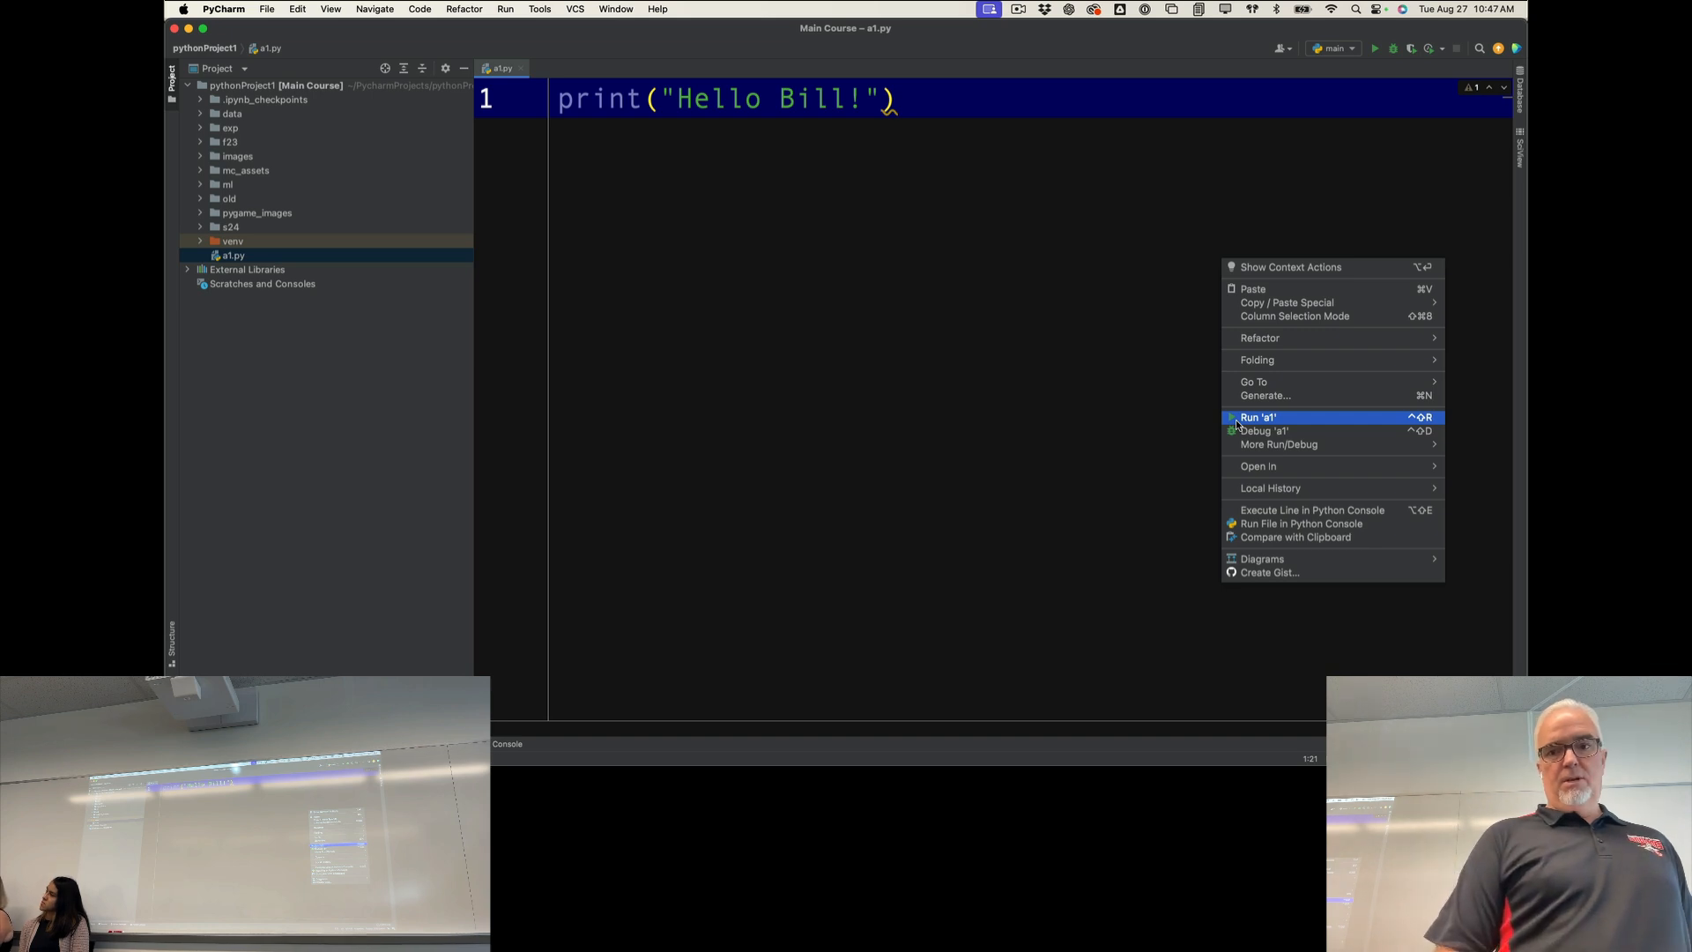
Step: Run a1.py, printing Hello Bill! with exit code 0
click(1257, 417)
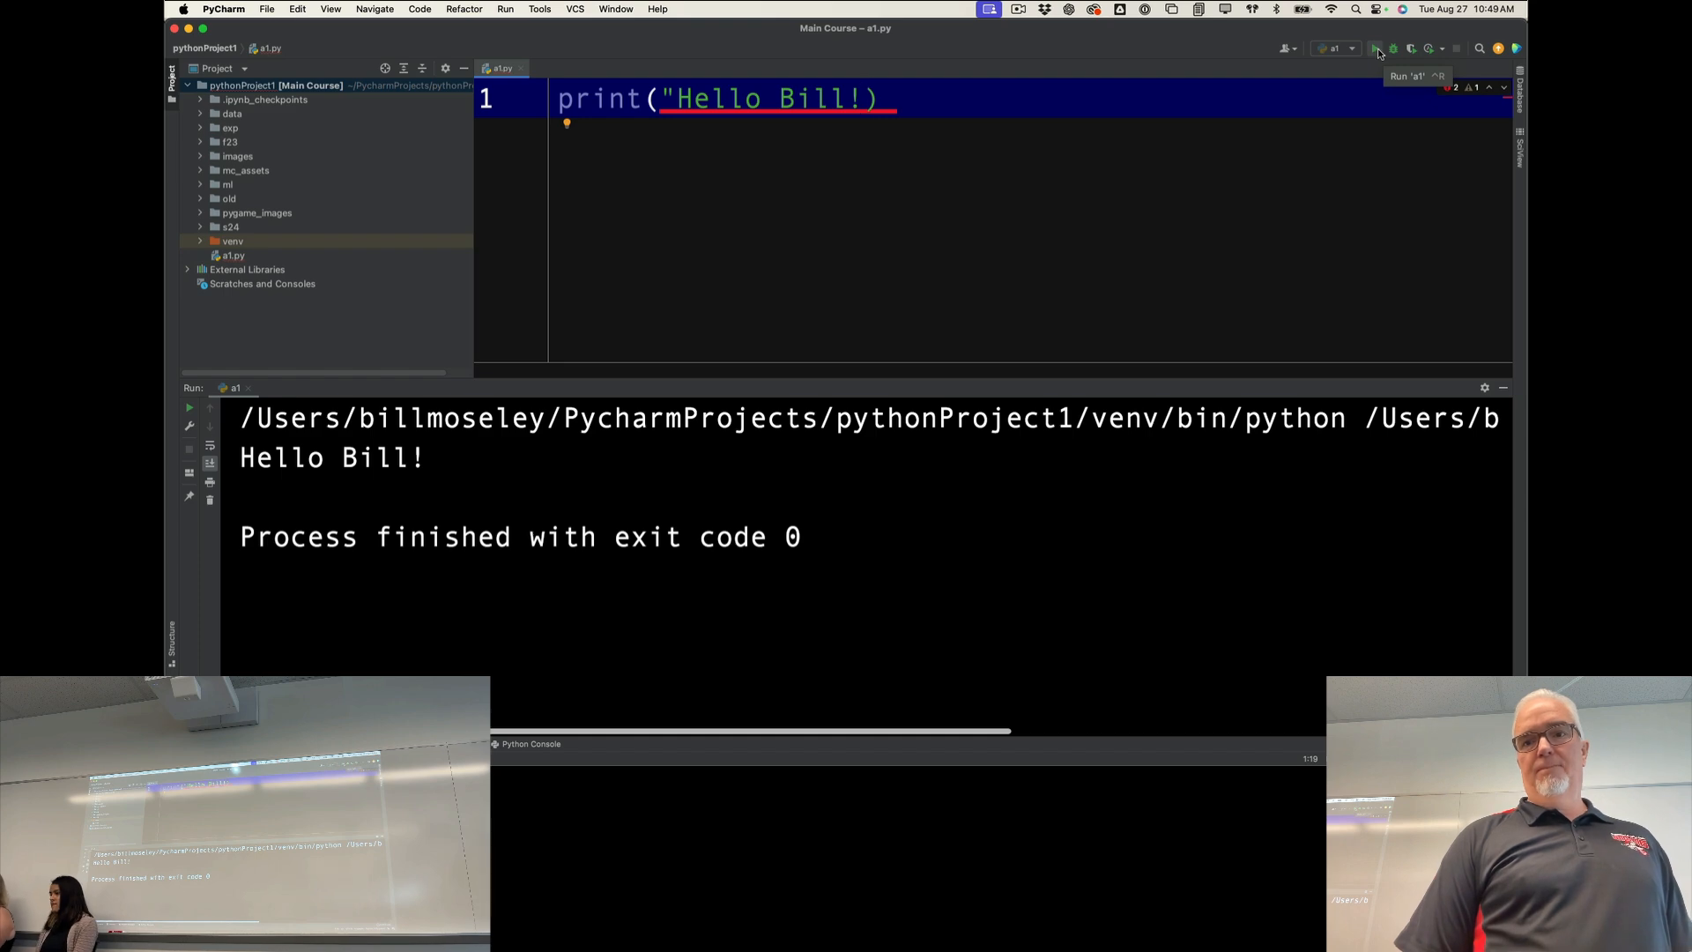
Step: Run a1 to see the SyntaxError, restore the closing quote and run it again
click(1374, 47)
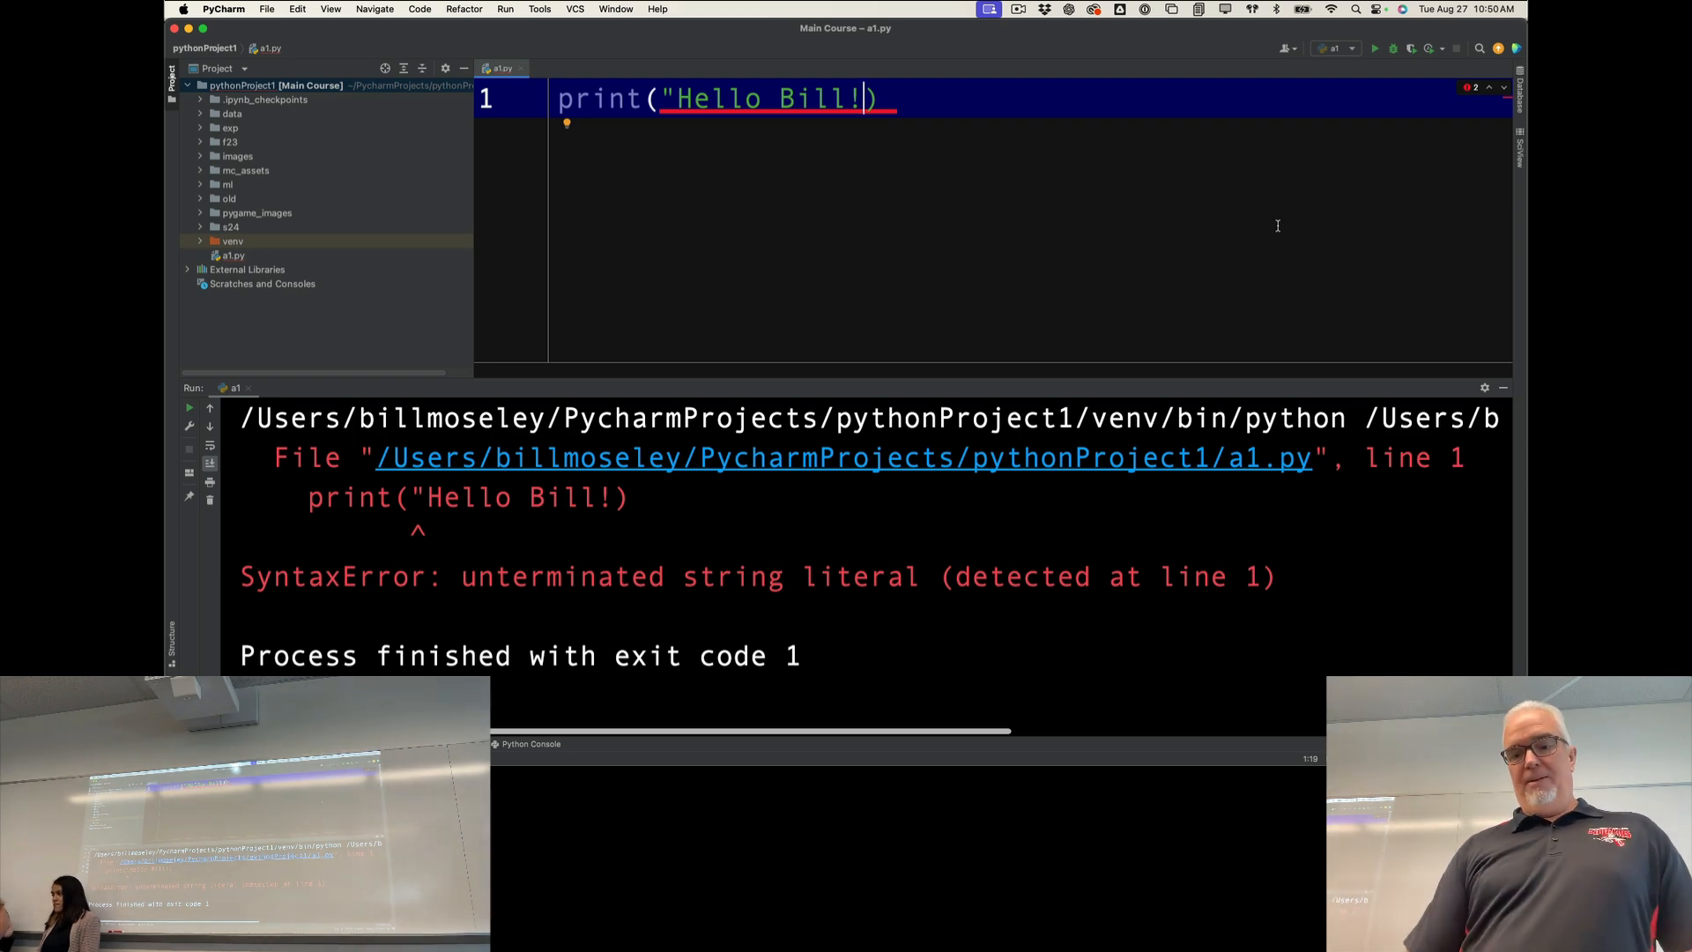
text(")
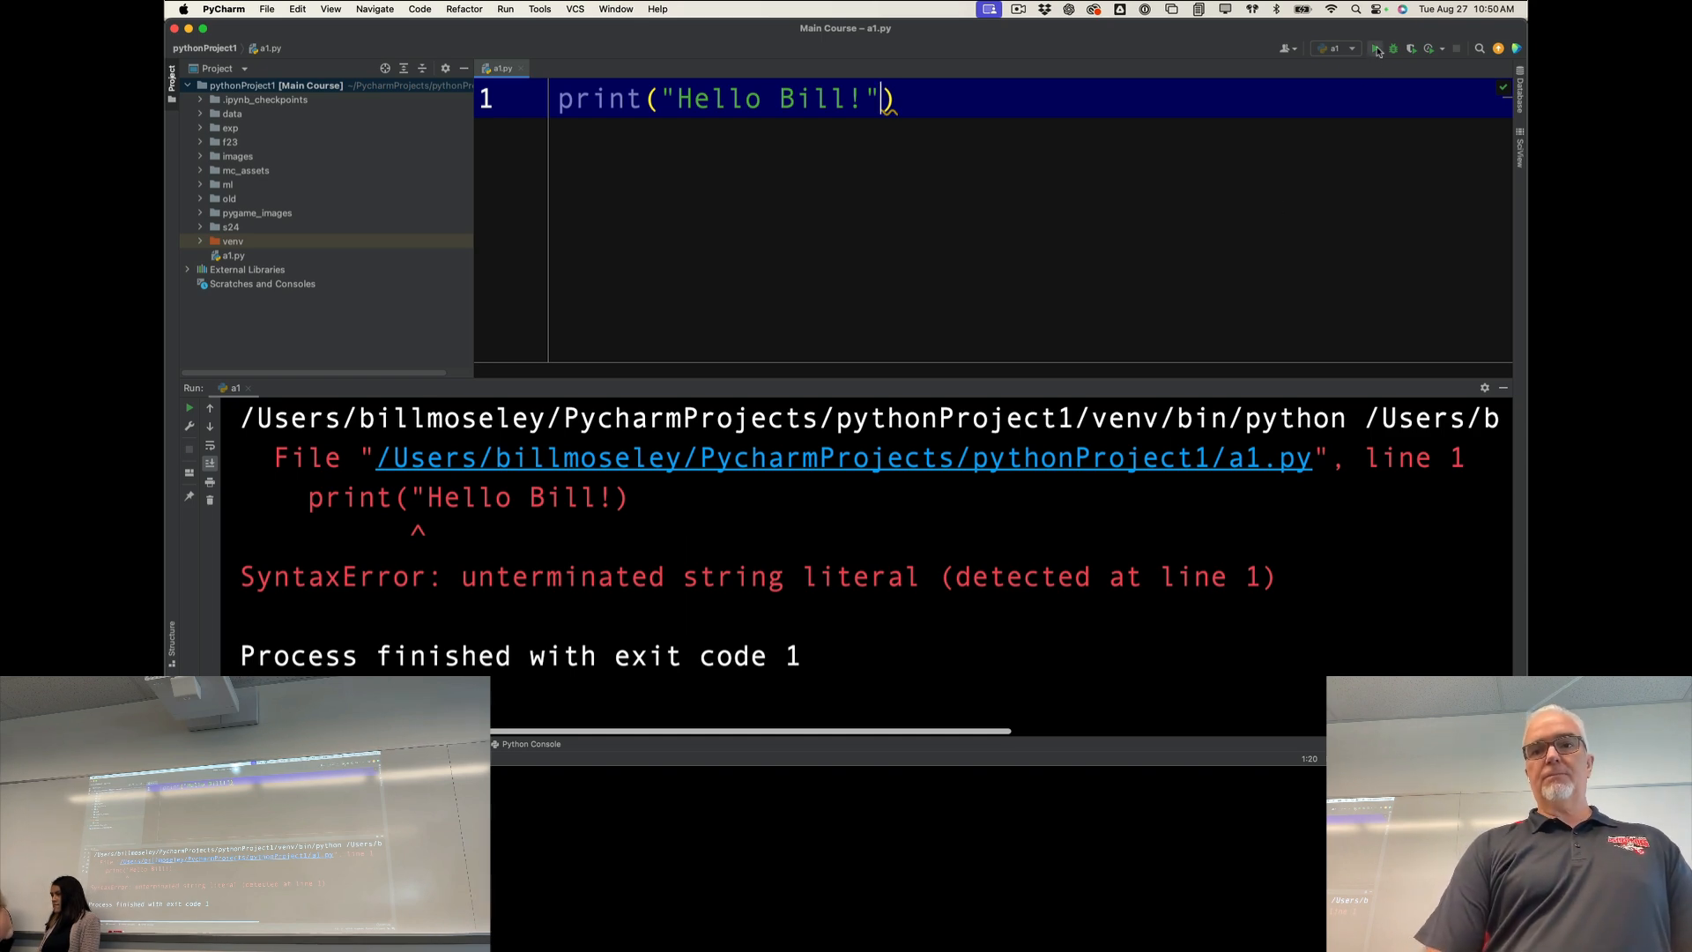
click(1376, 47)
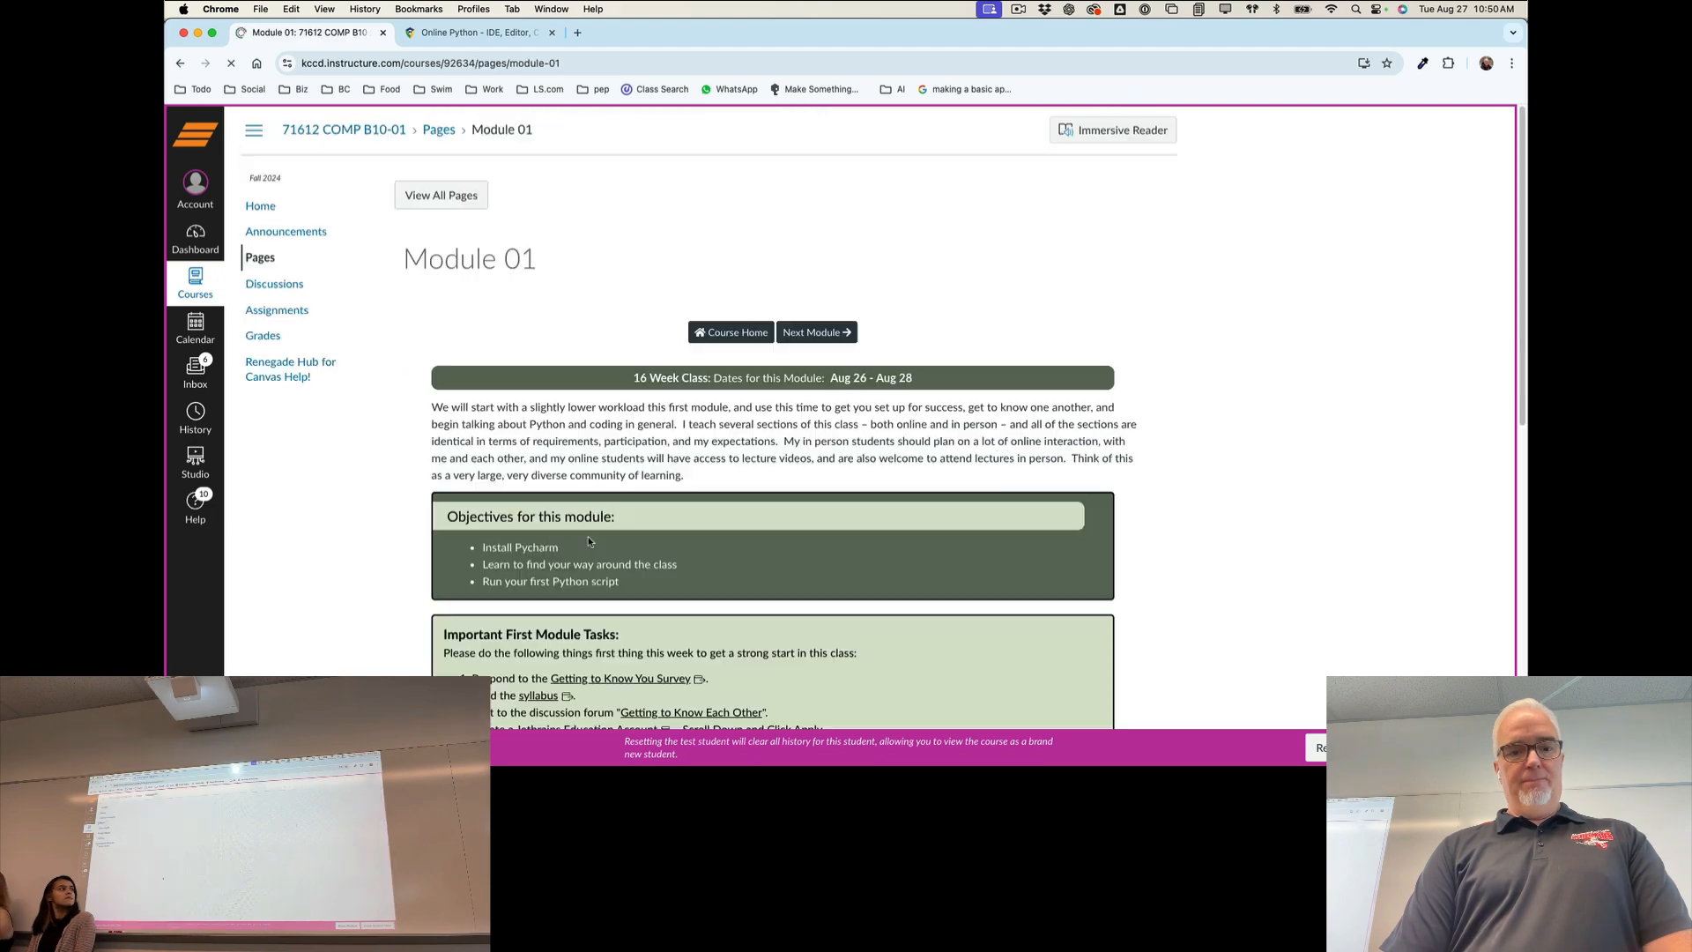
Step: Open the A1: Hello World assignment in Canvas and highlight its success criteria
scroll(down, 3)
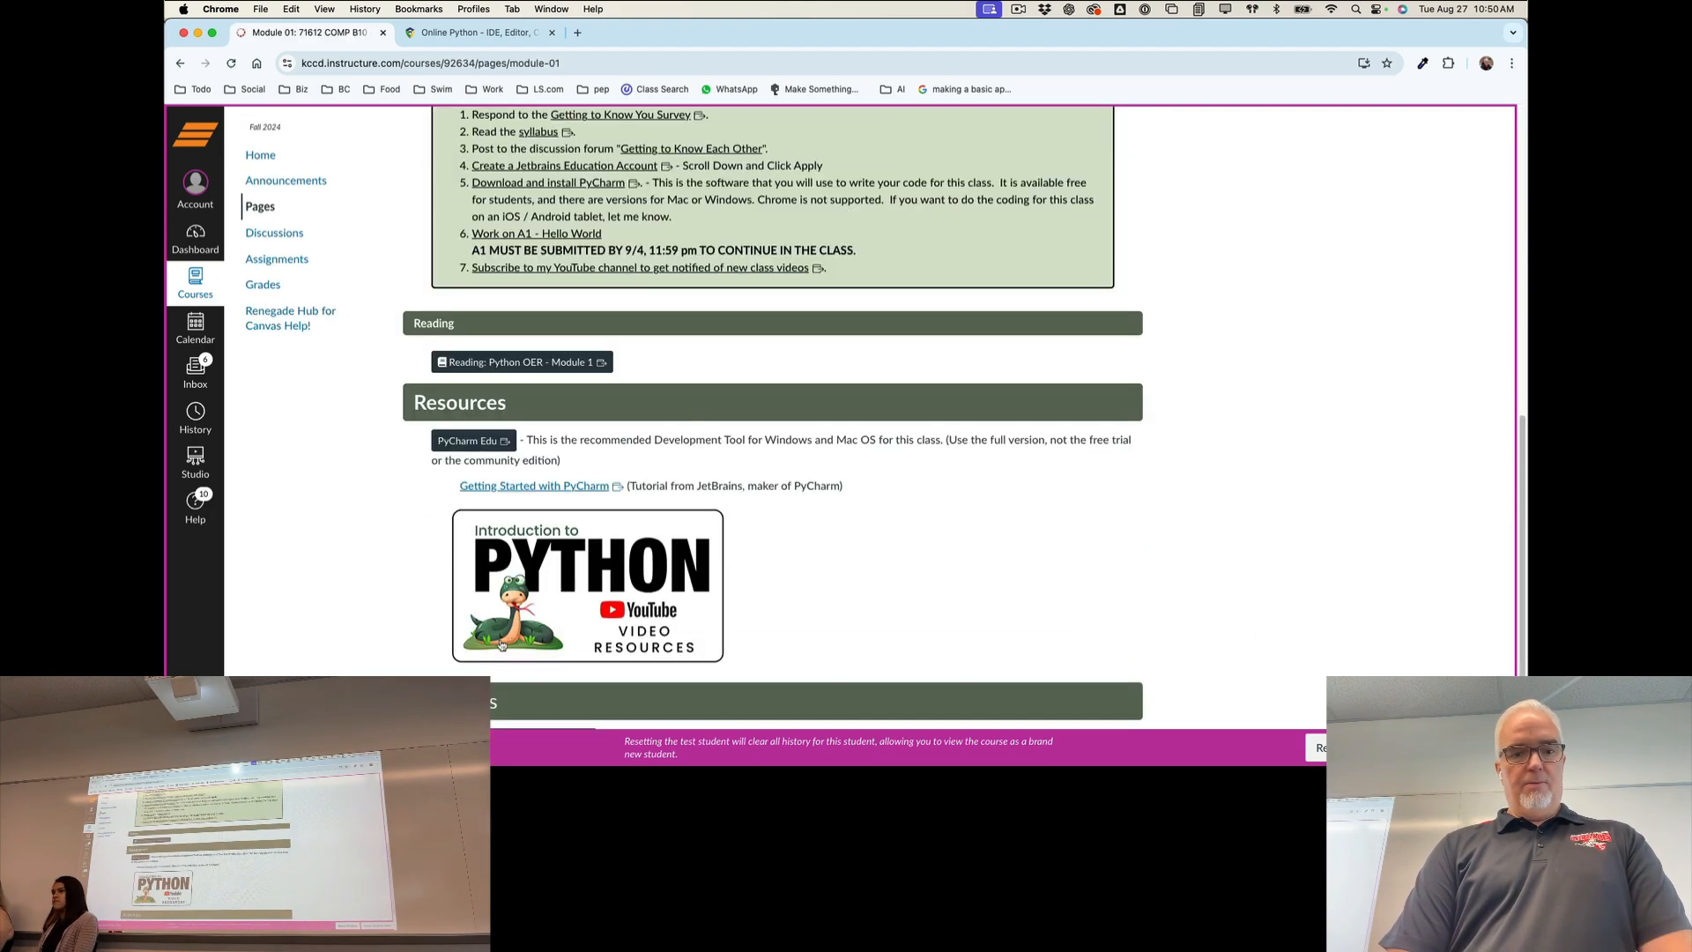
scroll(down, 3)
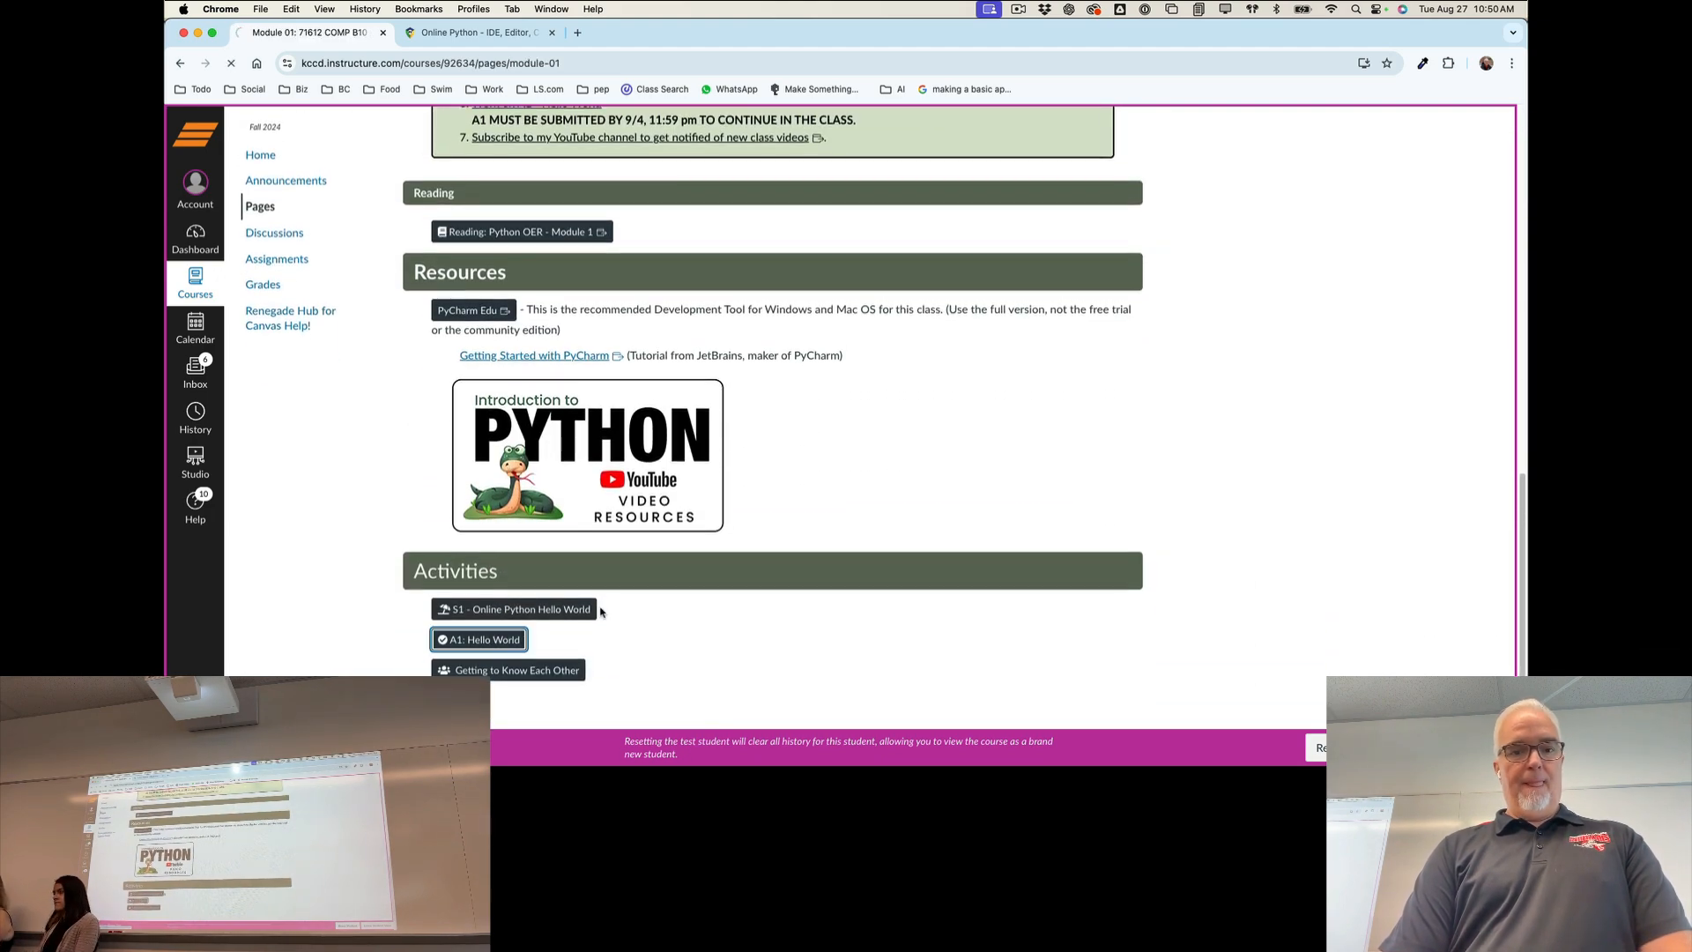
click(483, 638)
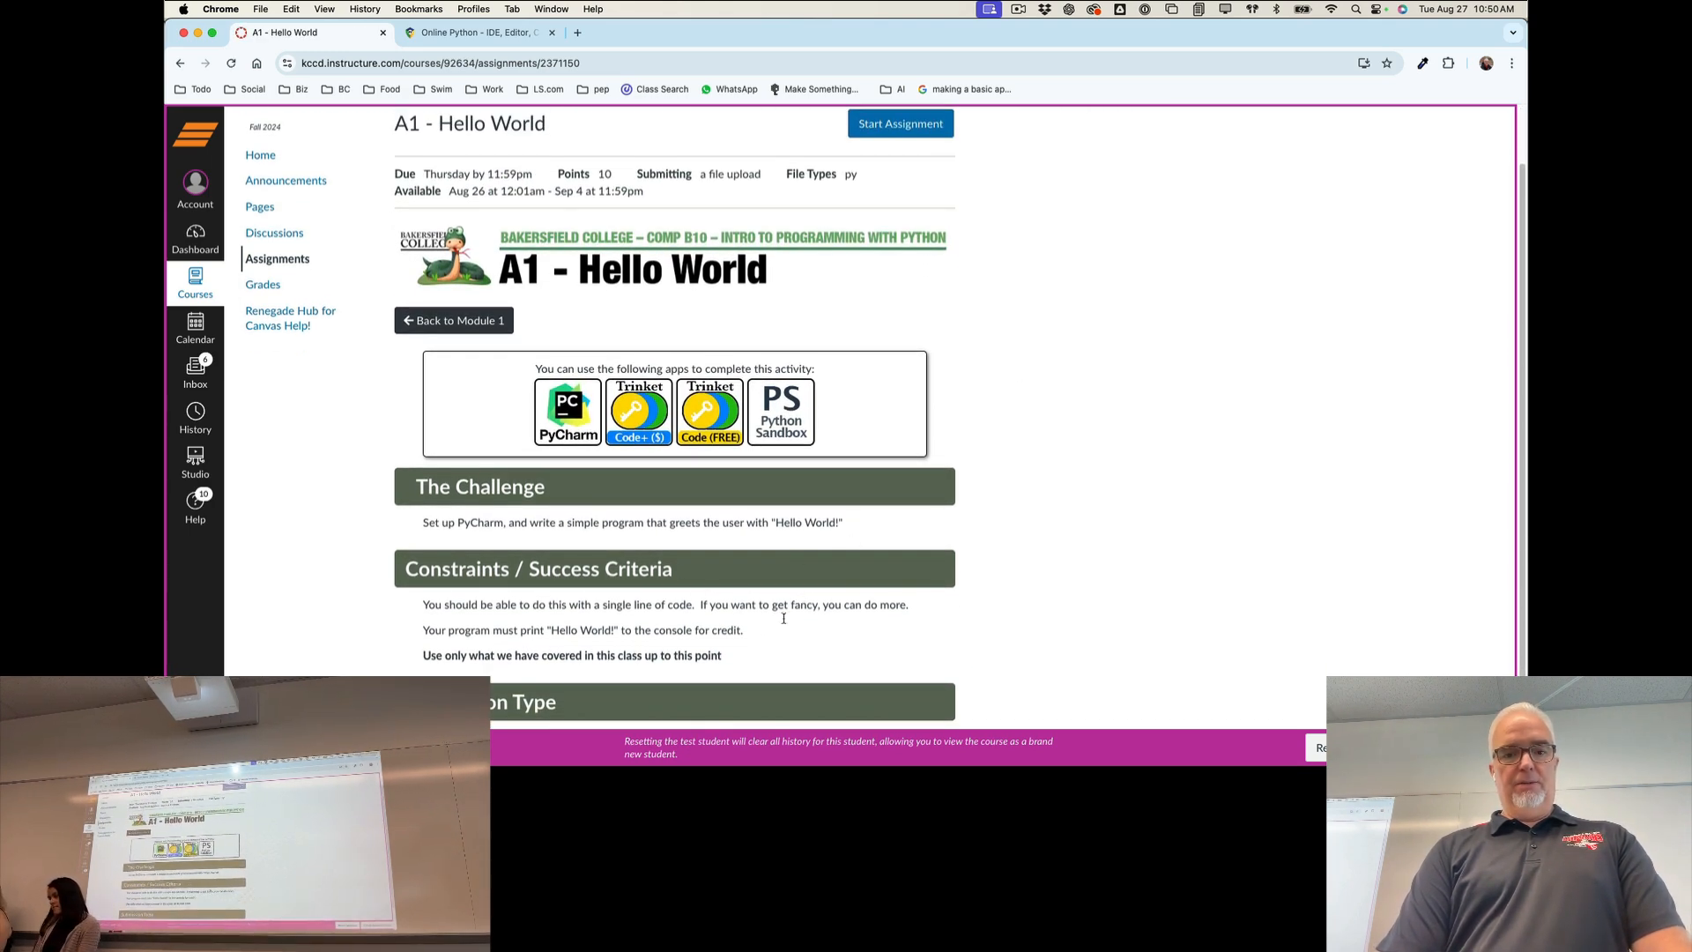
drag(423, 629, 723, 656)
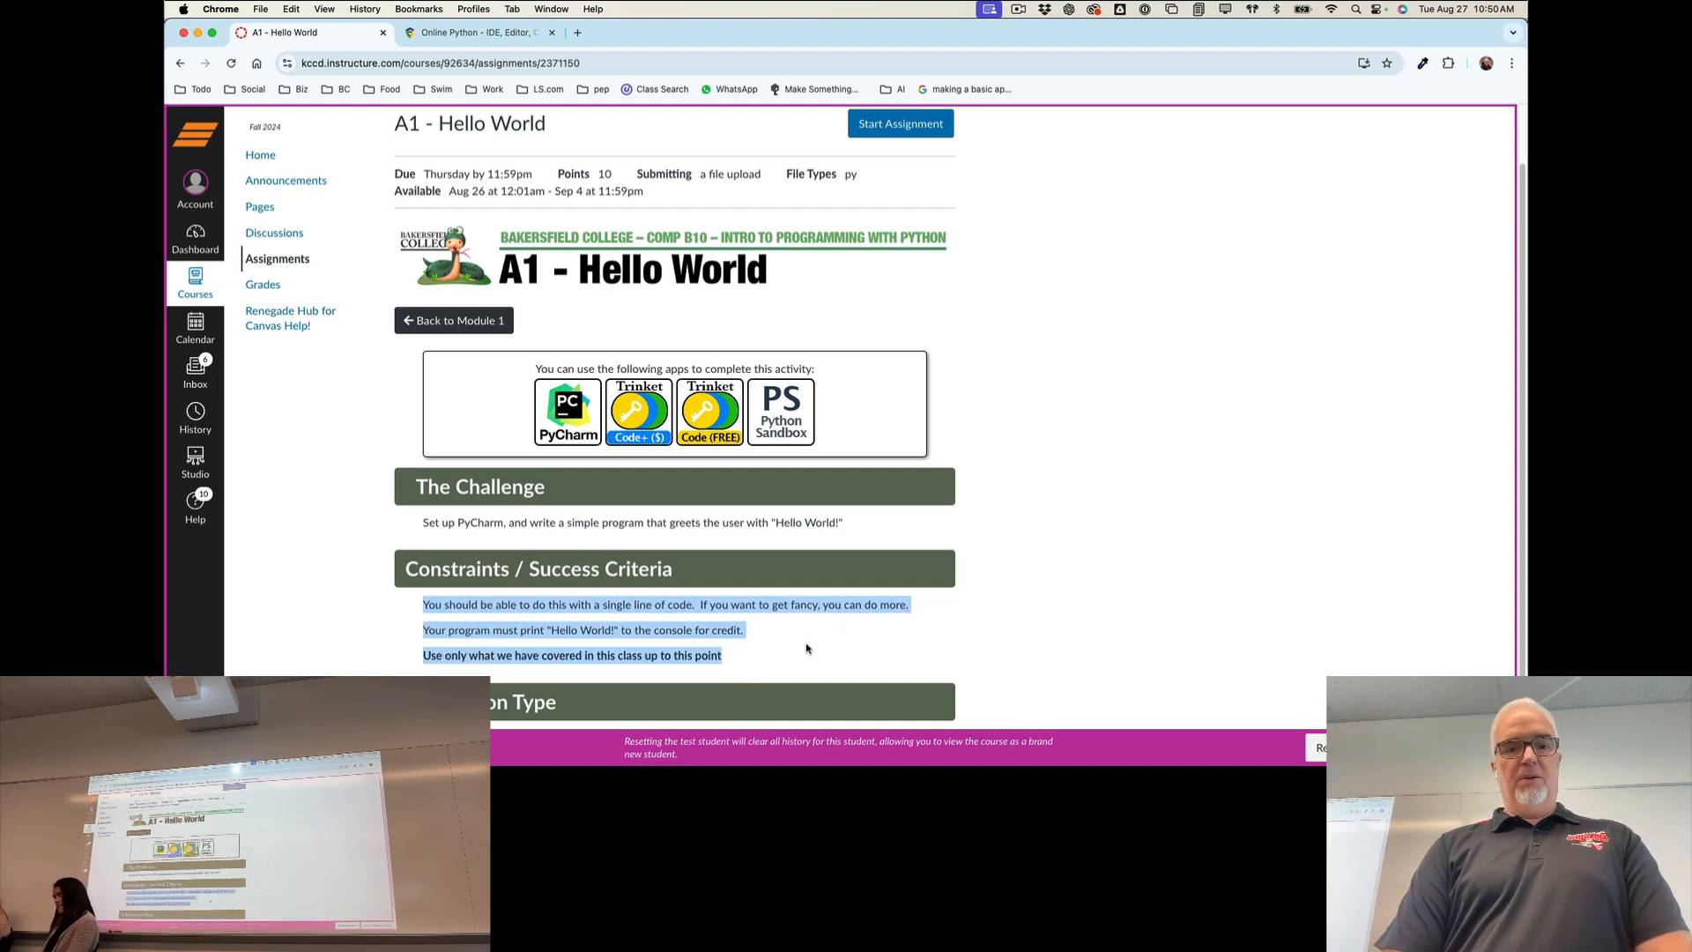
scroll(down, 3)
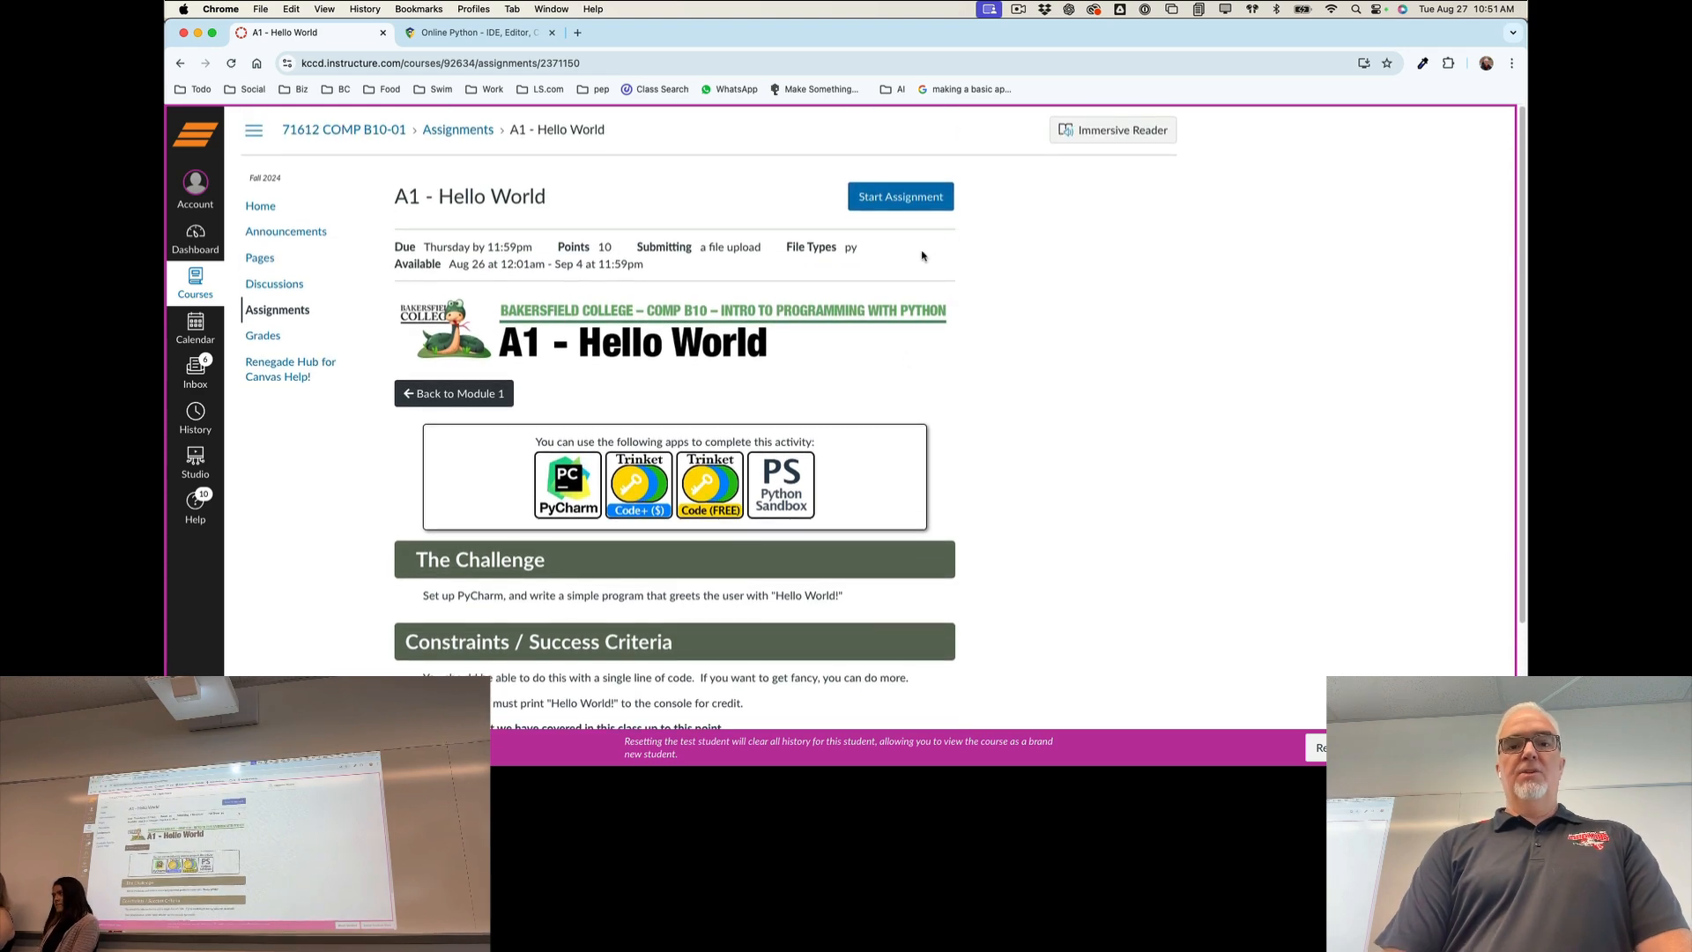
Step: Review the A1 submission type and file-upload form, then switch back to PyCharm
scroll(down, 3)
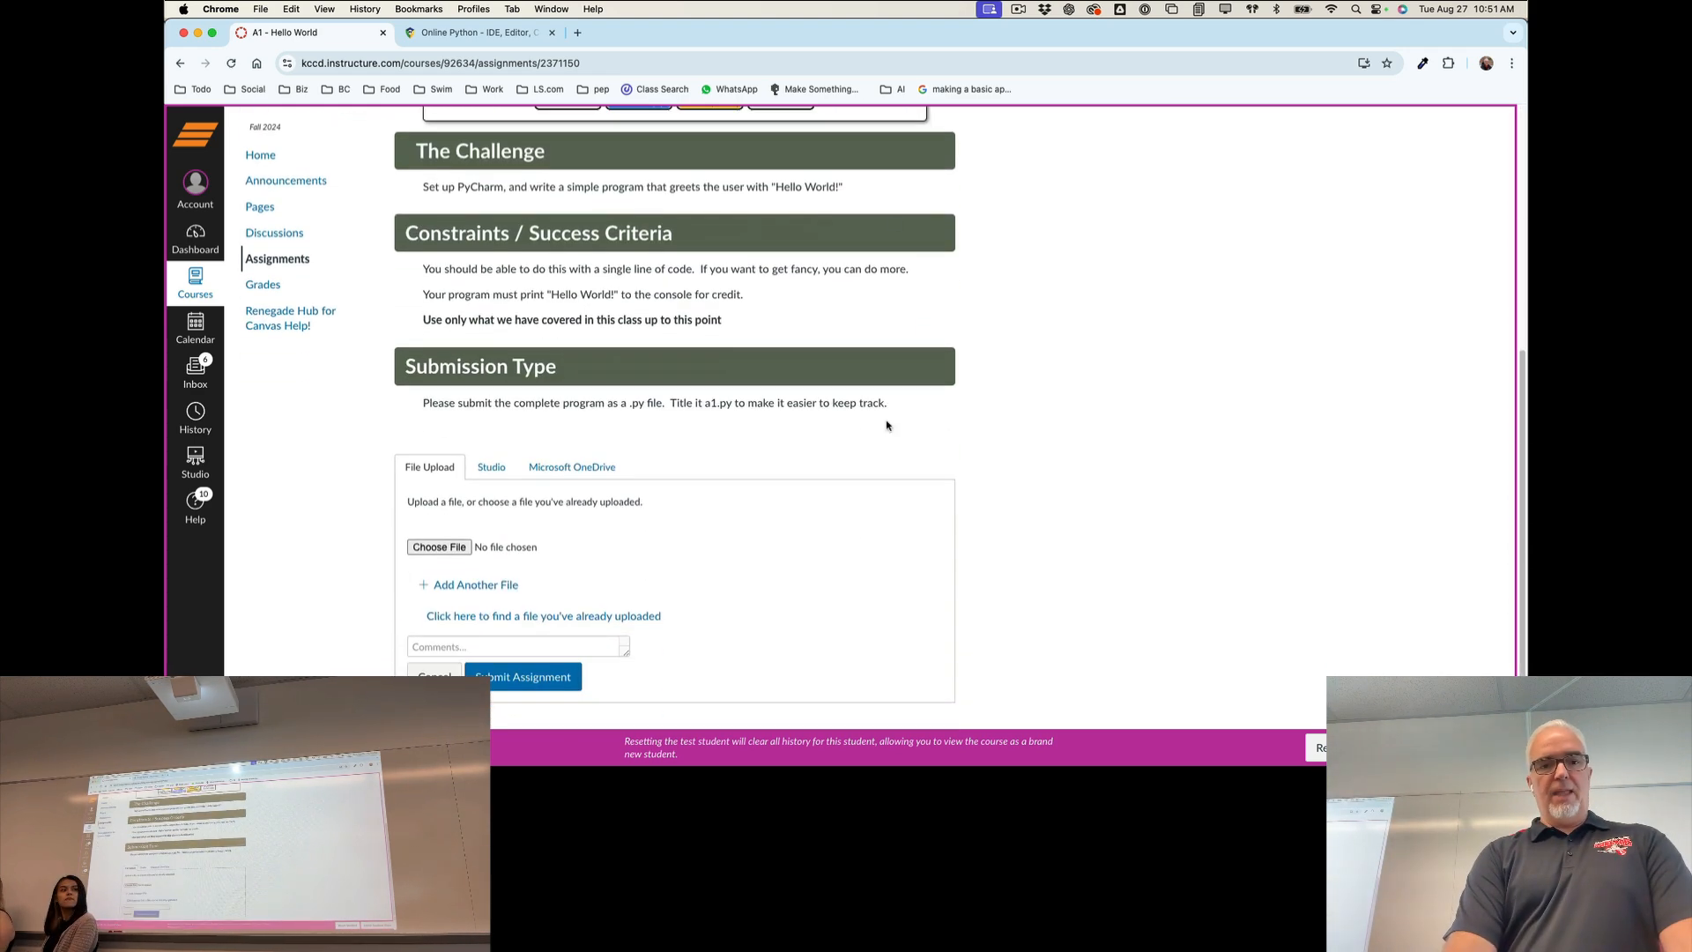
scroll(down, 3)
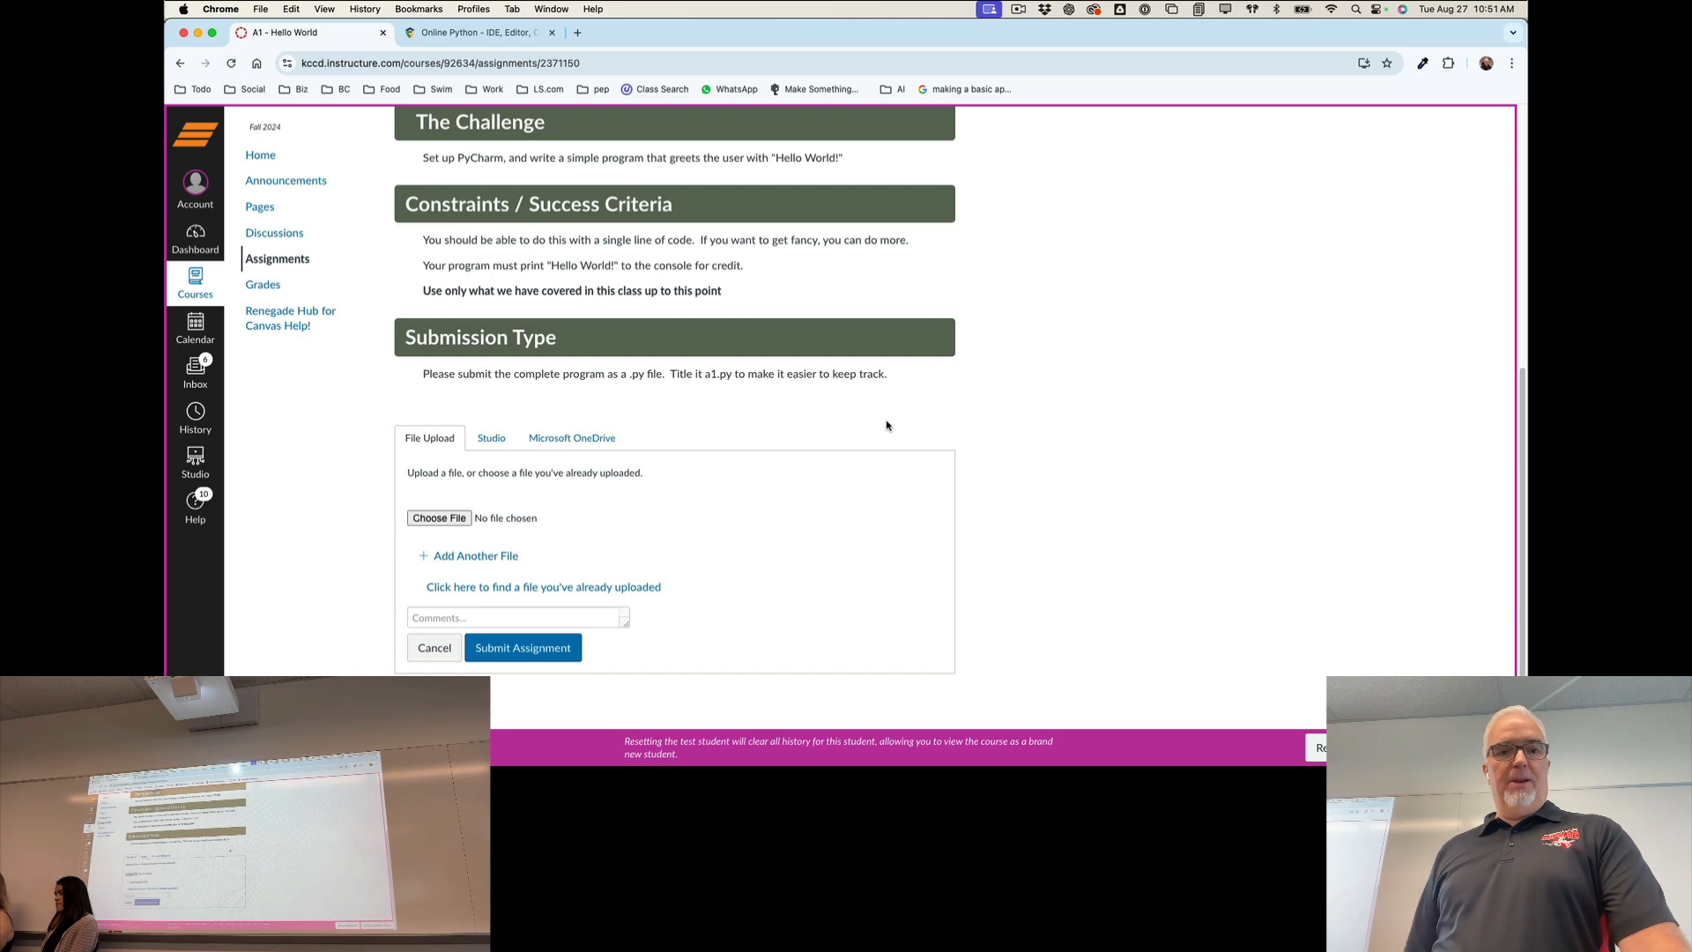
key(cmd+tab)
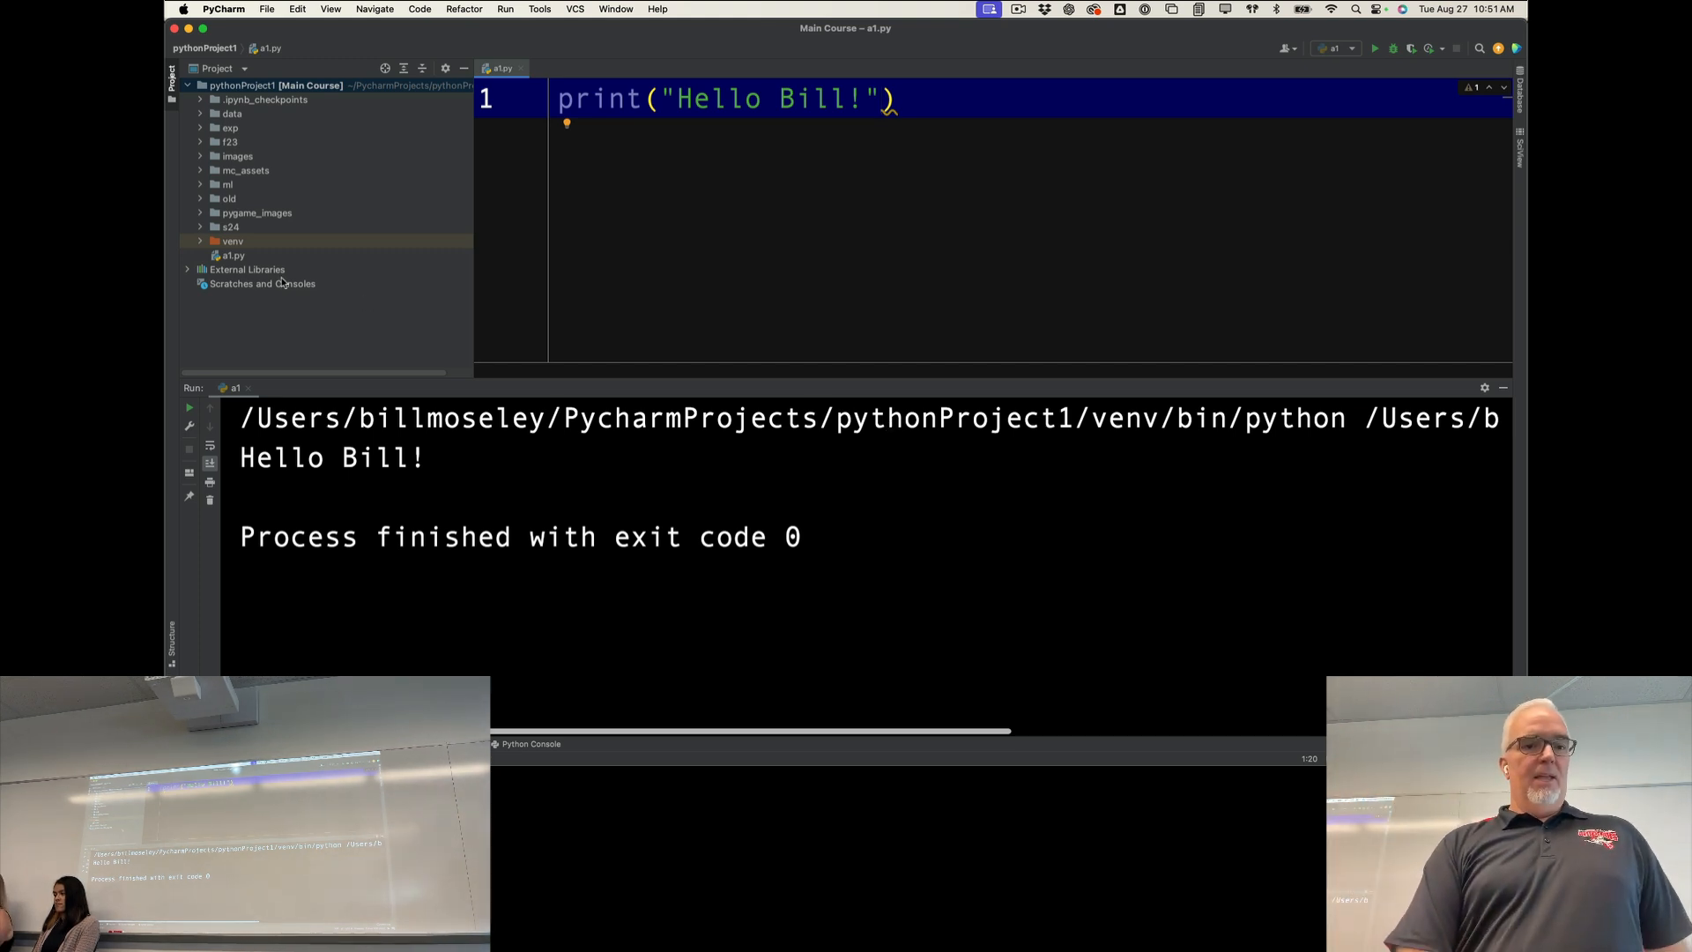
Step: Reveal a1.py from the Project panel in a Finder window
click(233, 253)
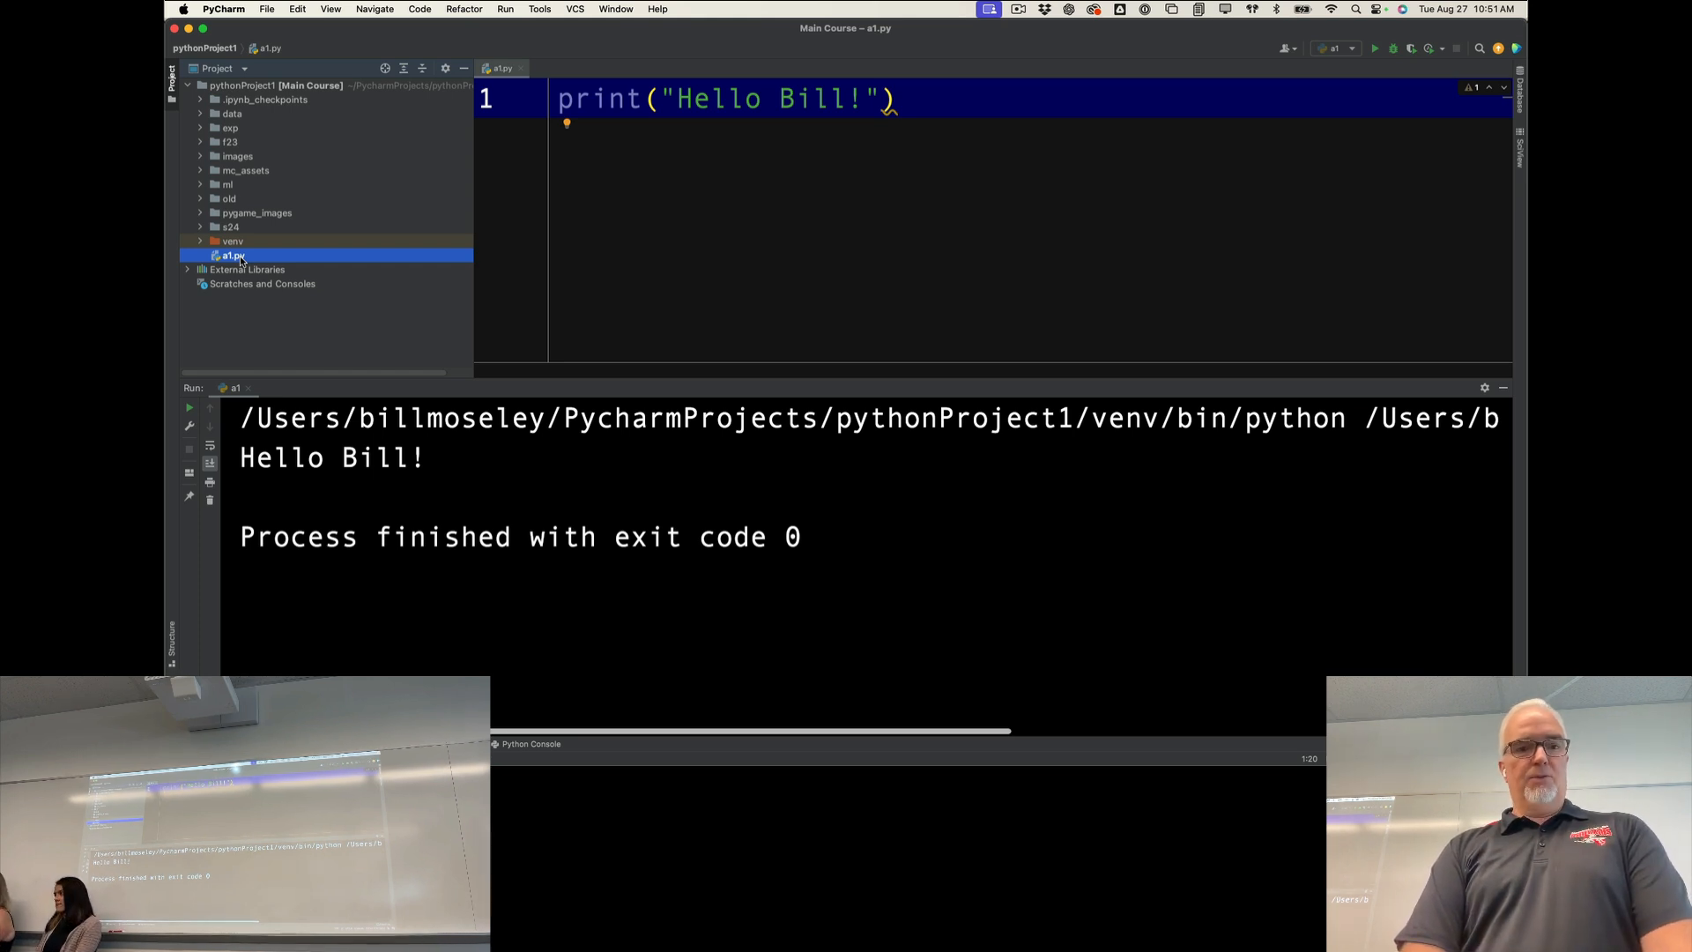
right_click(229, 256)
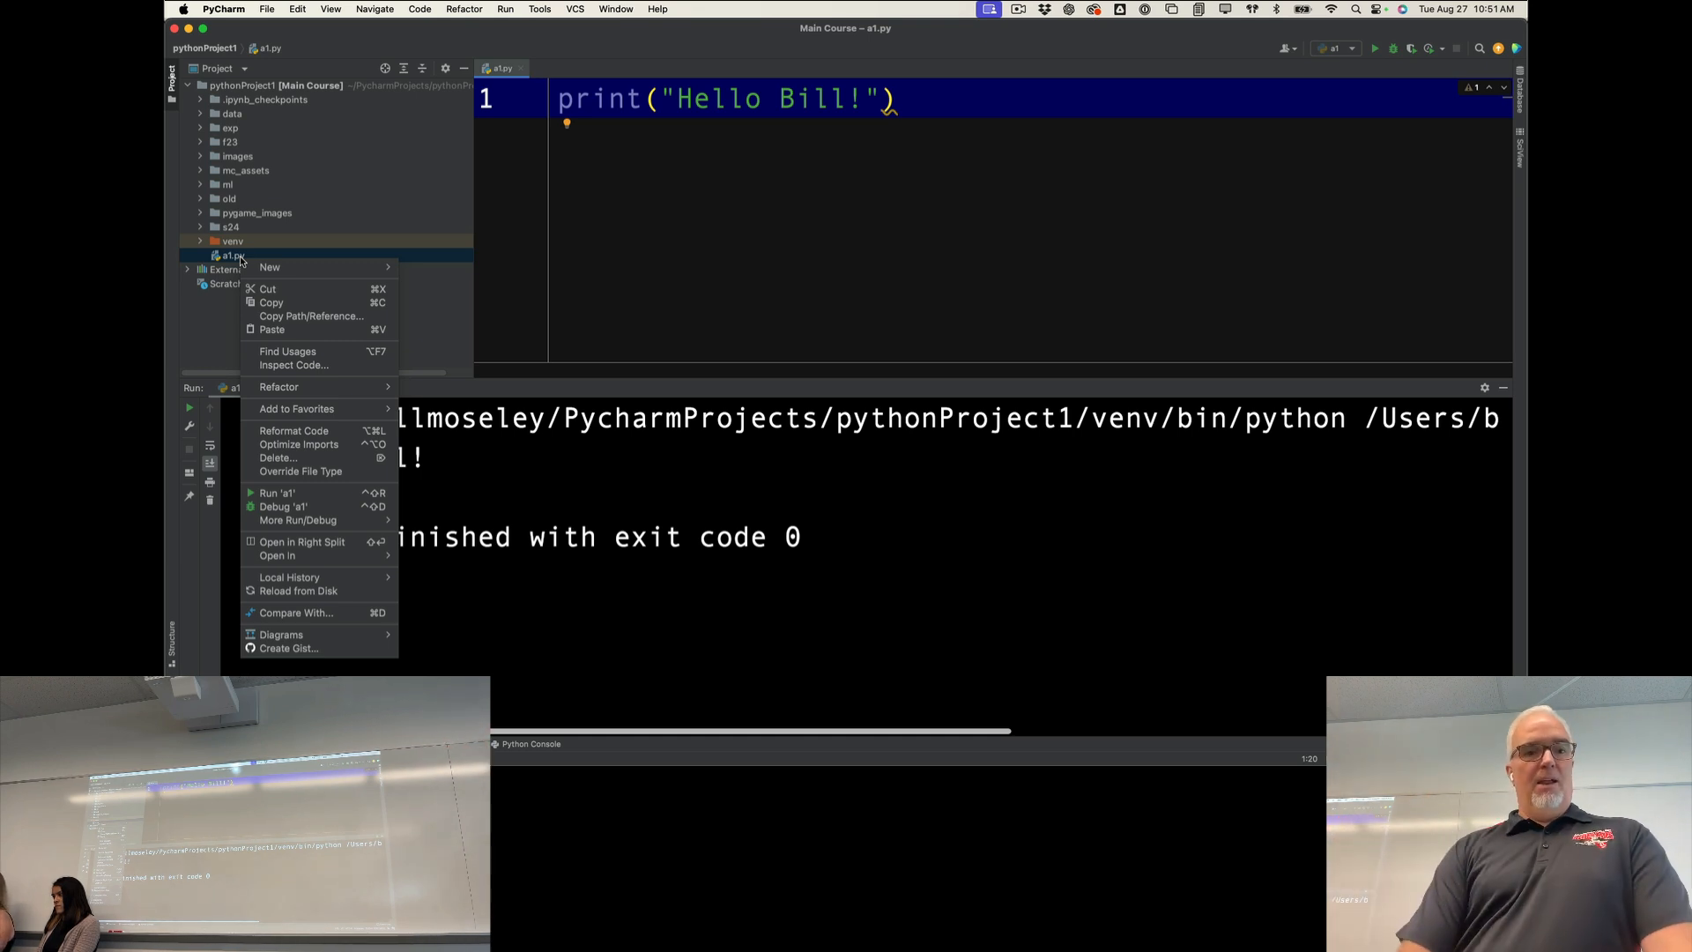
mouse_move(277, 459)
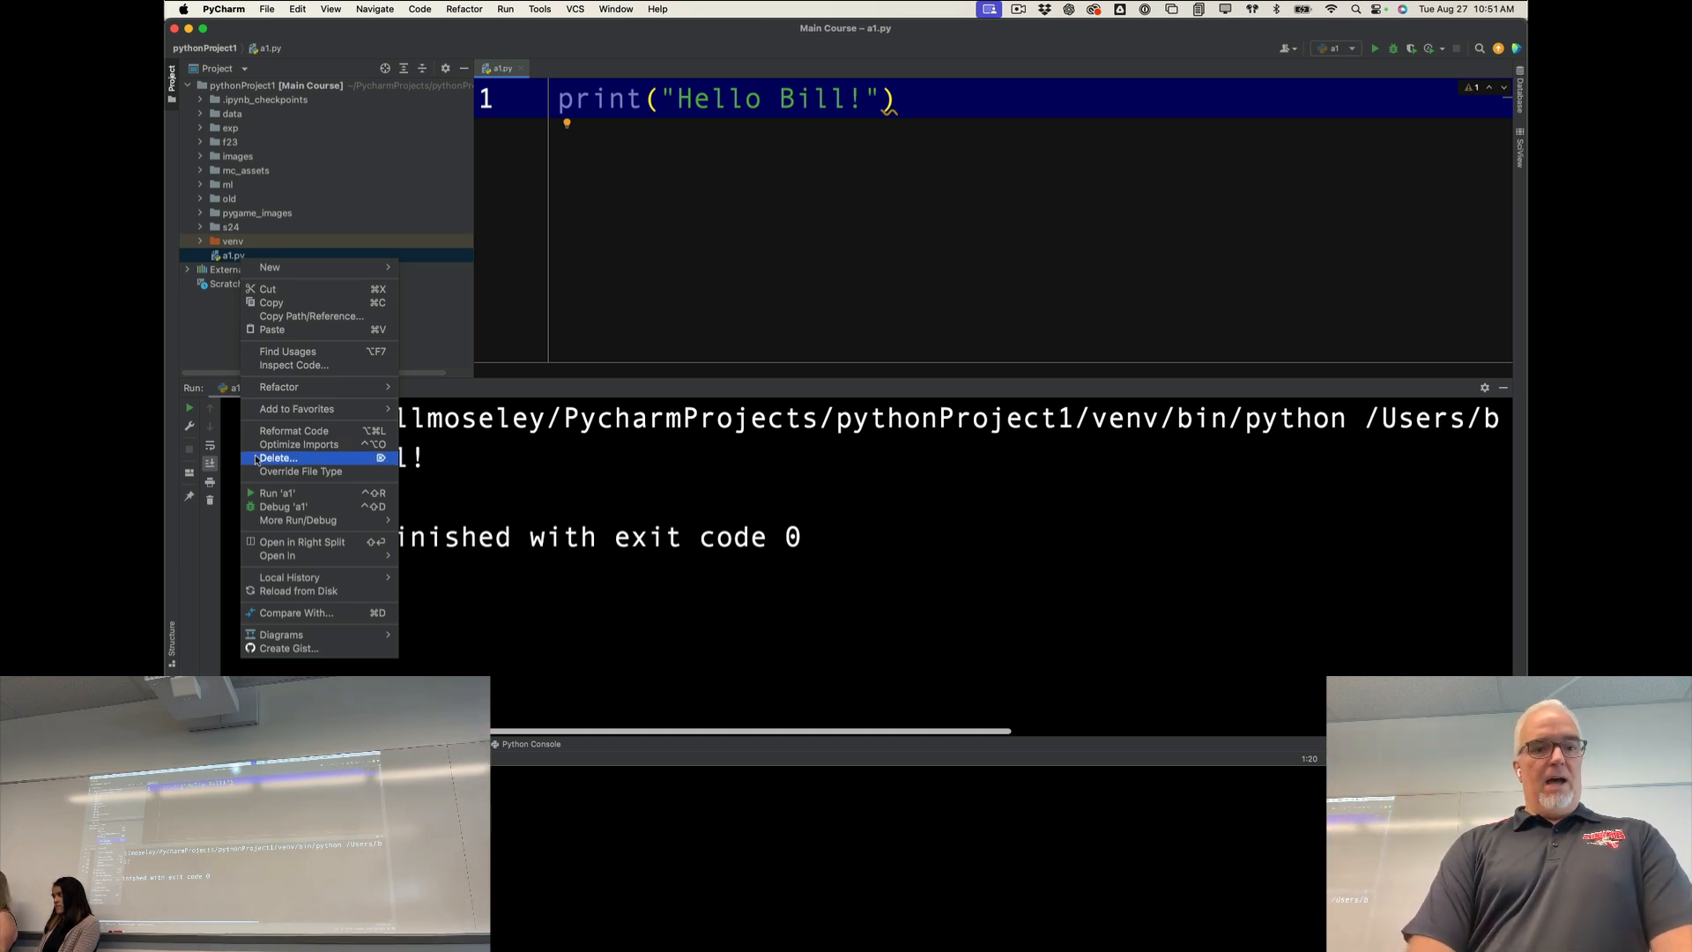
mouse_move(277, 555)
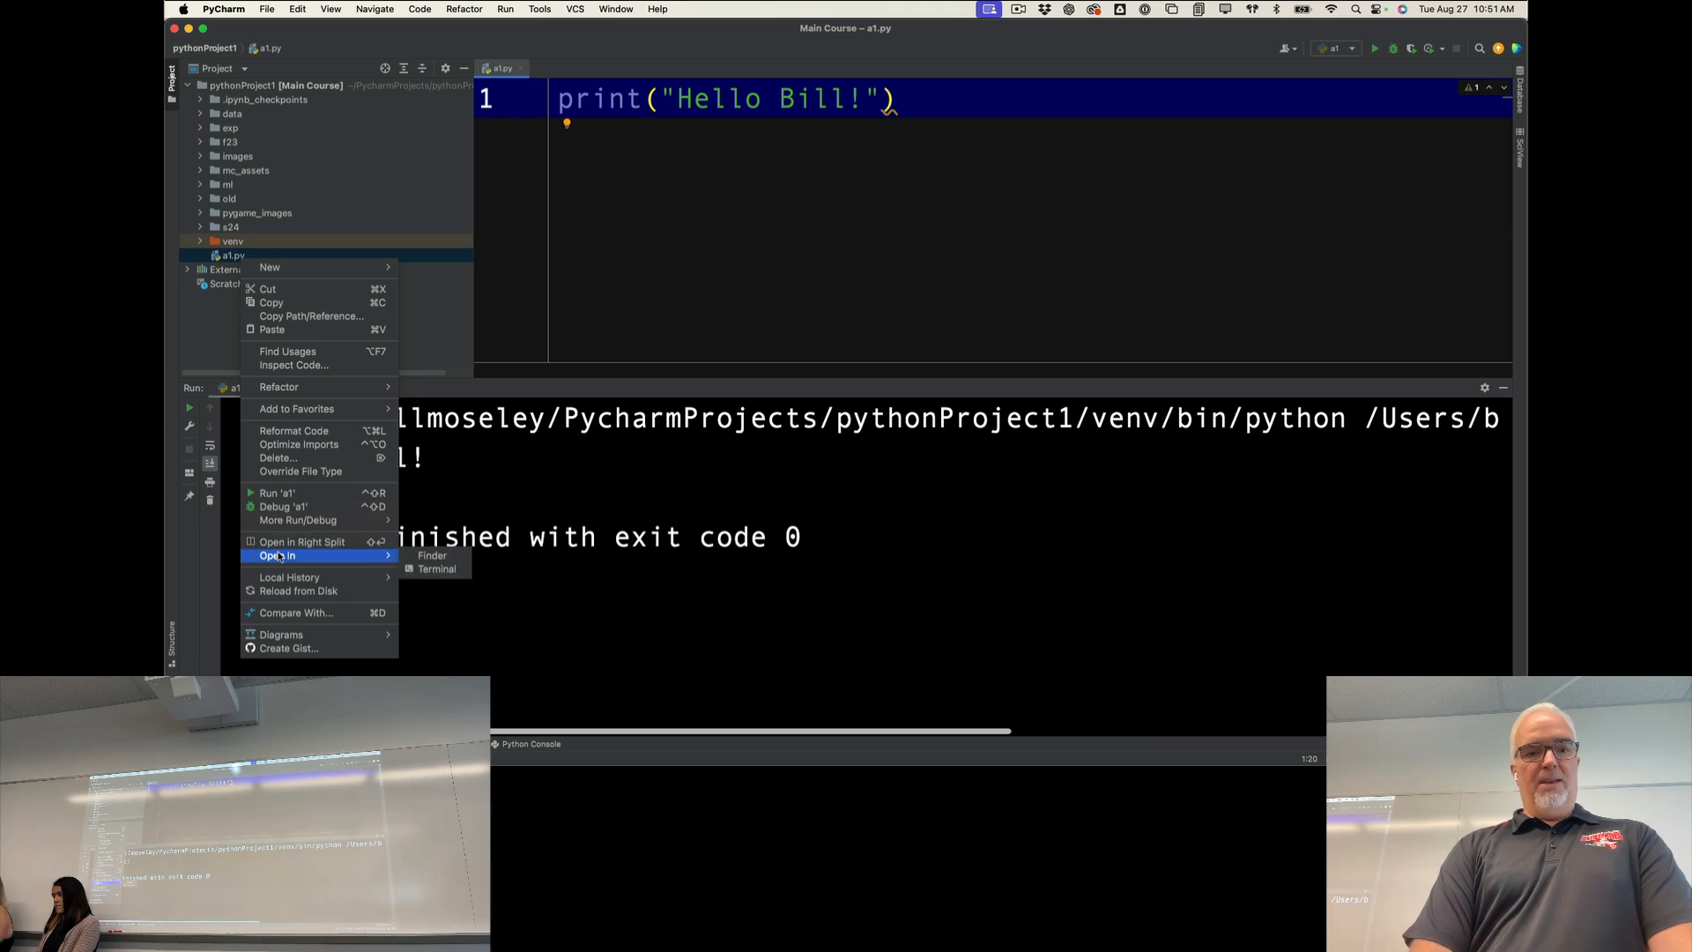
mouse_move(432, 555)
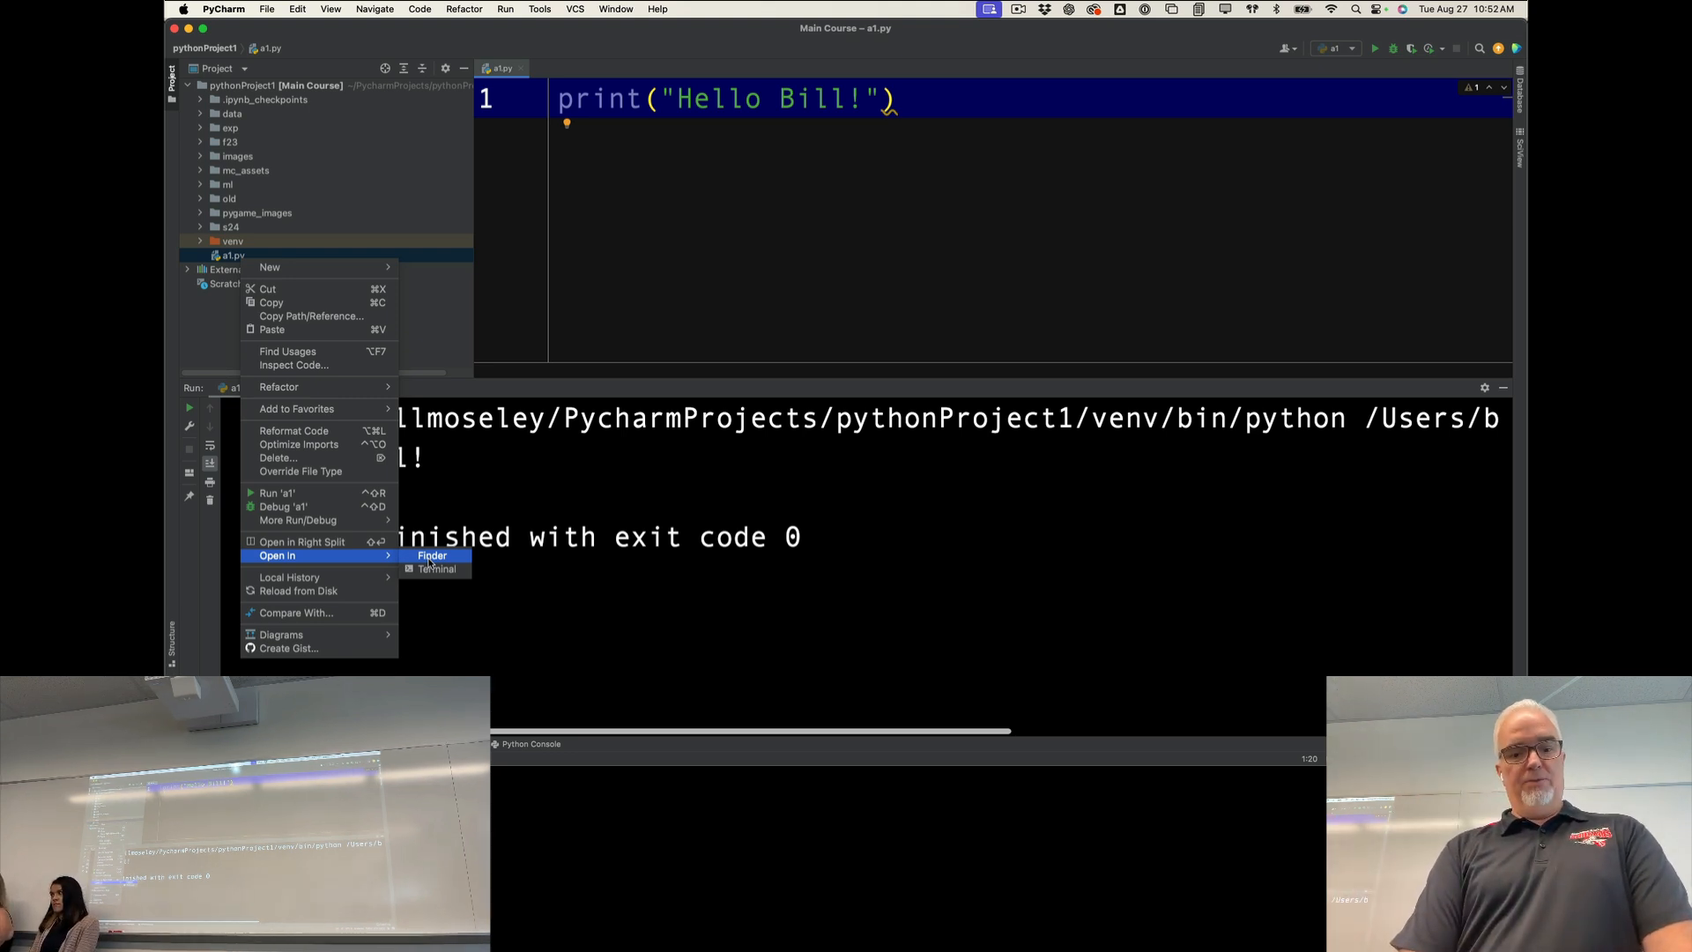
click(432, 555)
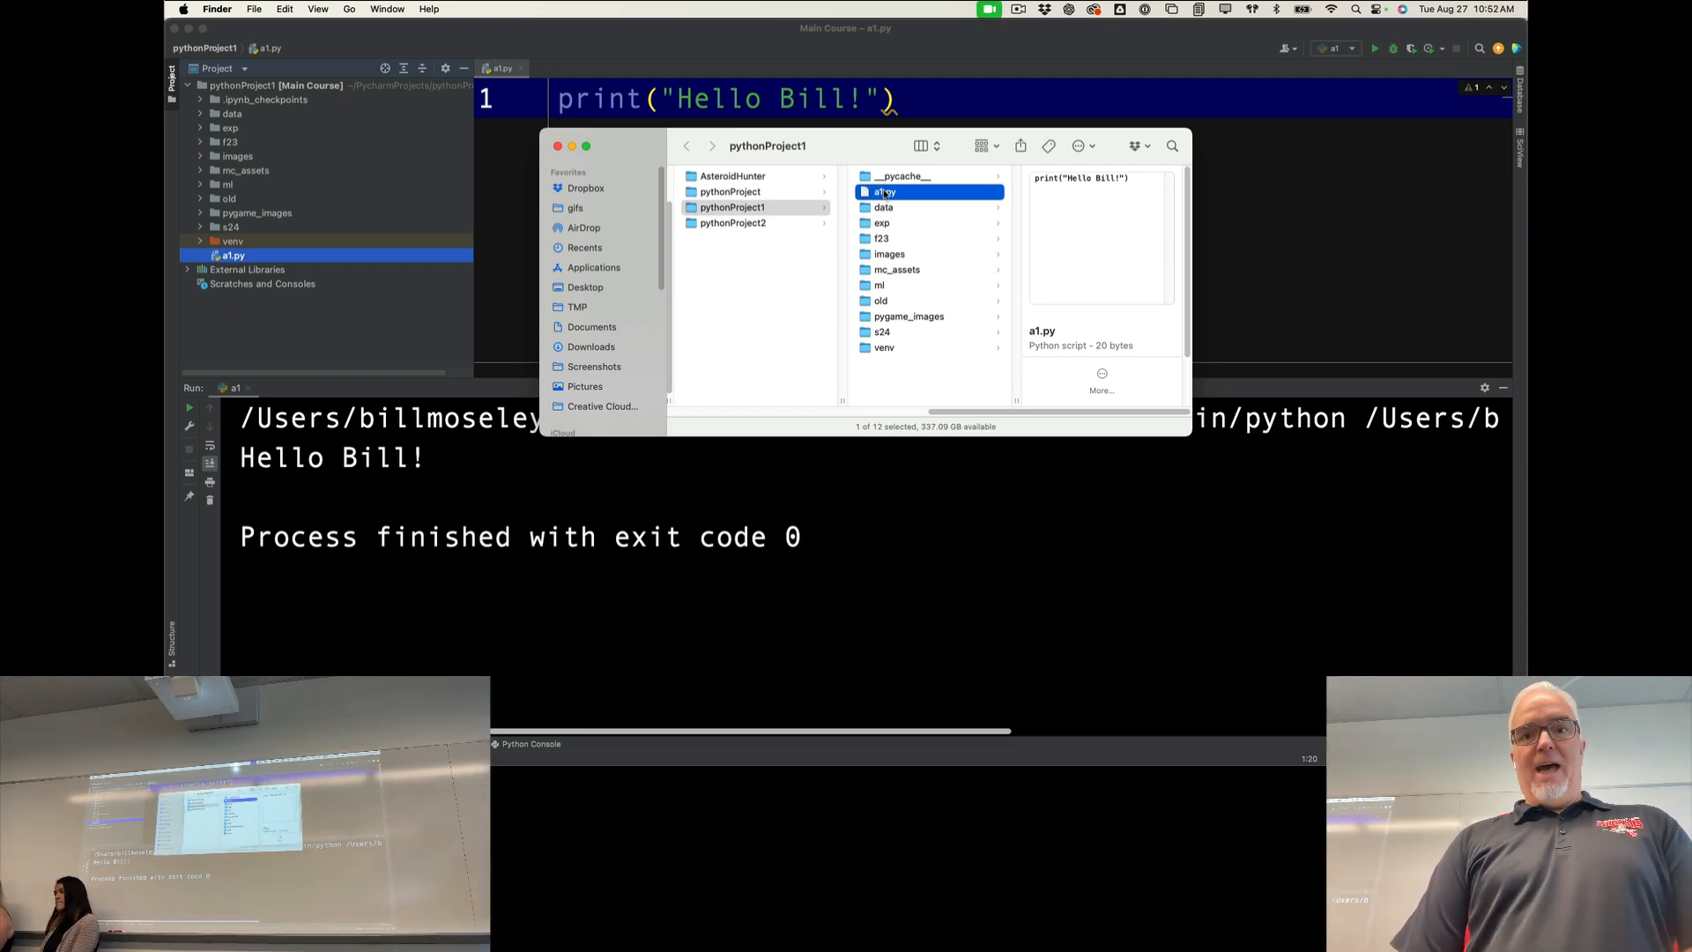
Step: Copy a1.py in Finder and navigate to the Desktop folder to paste it there
right_click(883, 192)
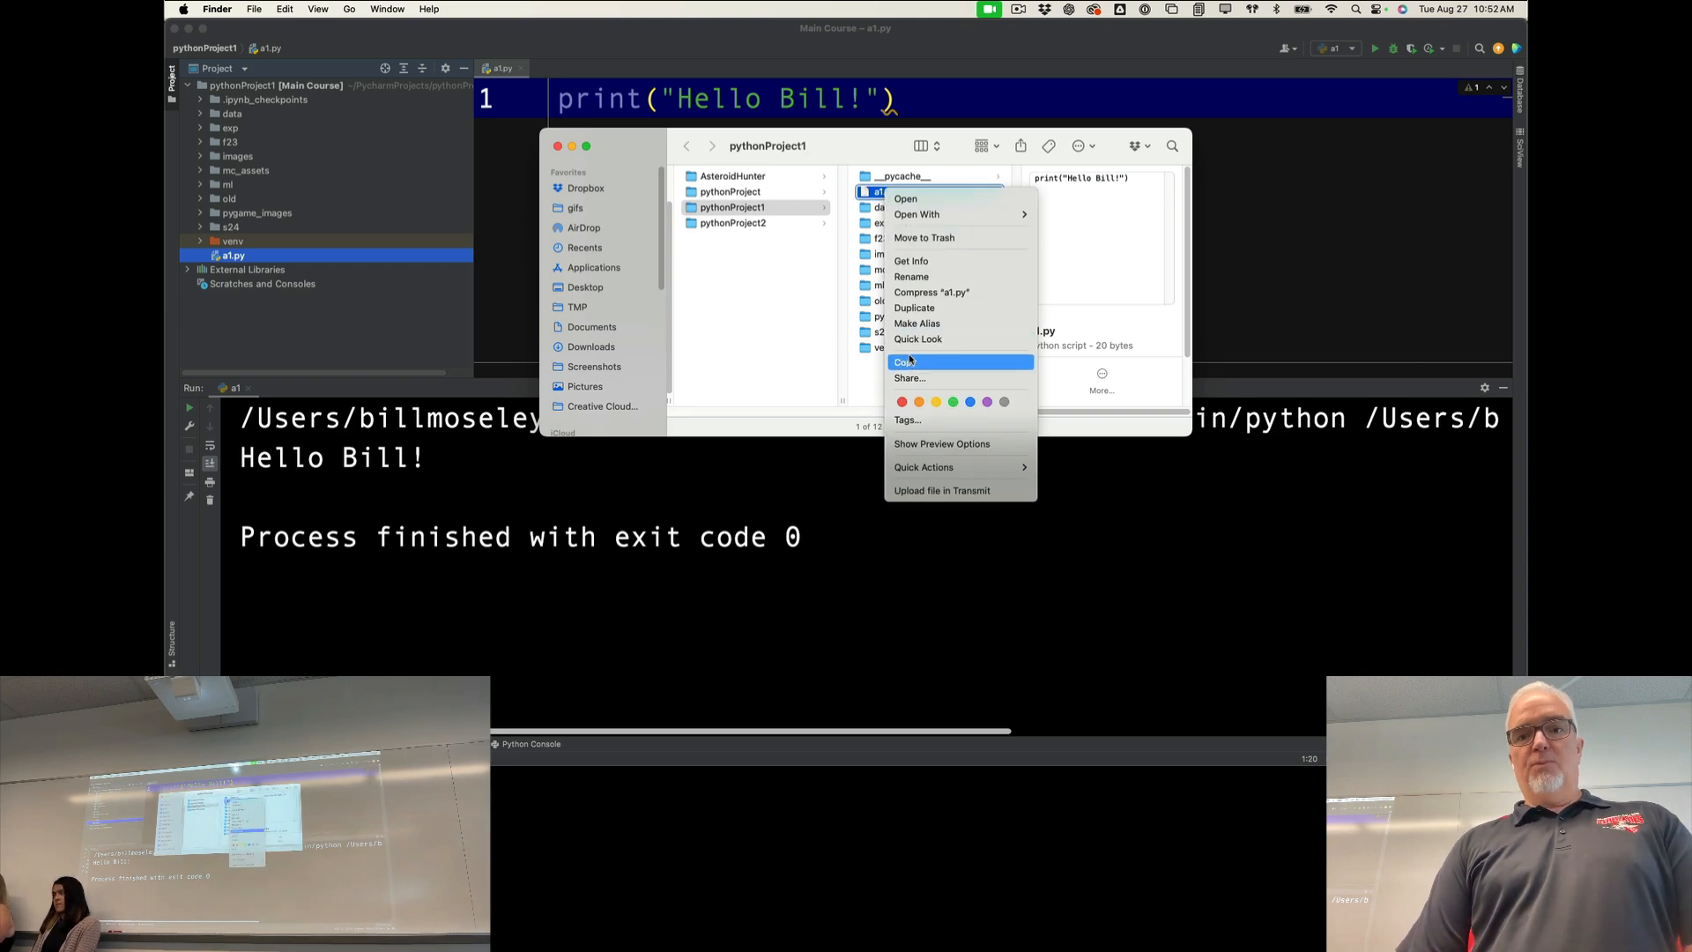
click(906, 361)
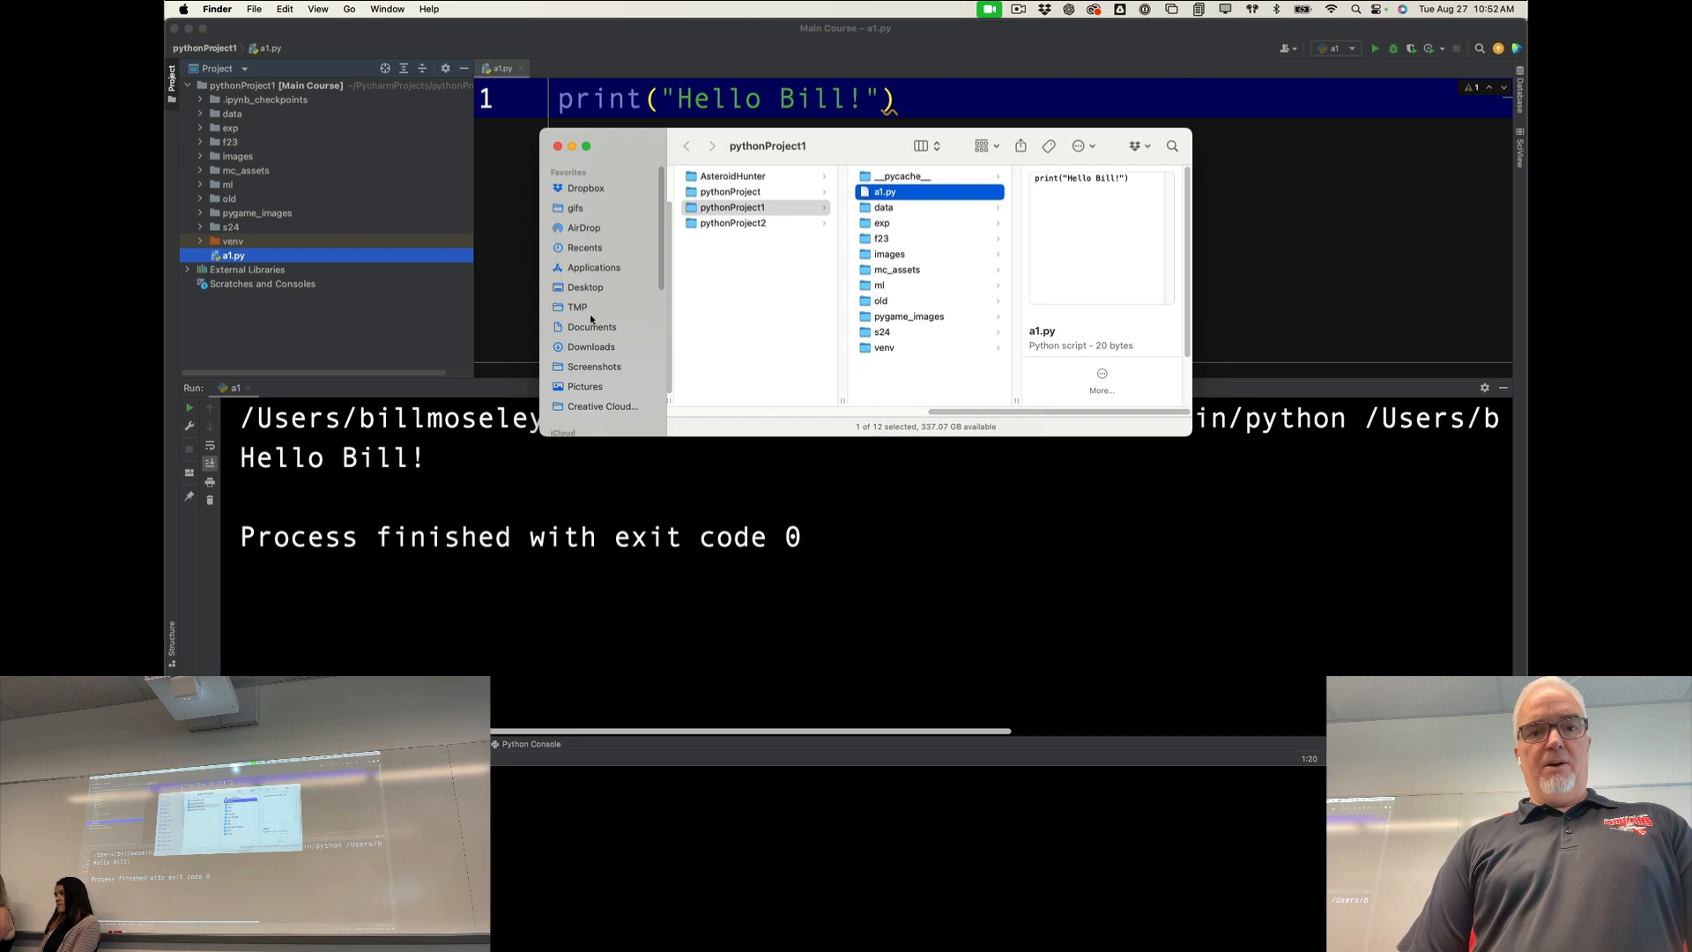
click(585, 287)
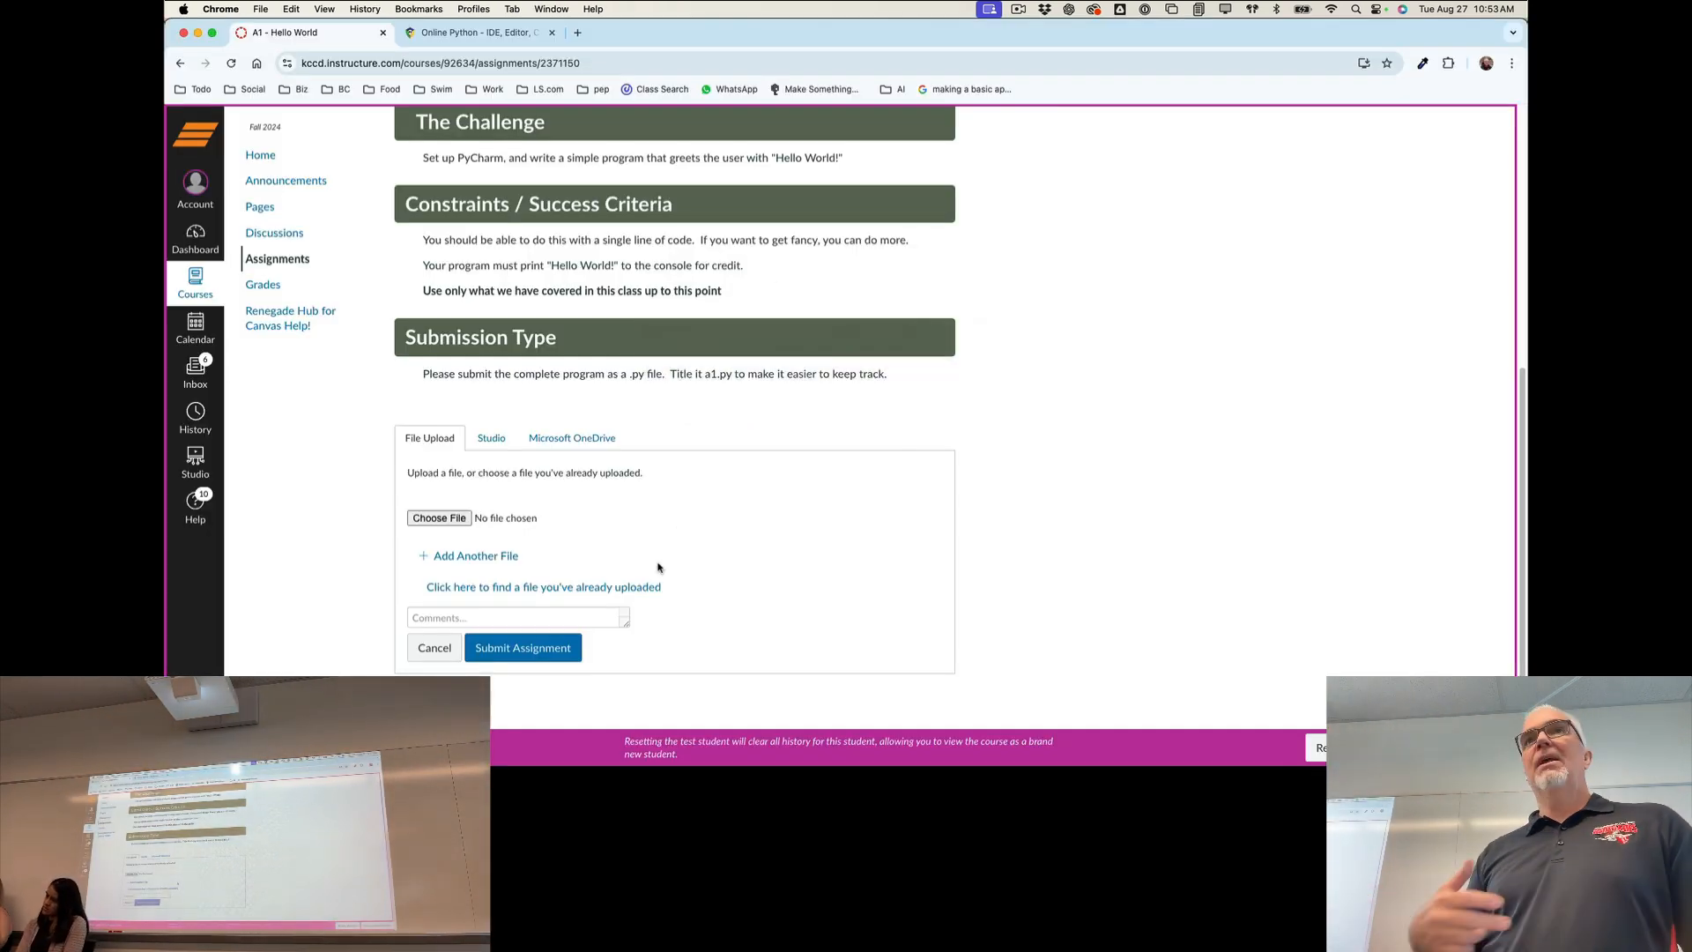
Step: Attach a1.py from the Desktop to the Canvas A1 upload form
click(438, 518)
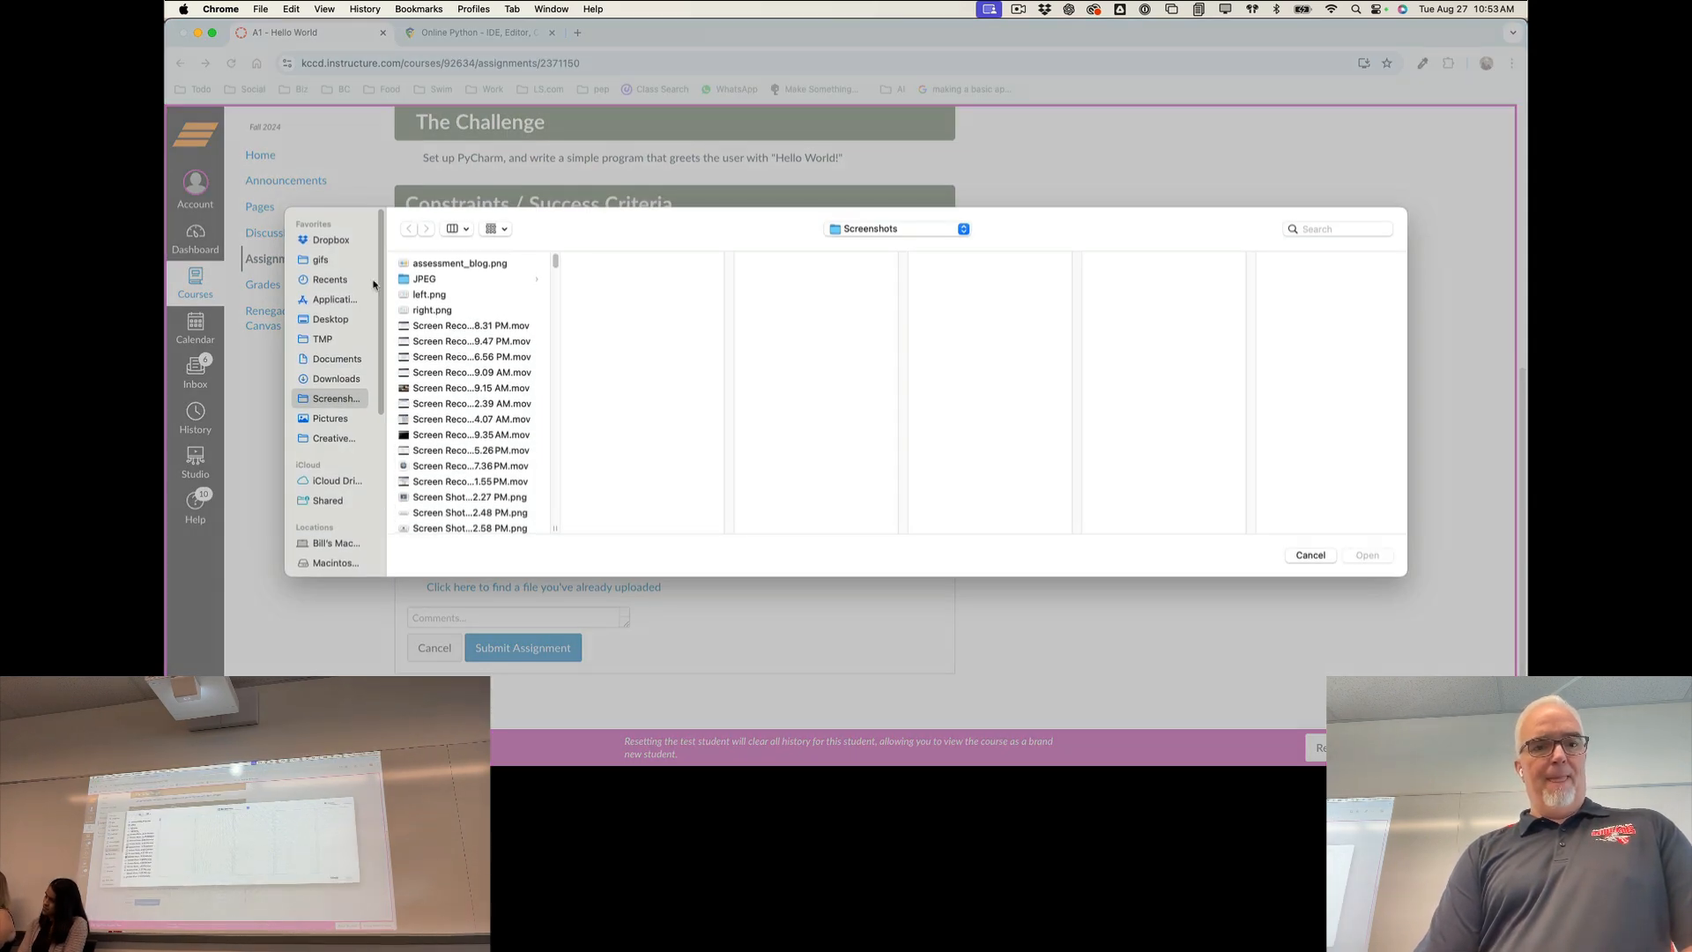
click(329, 319)
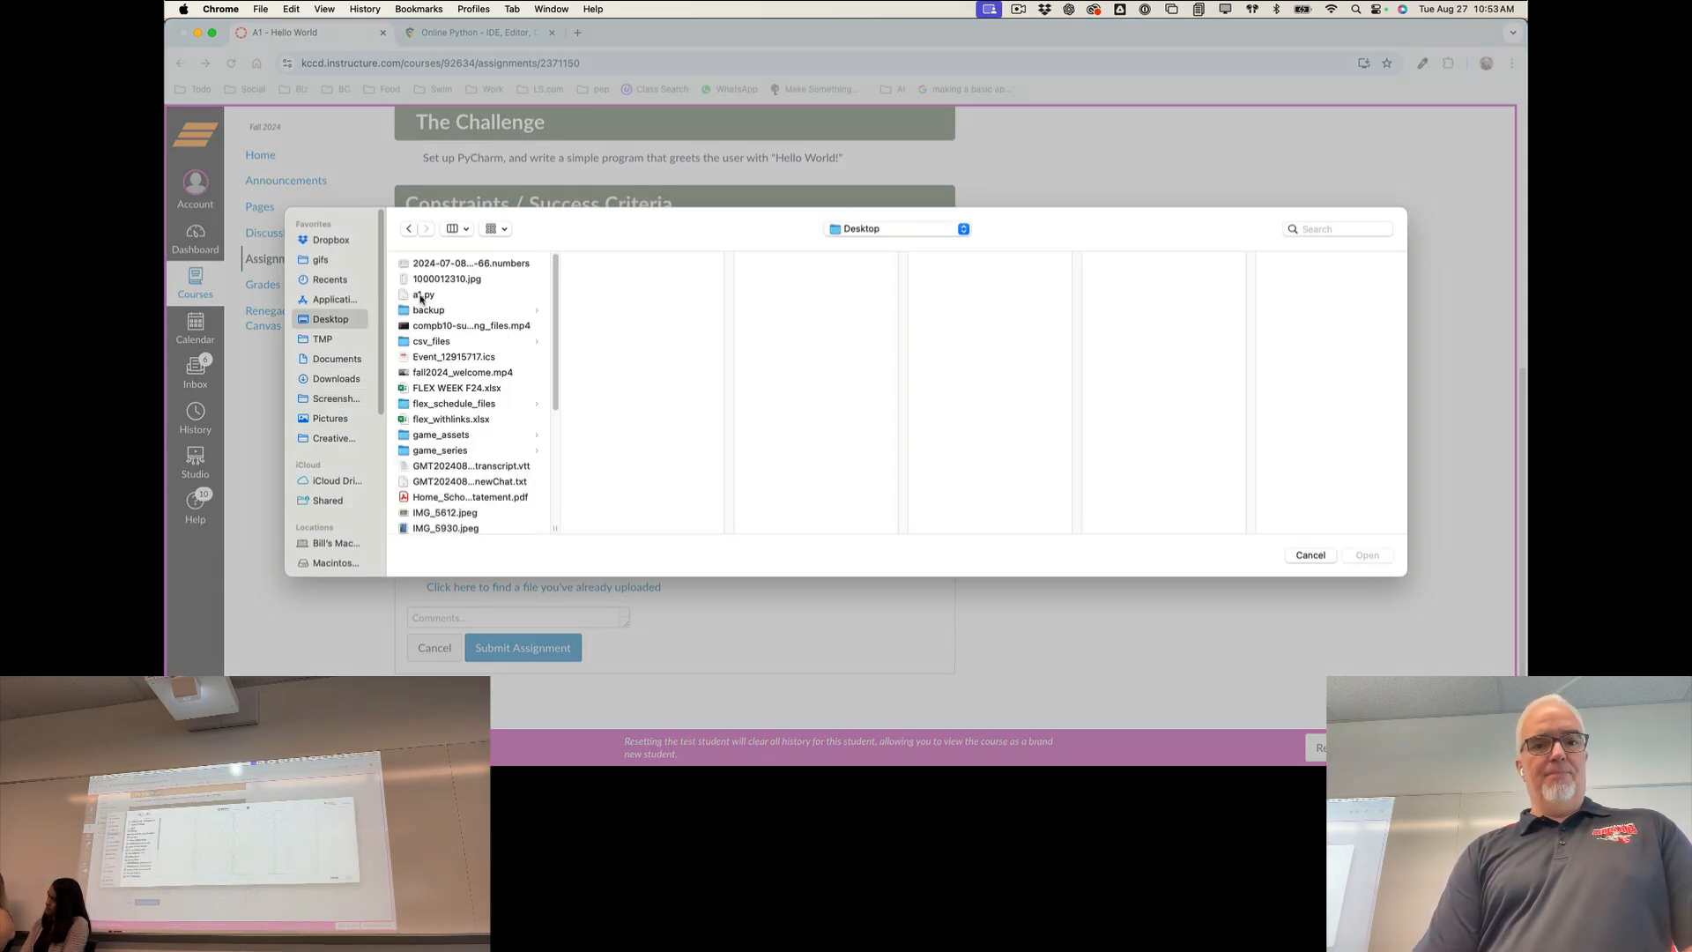
click(421, 294)
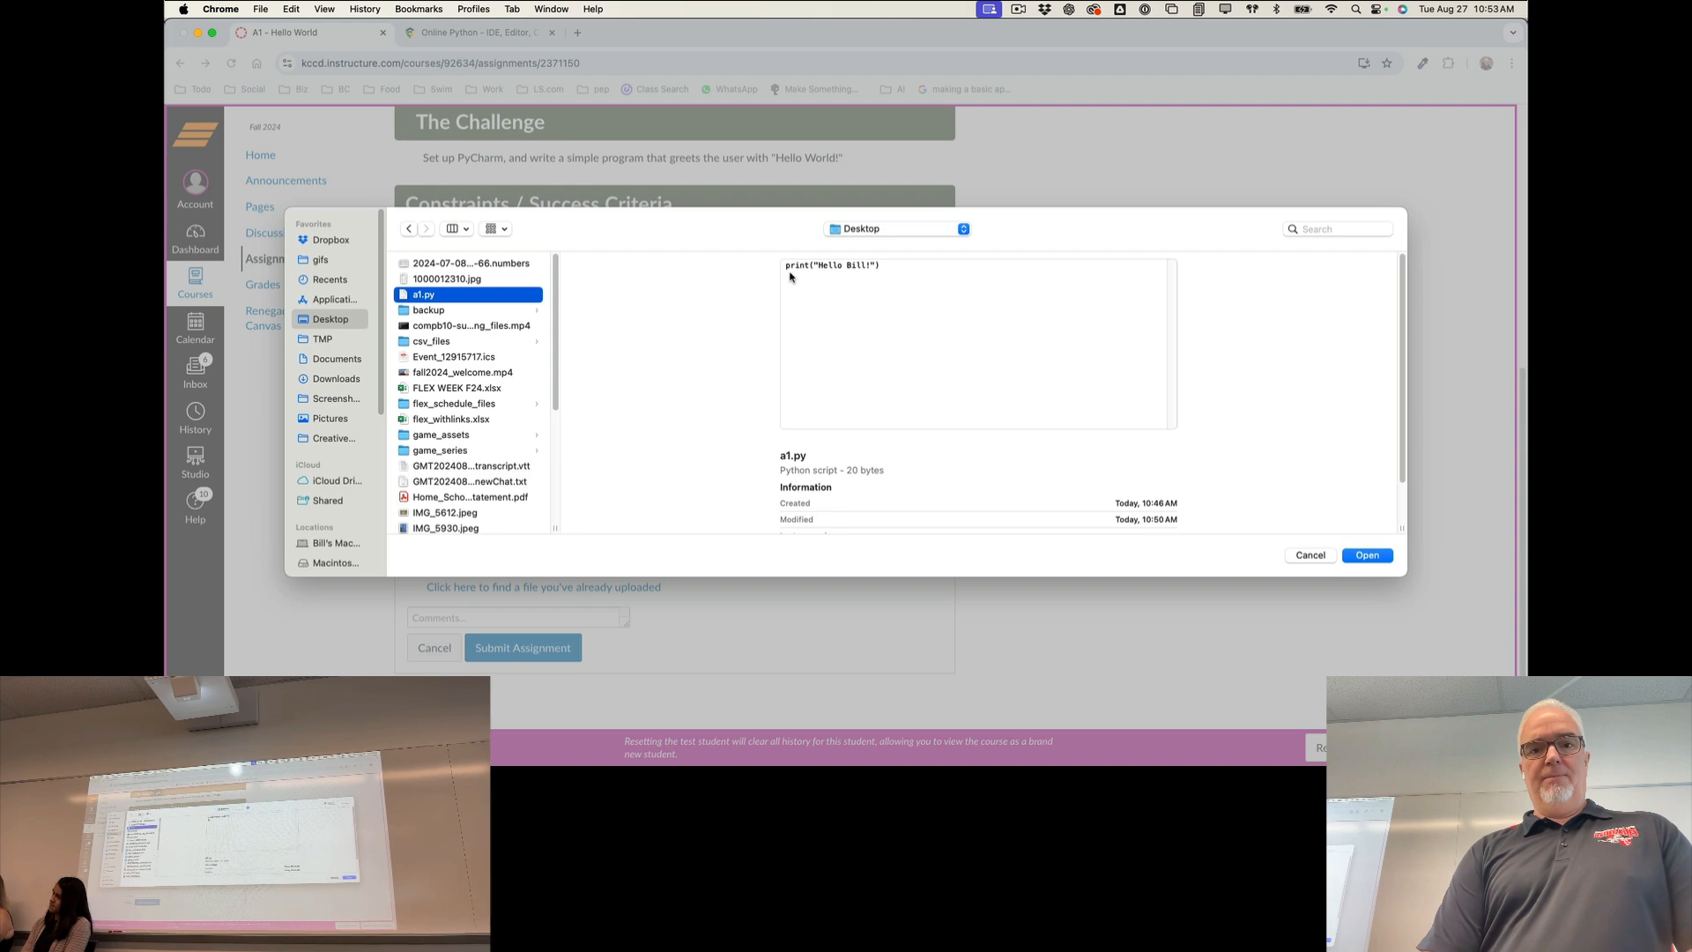
mouse_move(890, 347)
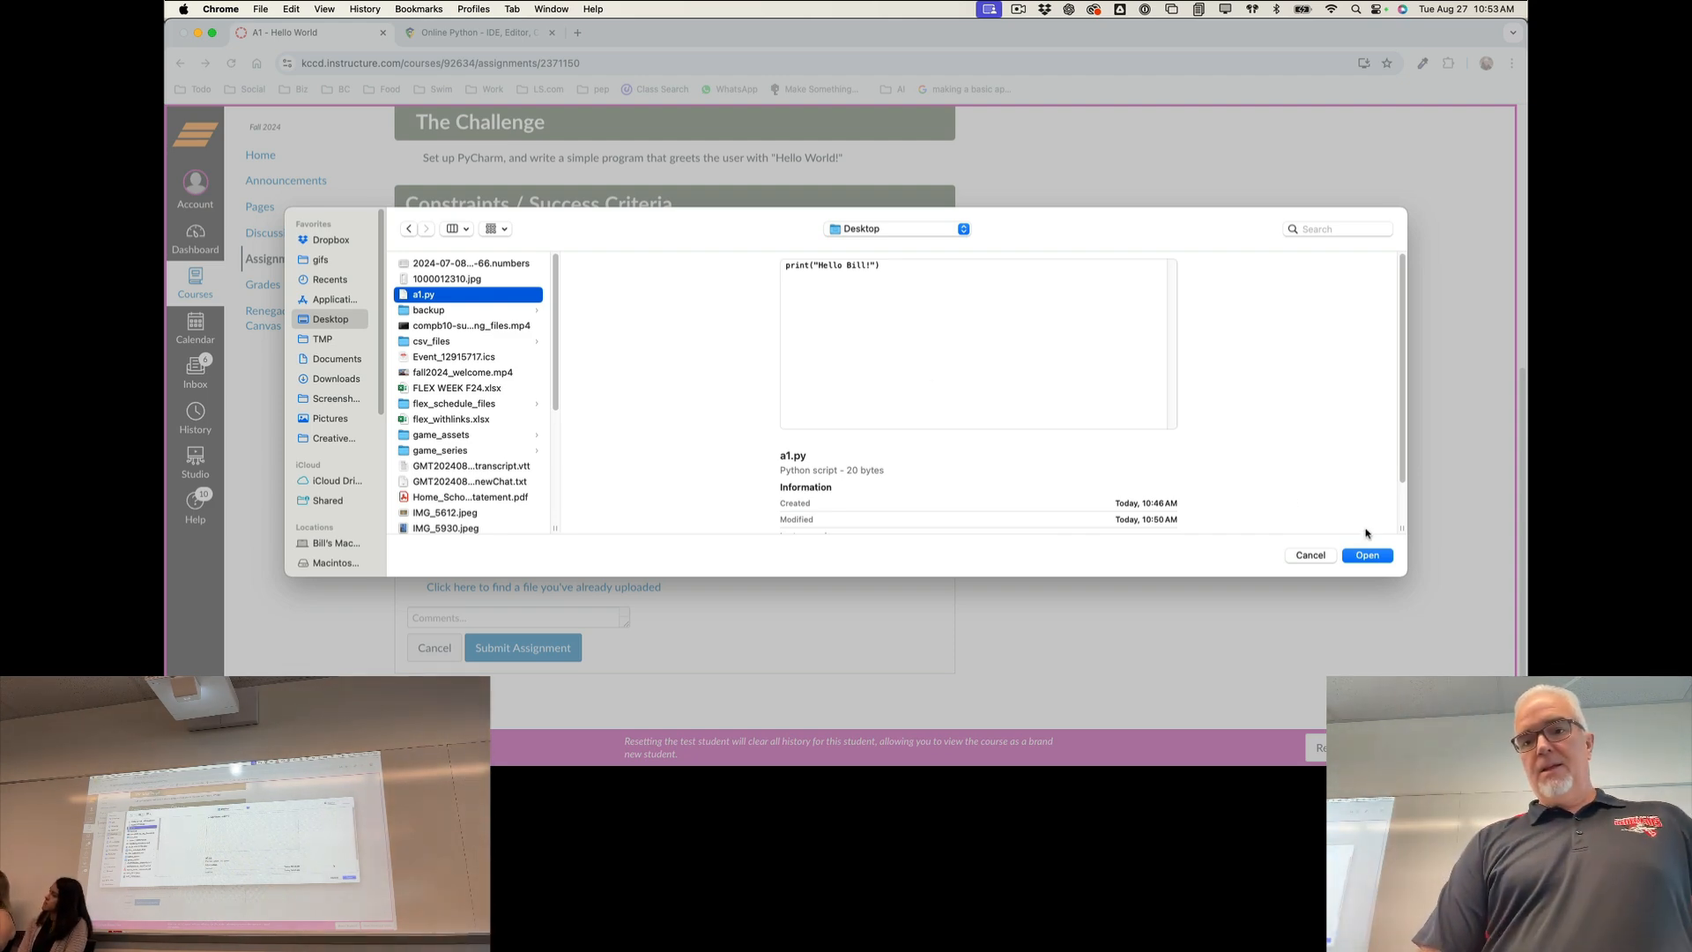
click(1366, 555)
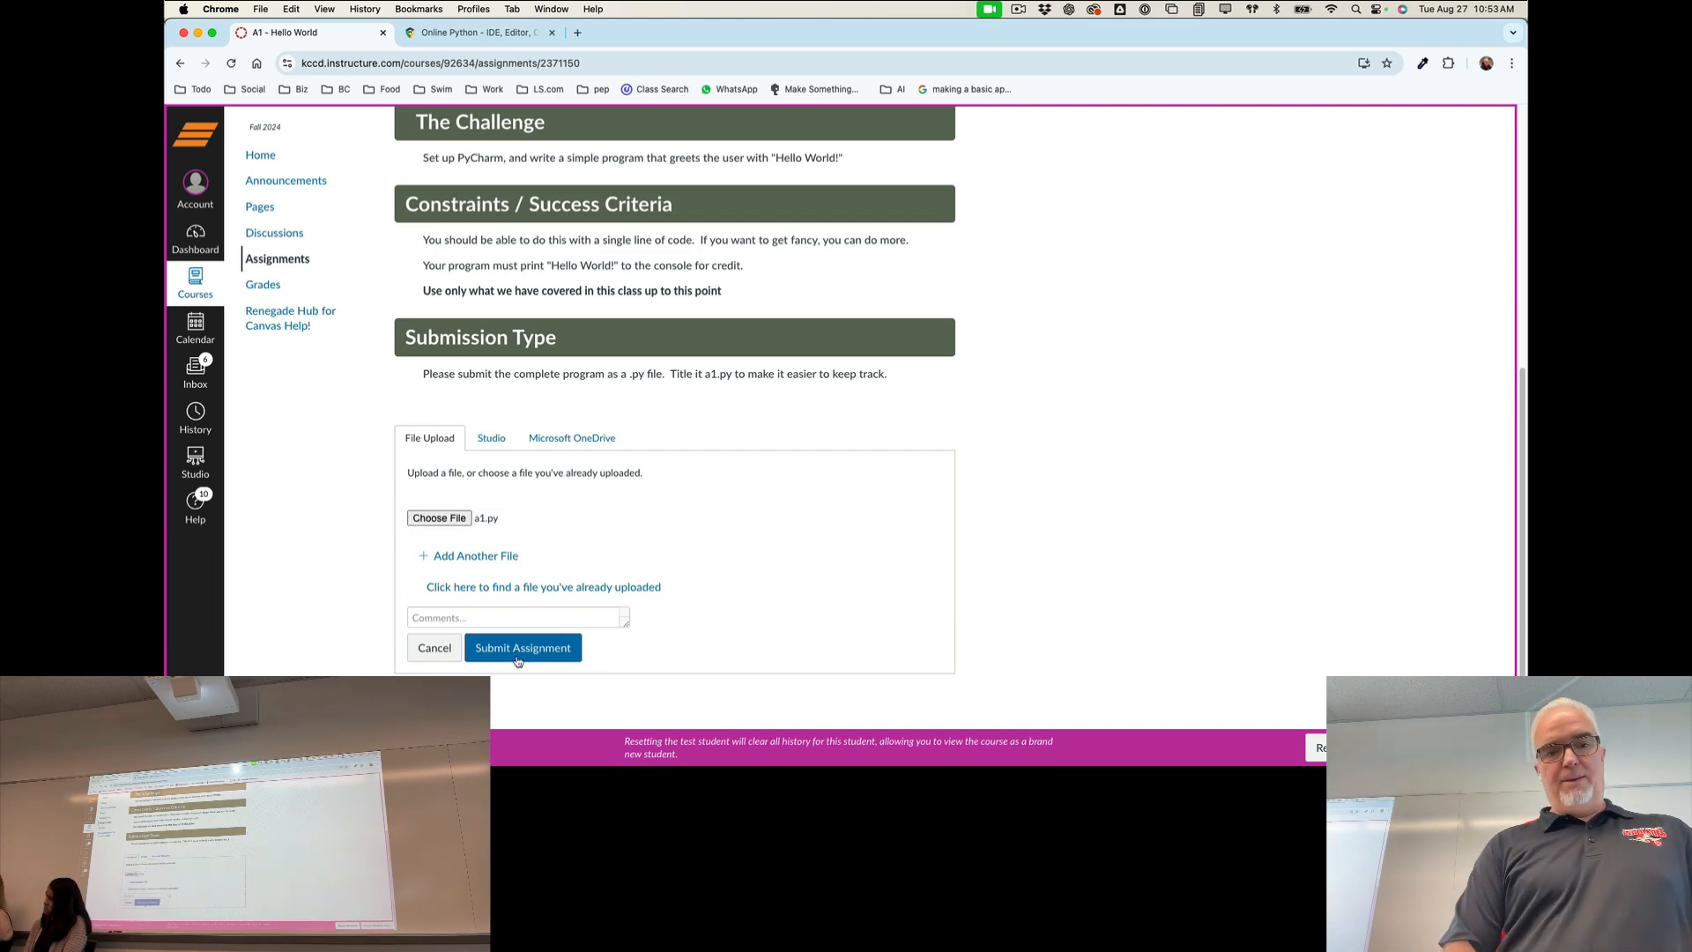
Step: Submit the A1 assignment with a1.py attached
click(522, 646)
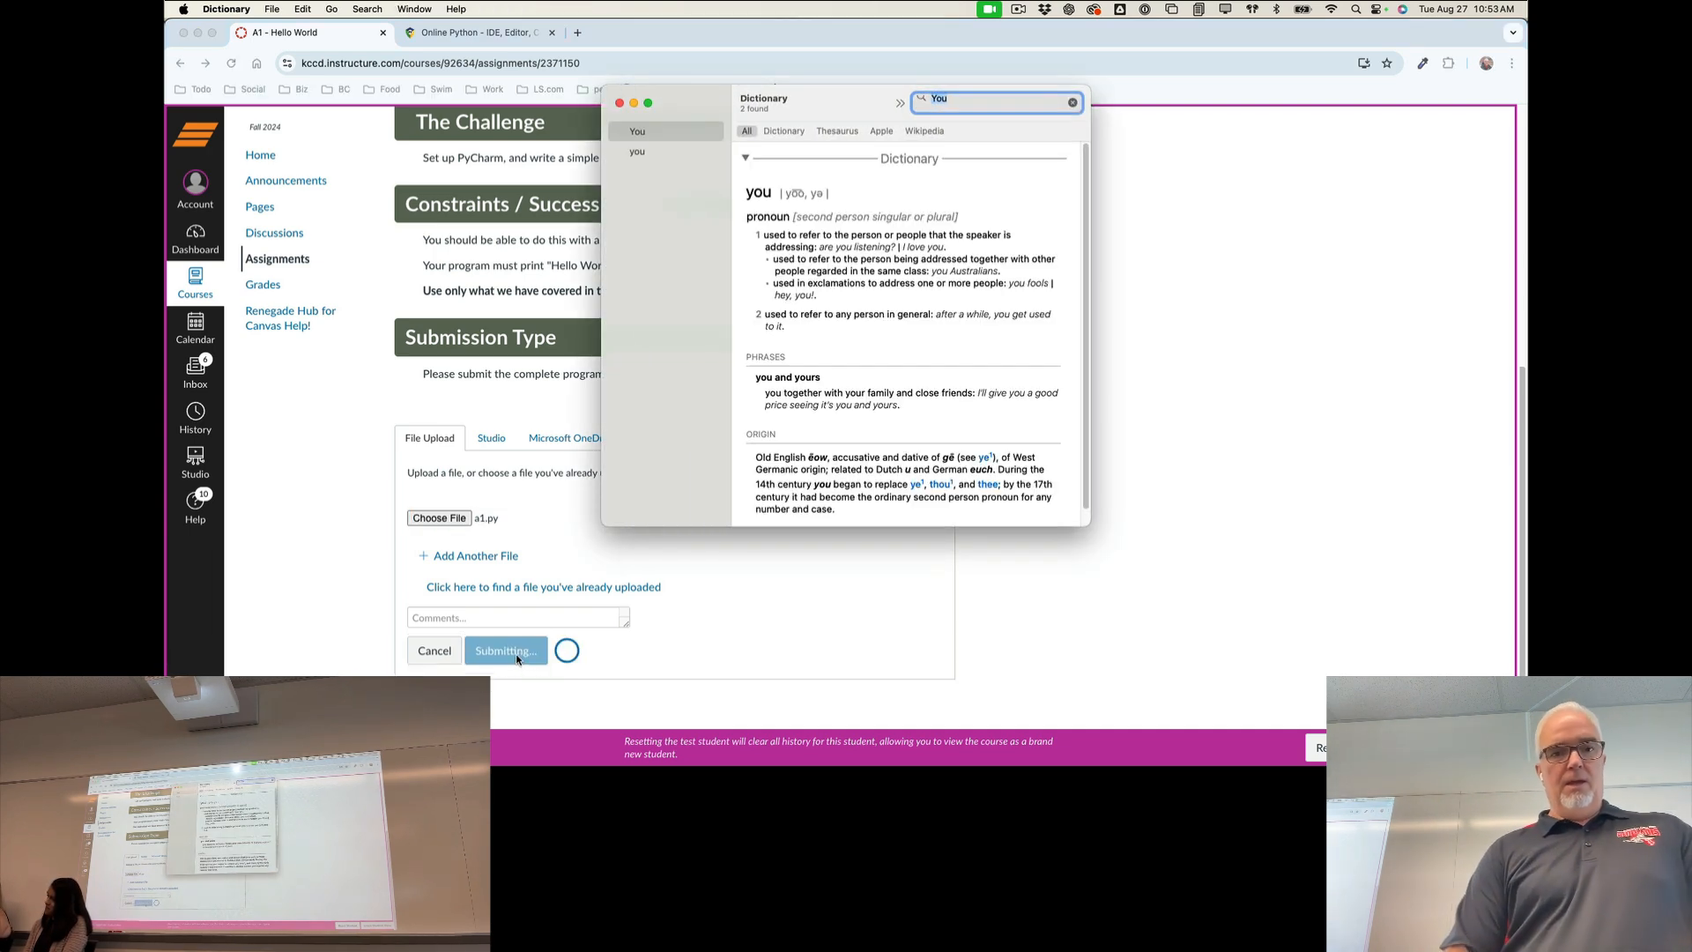